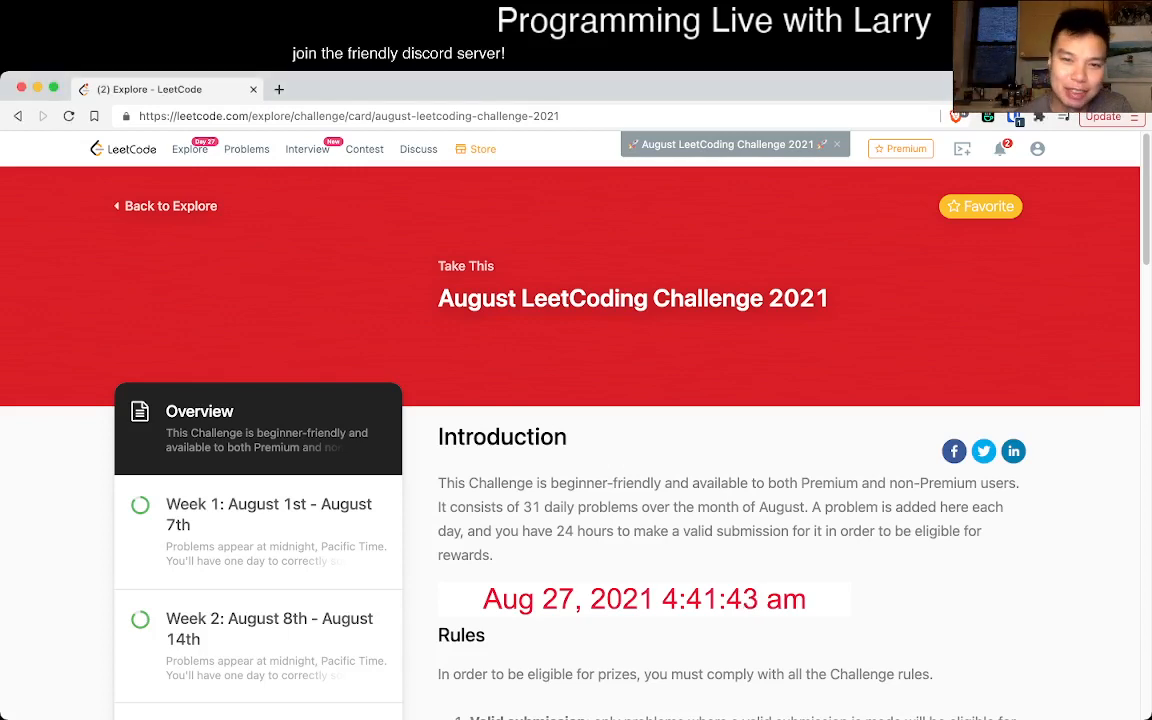
Step: Scroll the August challenge card down to Week 4's Longest Uncommon Subsequence II
scroll(down, 3)
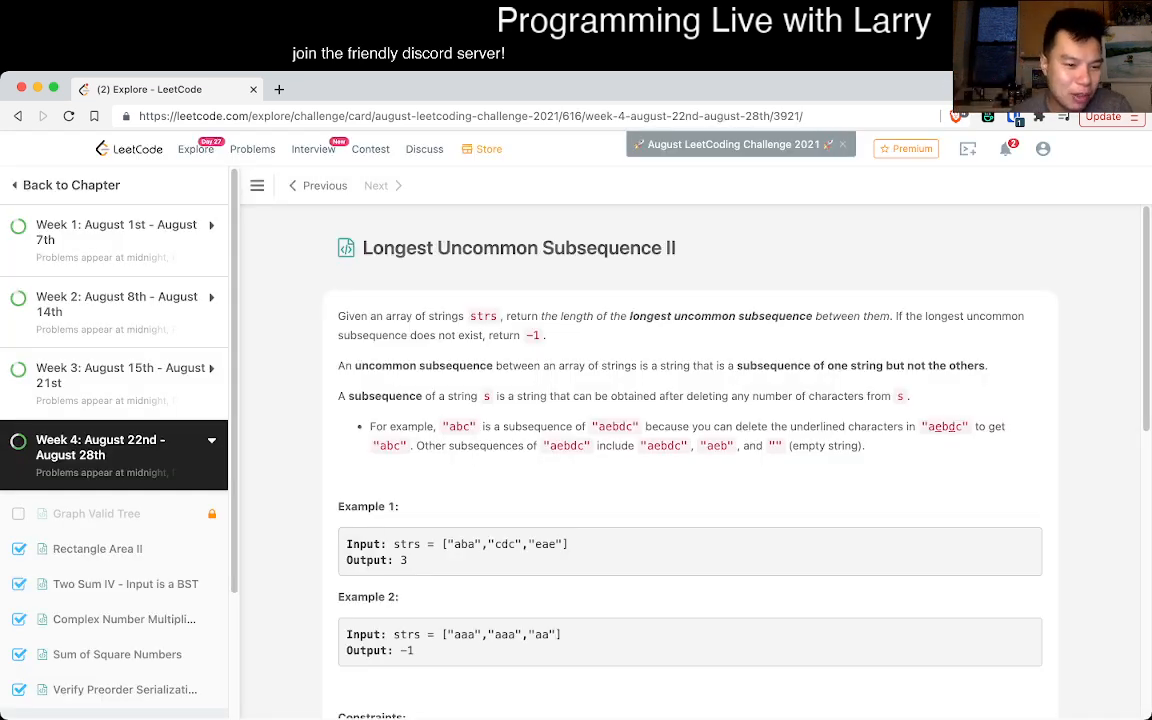
scroll(down, 3)
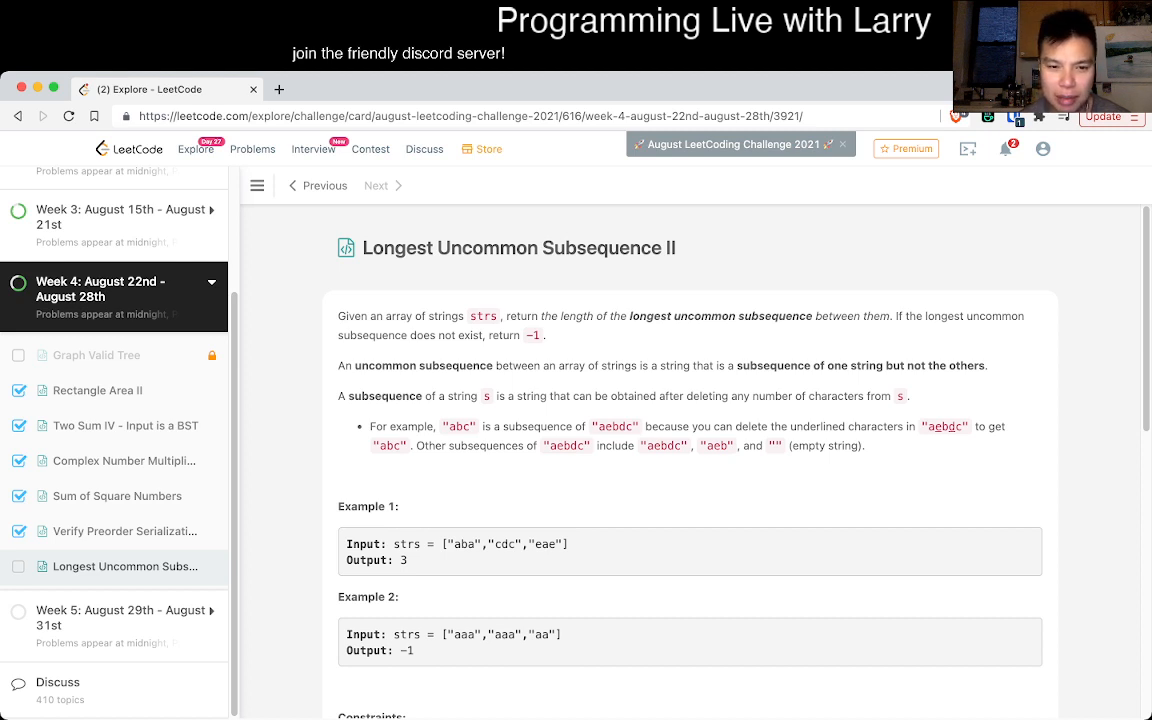
drag(376, 336, 544, 336)
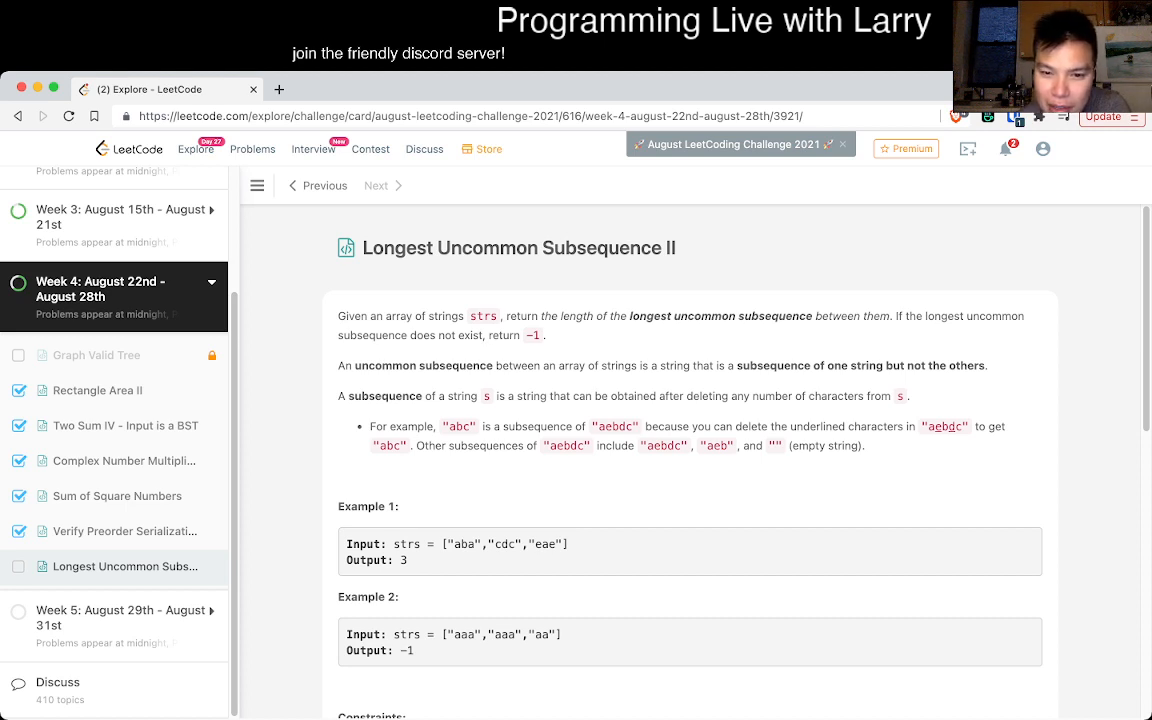
double_click(460, 426)
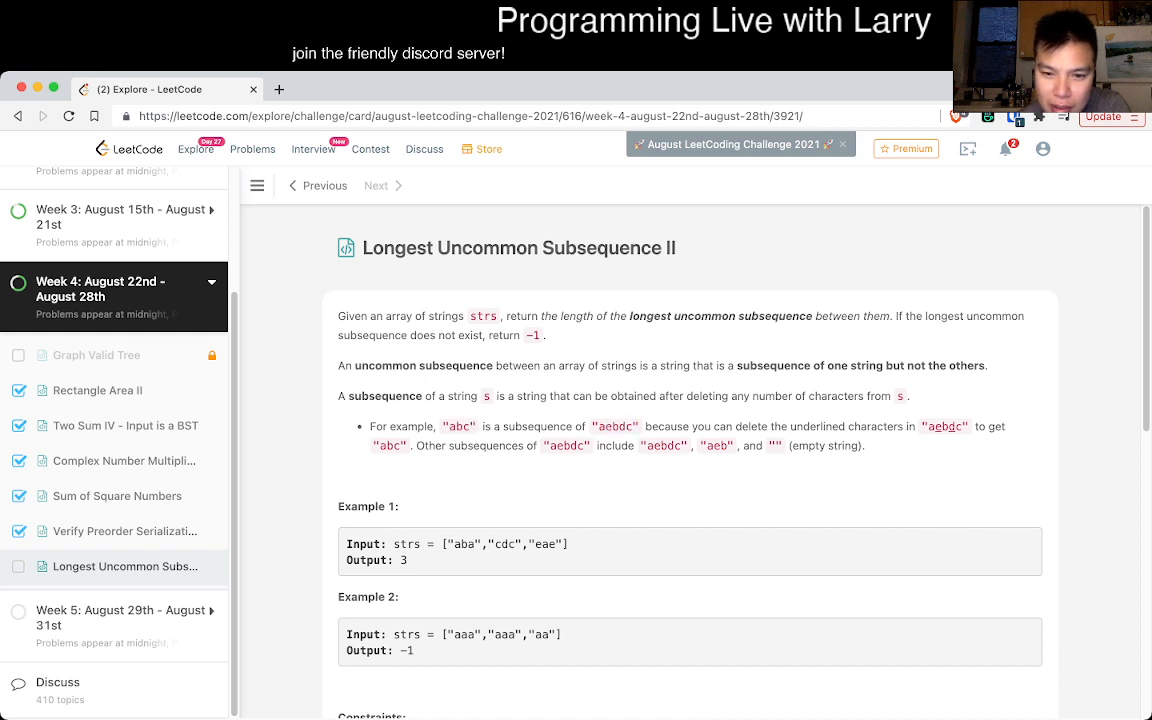
scroll(down, 3)
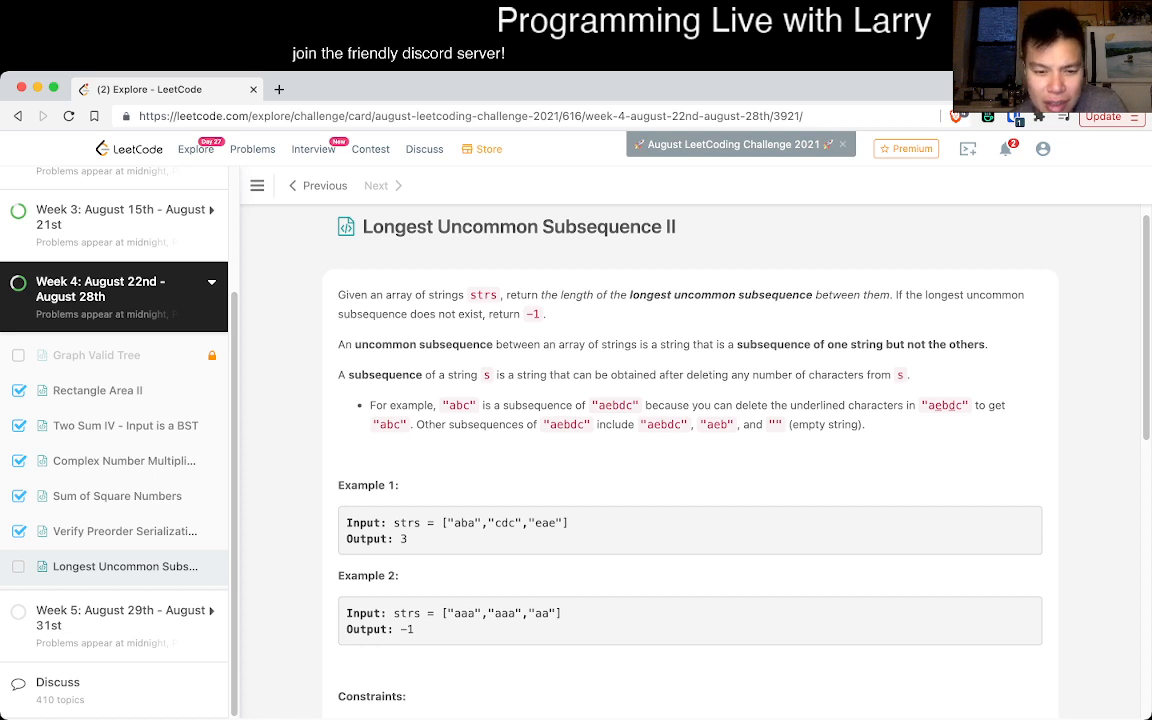
double_click(460, 612)
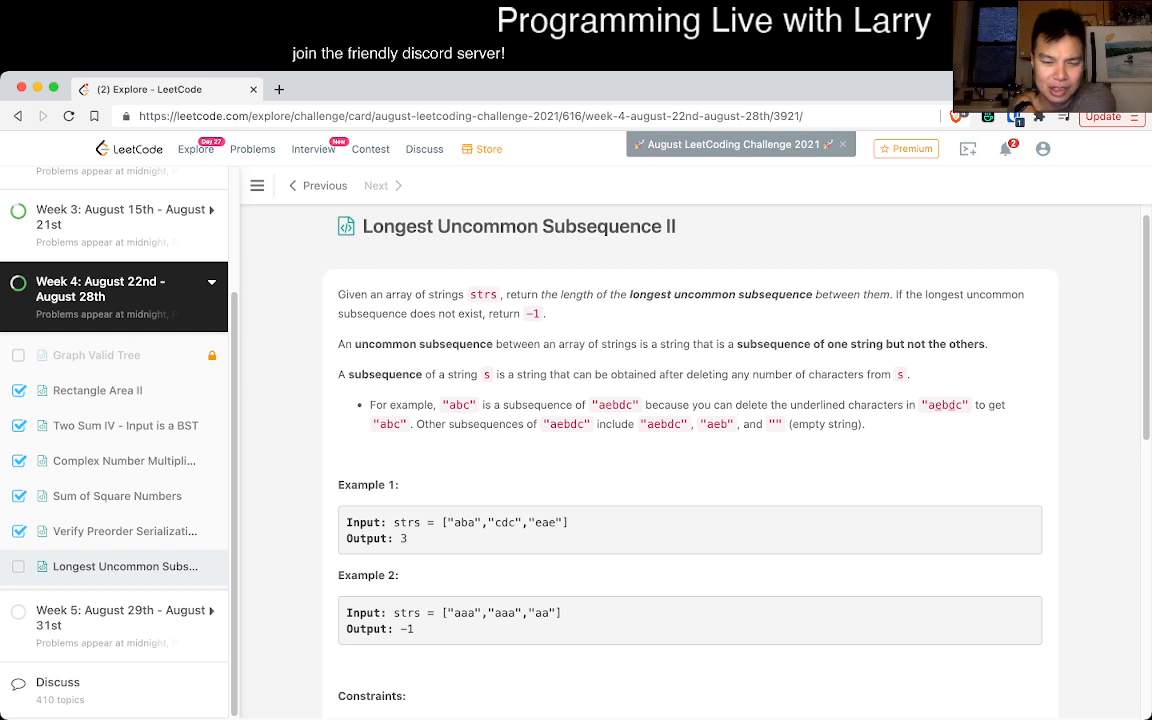
scroll(down, 3)
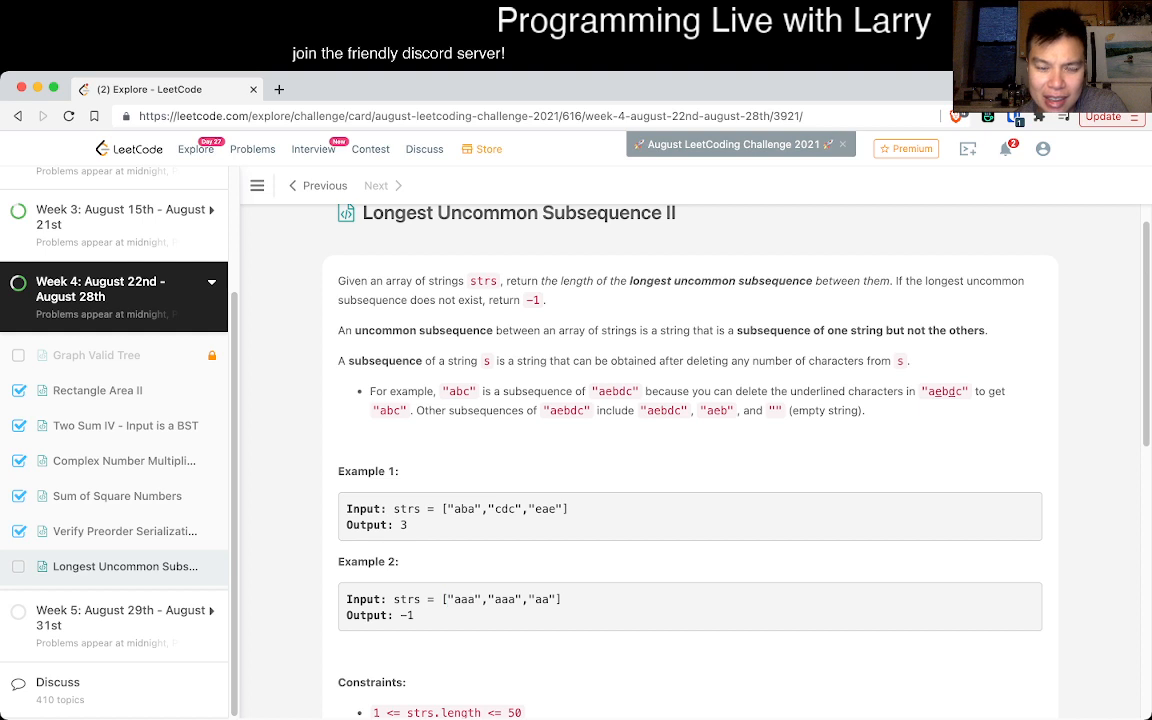
double_click(504, 600)
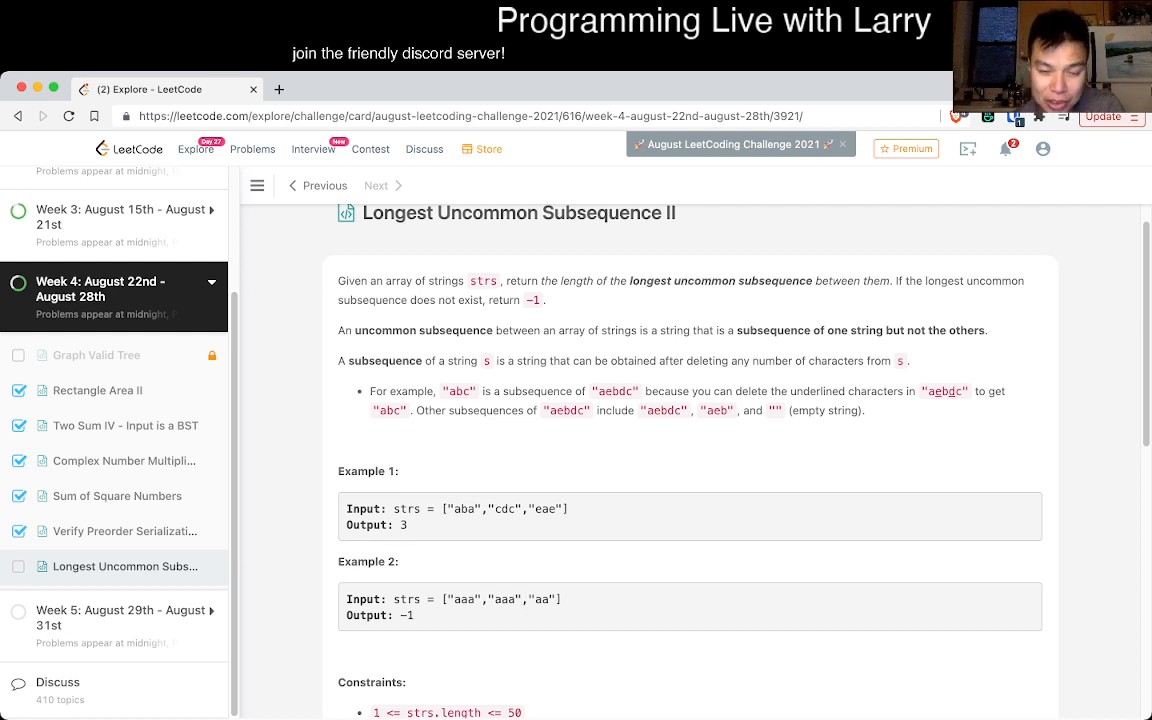
Step: Begin findLUSlength with strs.sort(key=lambda x: len(x), reverse=True) to sort longest first
scroll(down, 3)
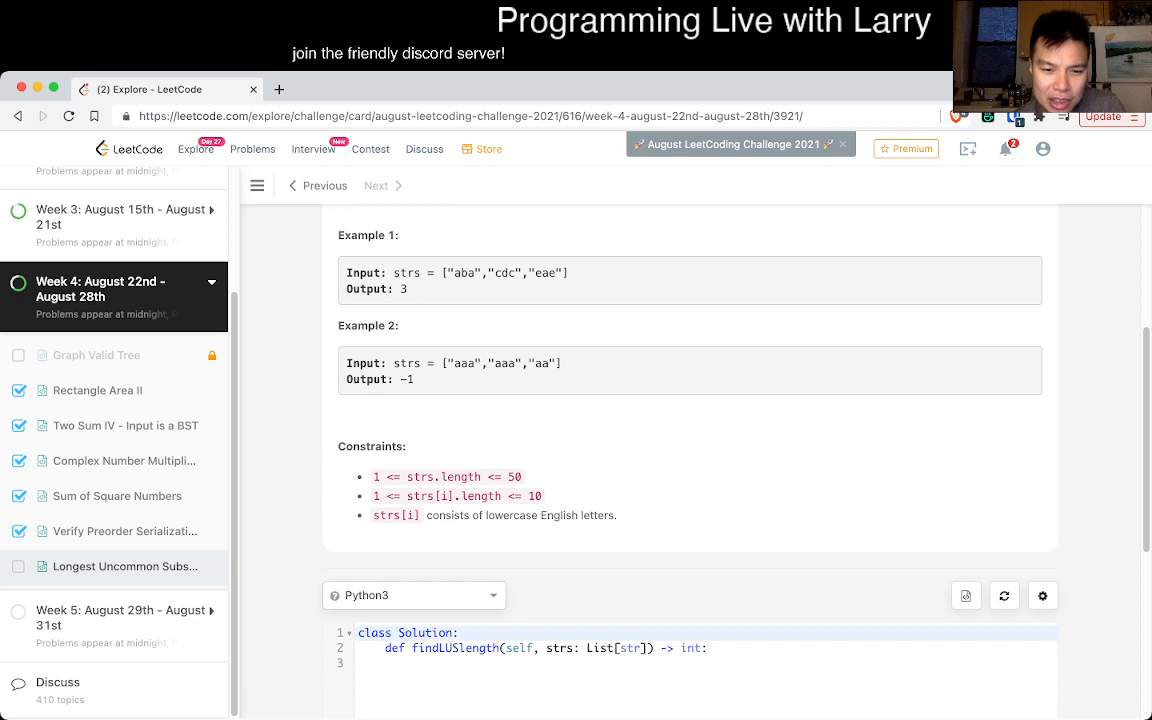
double_click(448, 476)
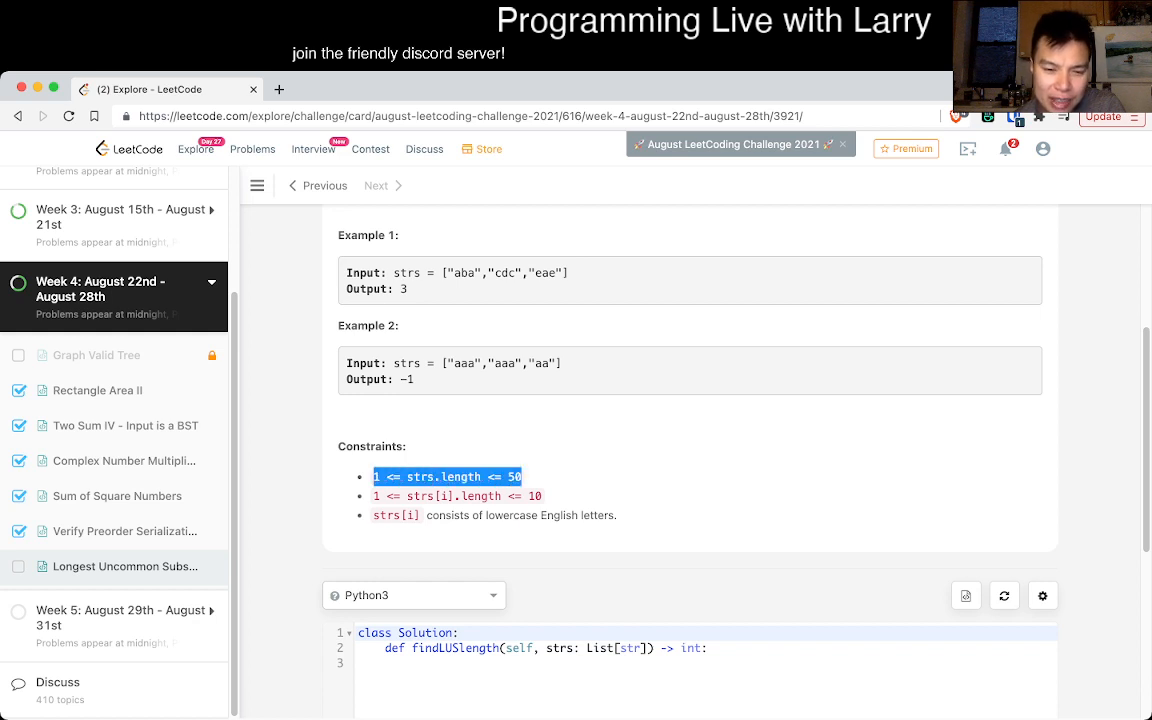
click(448, 476)
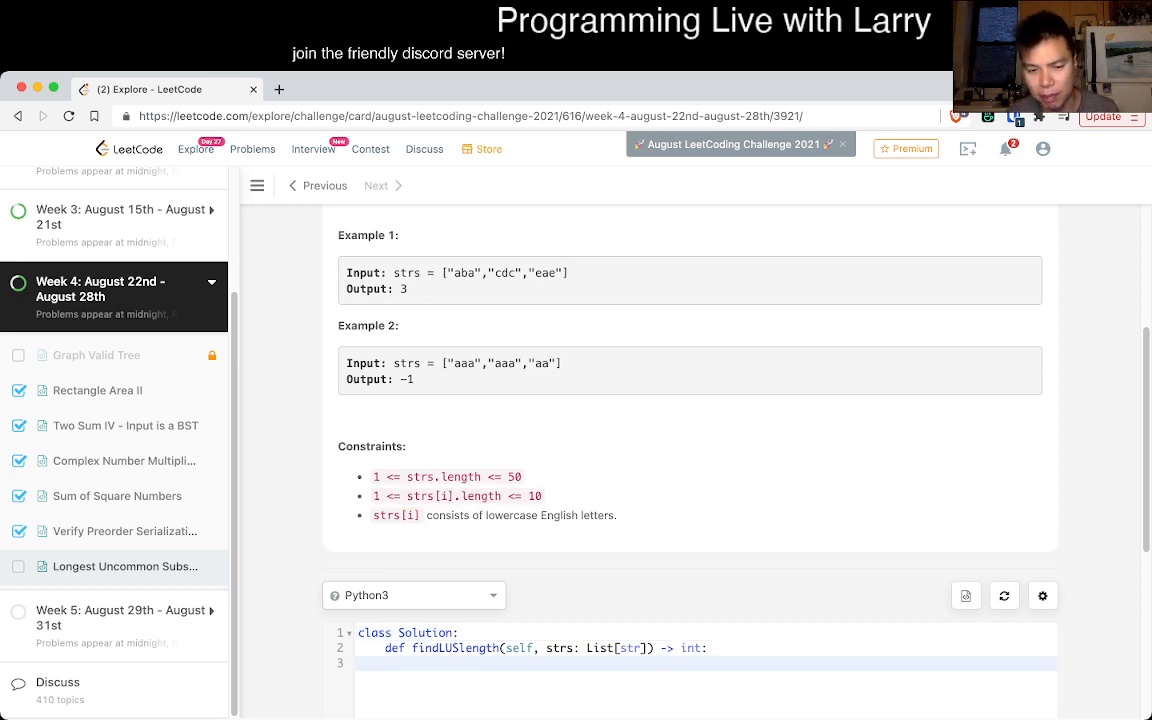
text(strs.sort())
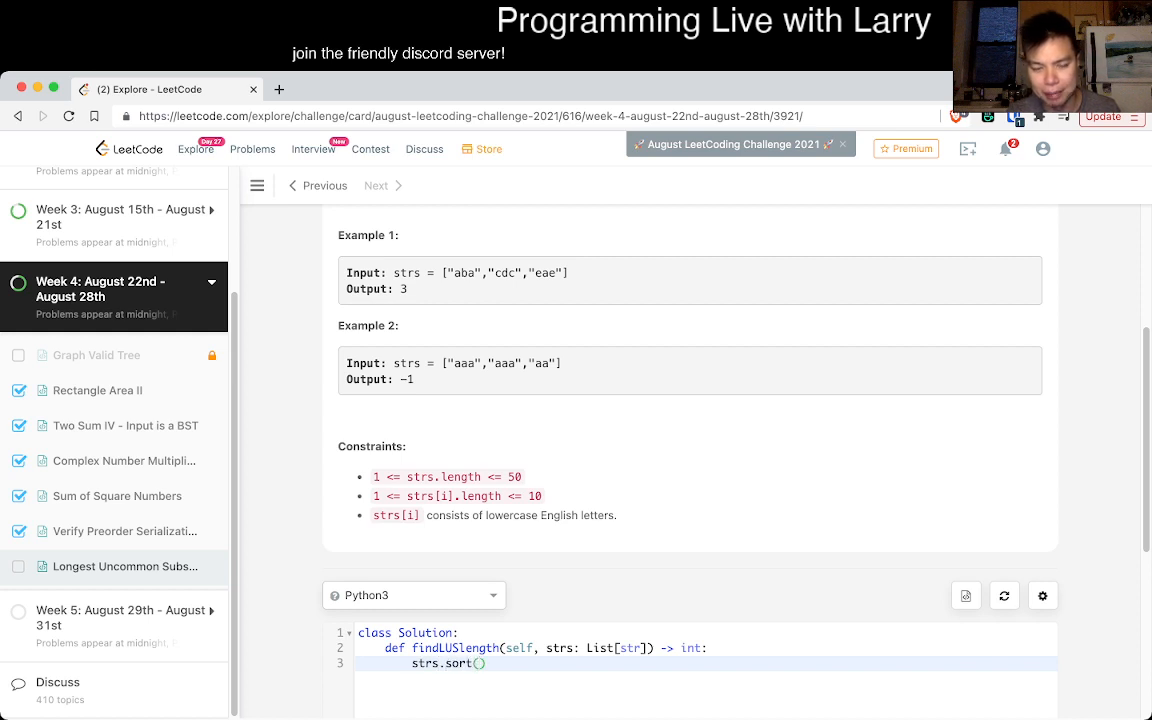
text(lambda=key:len()
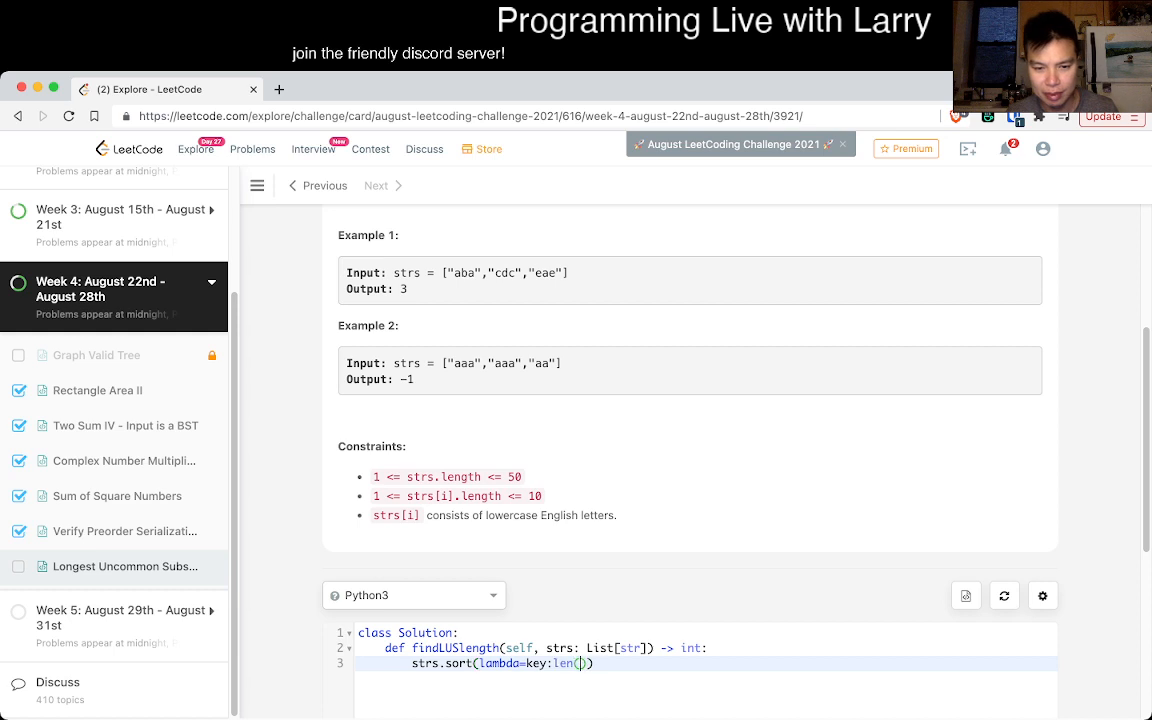
text(x))
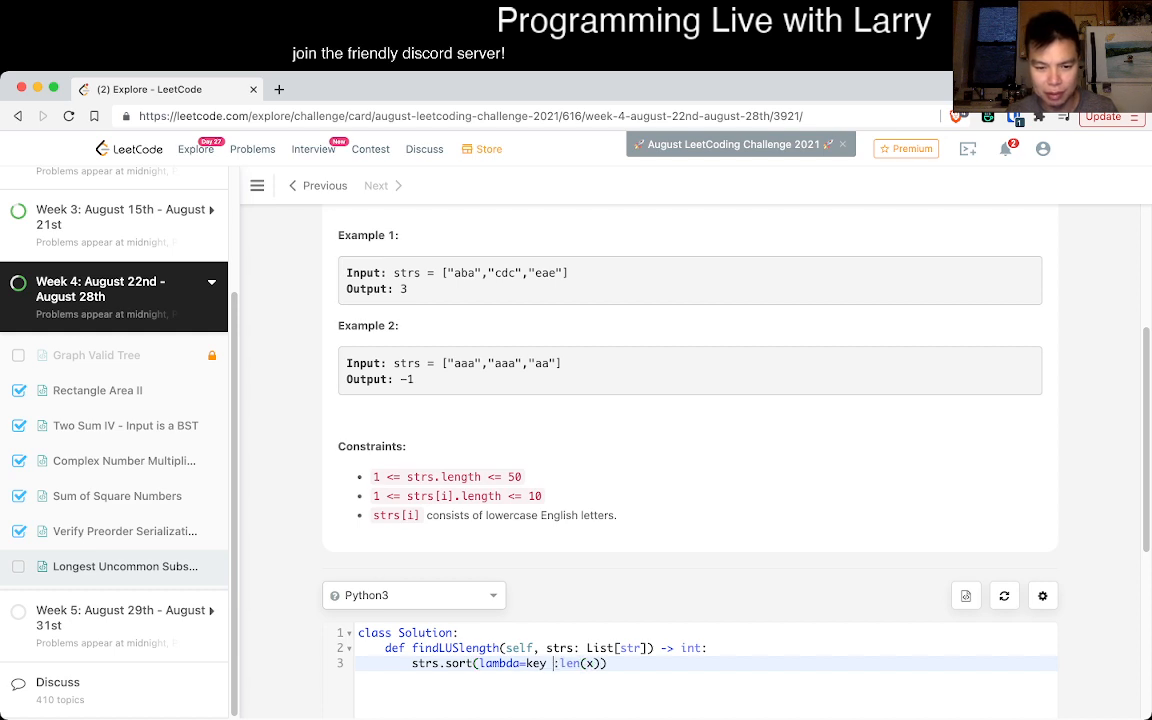
key(Backspace)
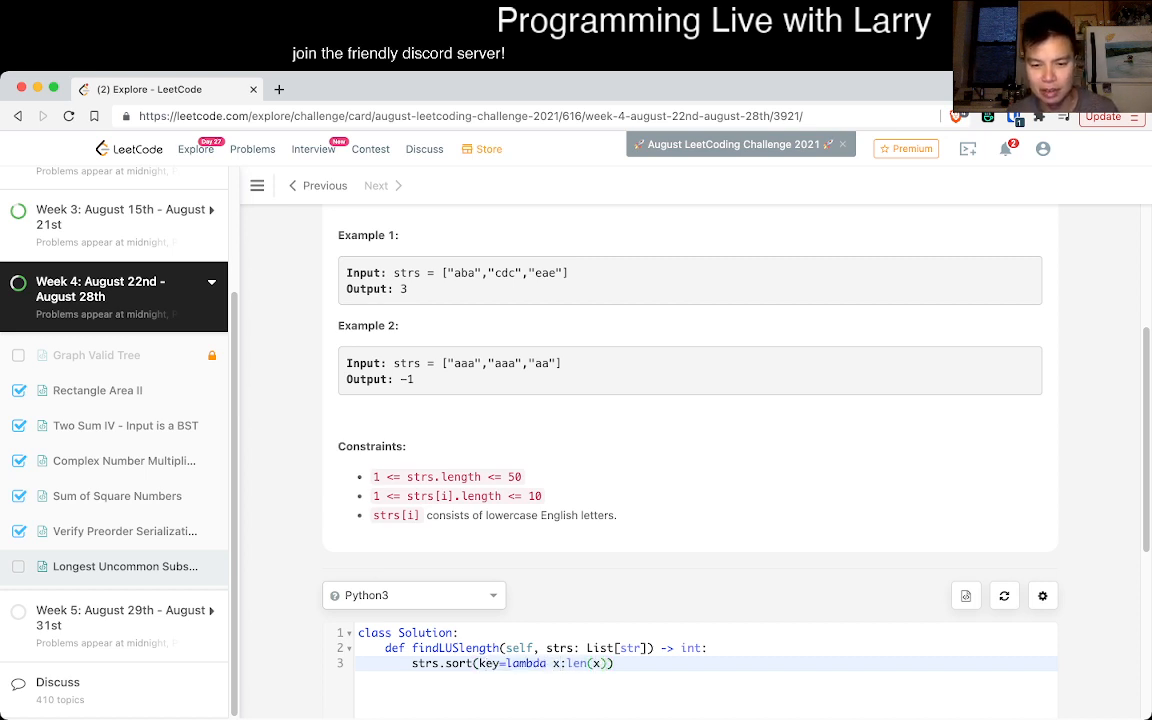
text(, reverse=True)
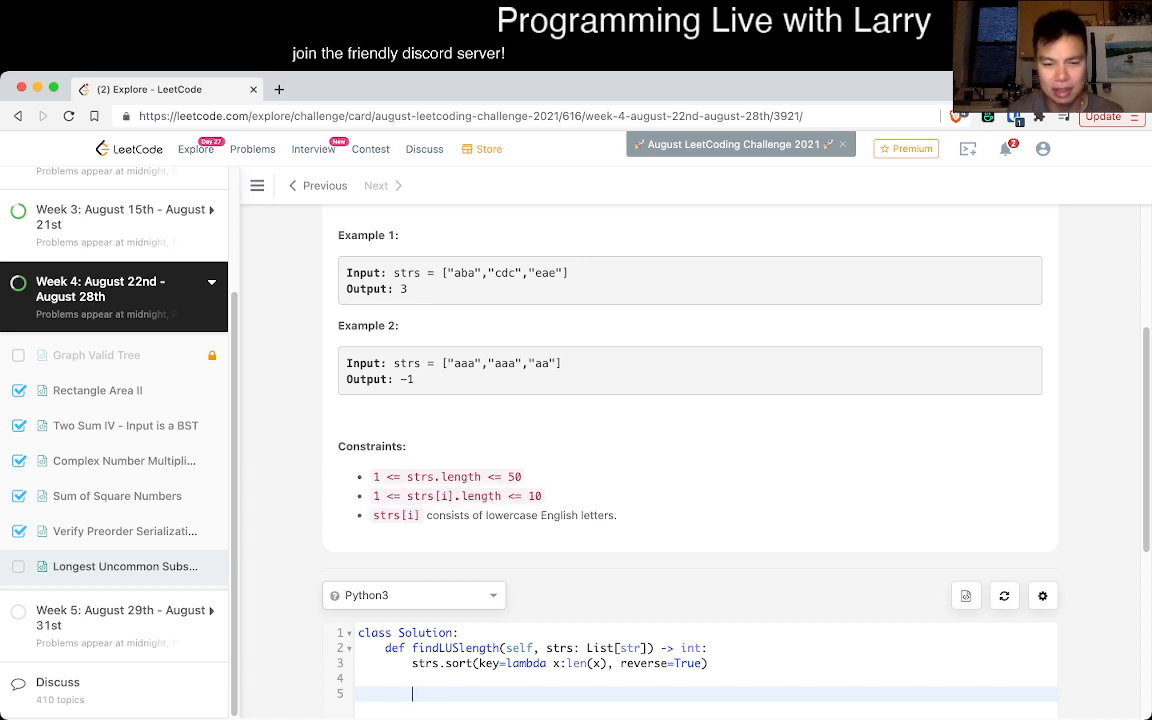
Step: Add the outer for word in strs: loop with a good = True flag
text(for x)
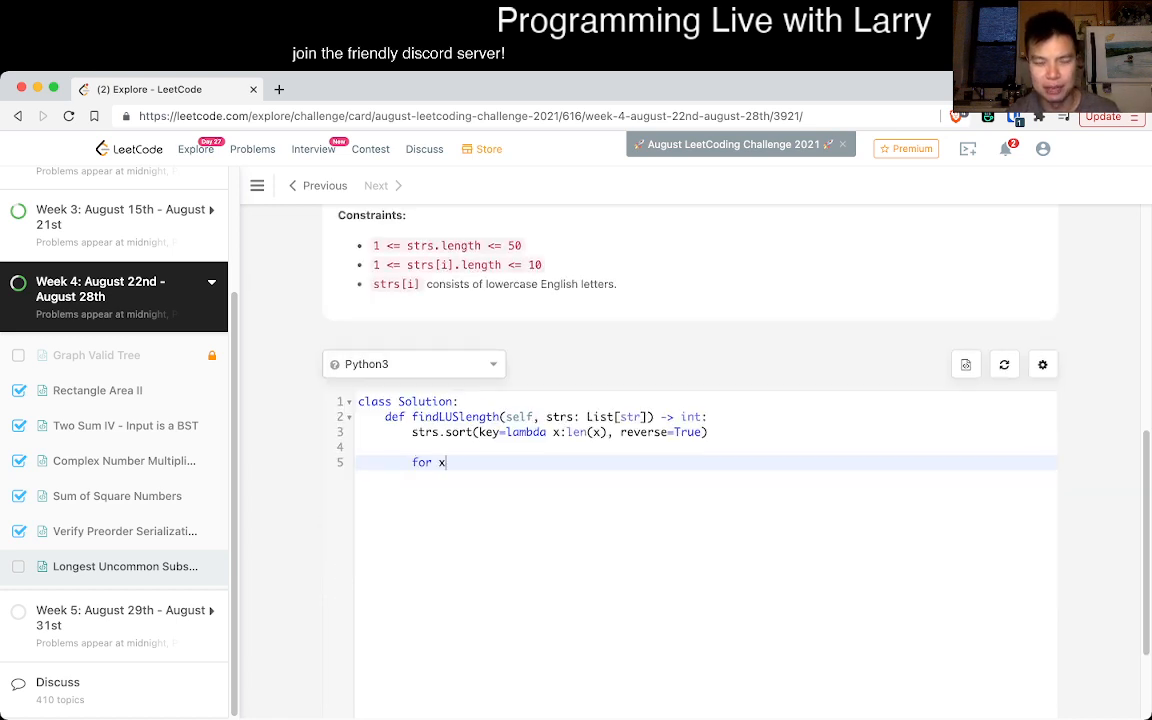
text(ord)
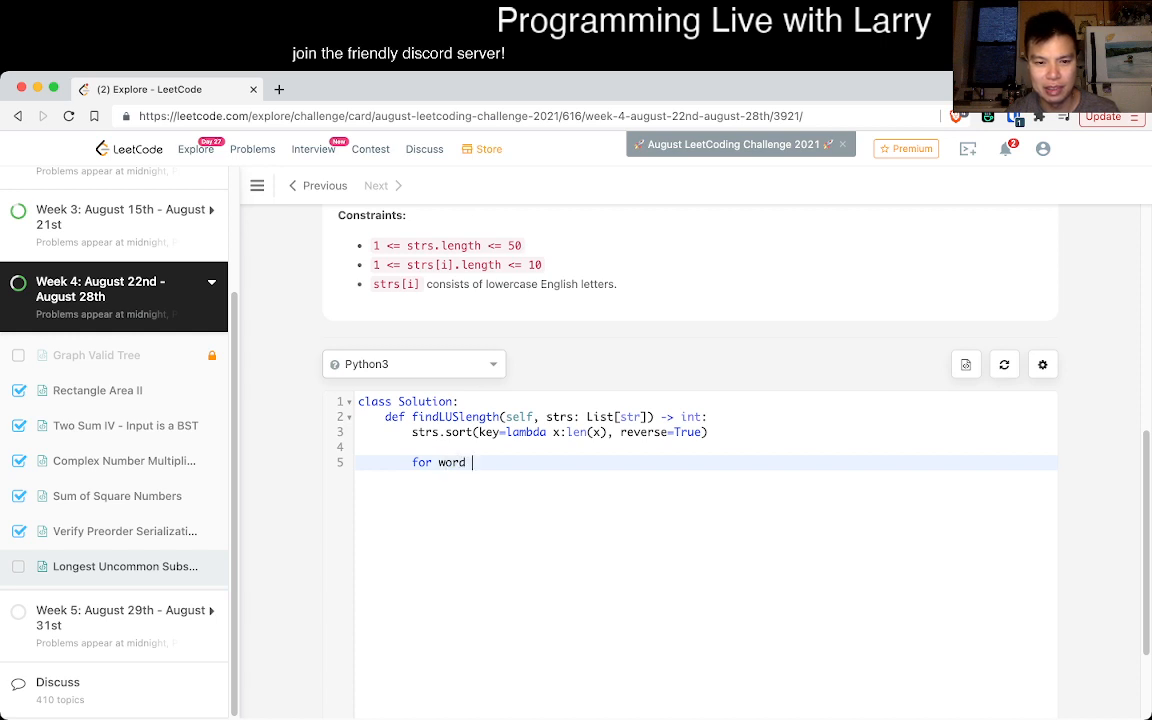
text(in strs:)
text(return -1)
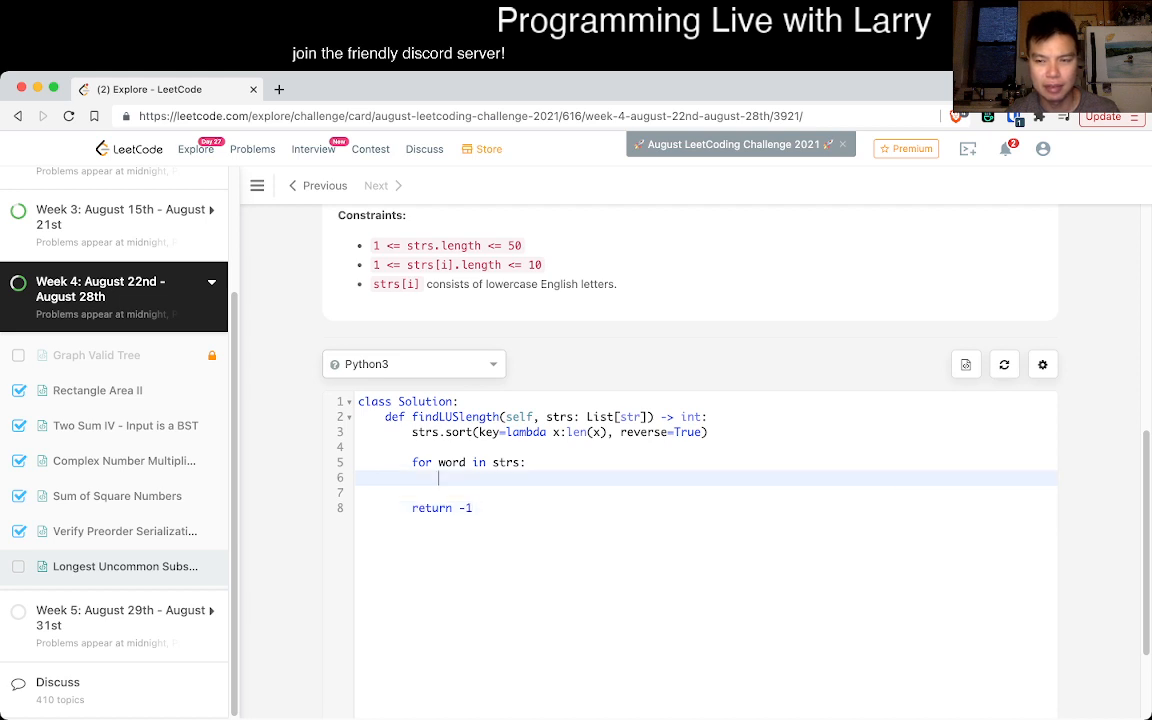
key(enter)
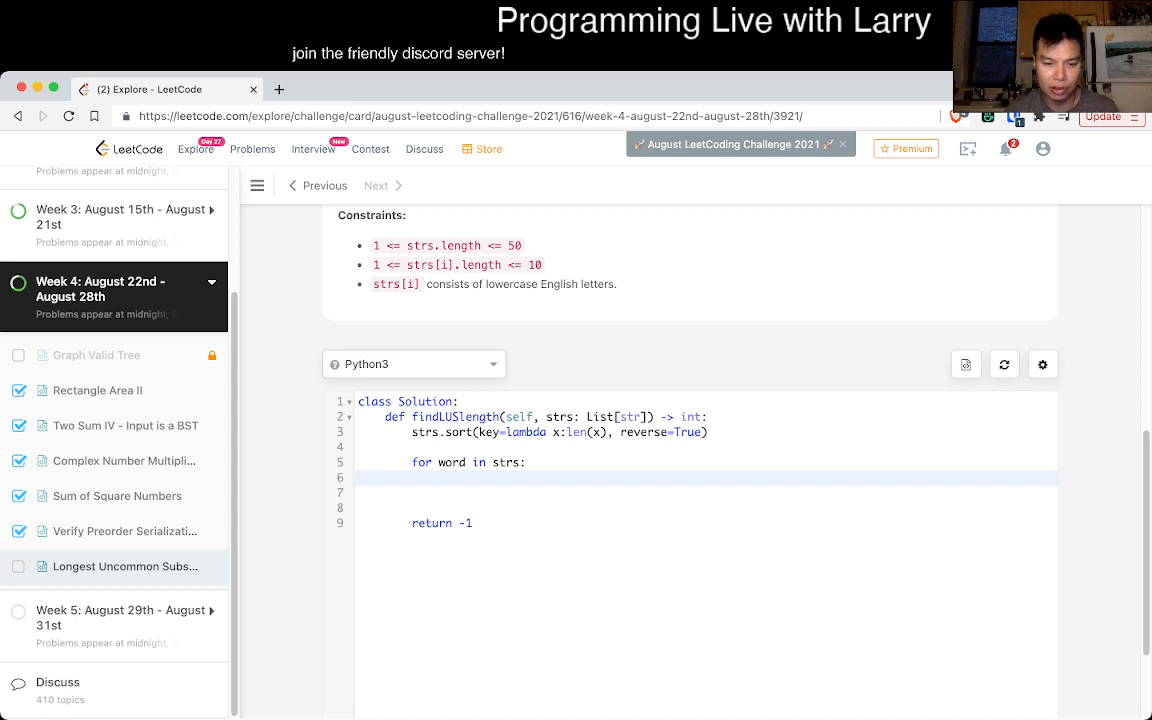
text(good = T)
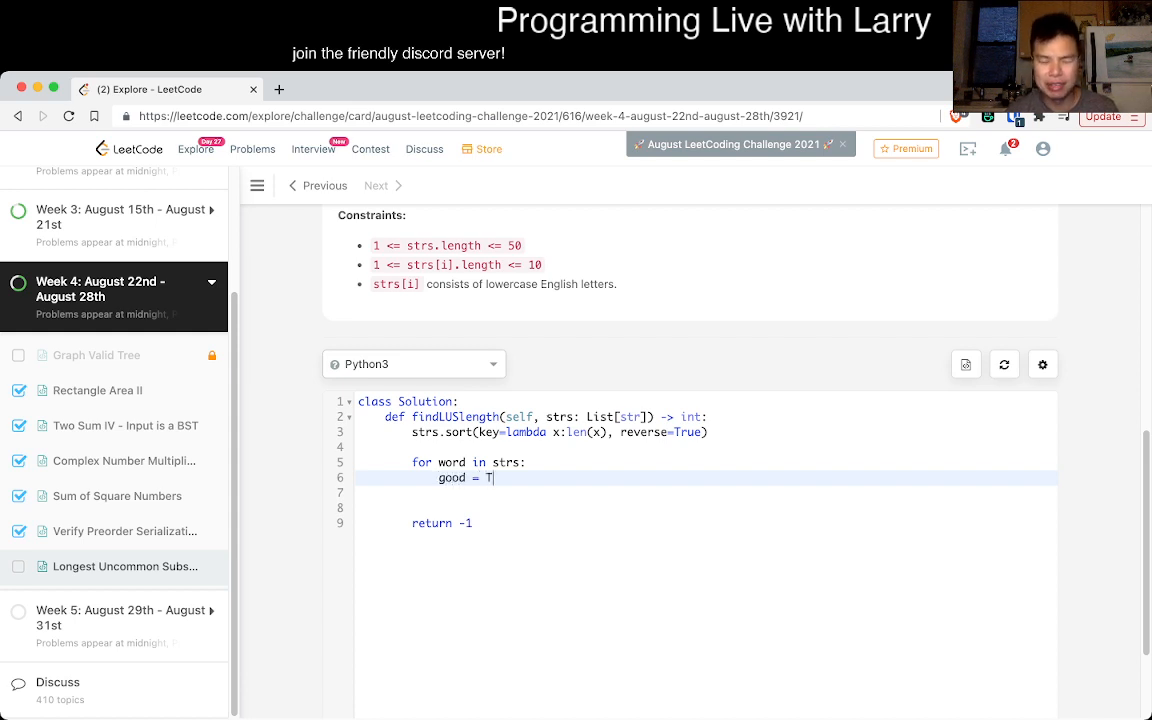
text(rue)
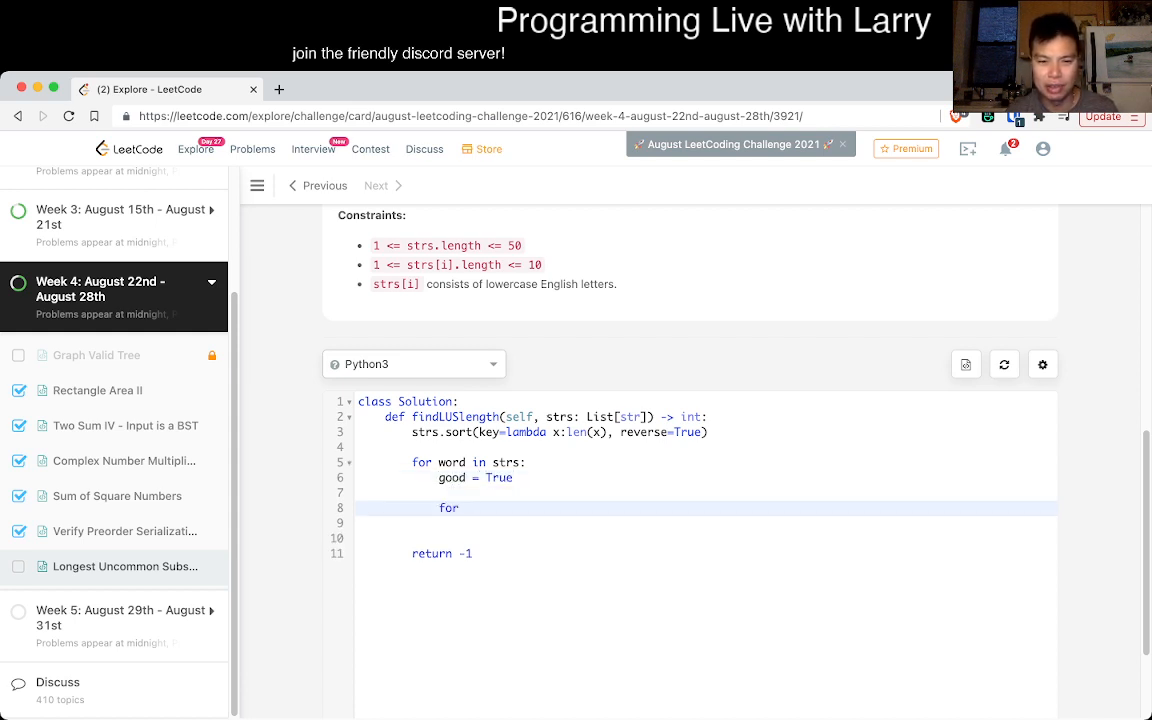
text(word2)
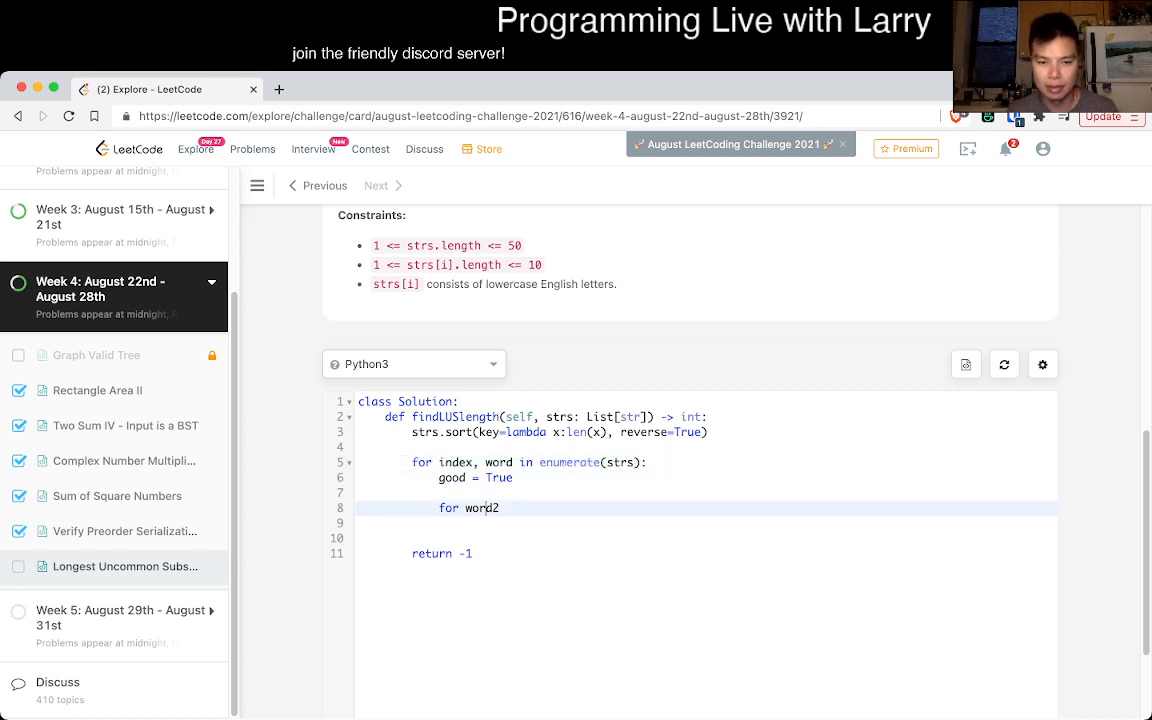
Step: Add an inner for j loop over range(i + 1, N) setting good = False when word[i] == word[j]
double_click(482, 508)
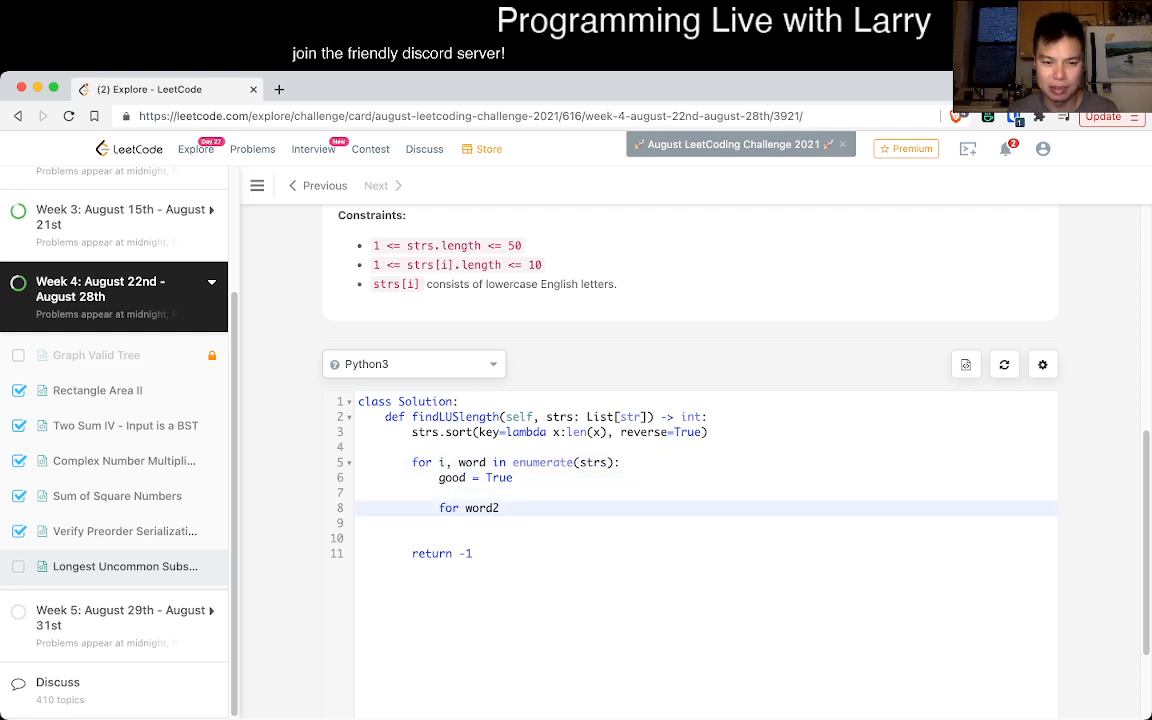
text(j in)
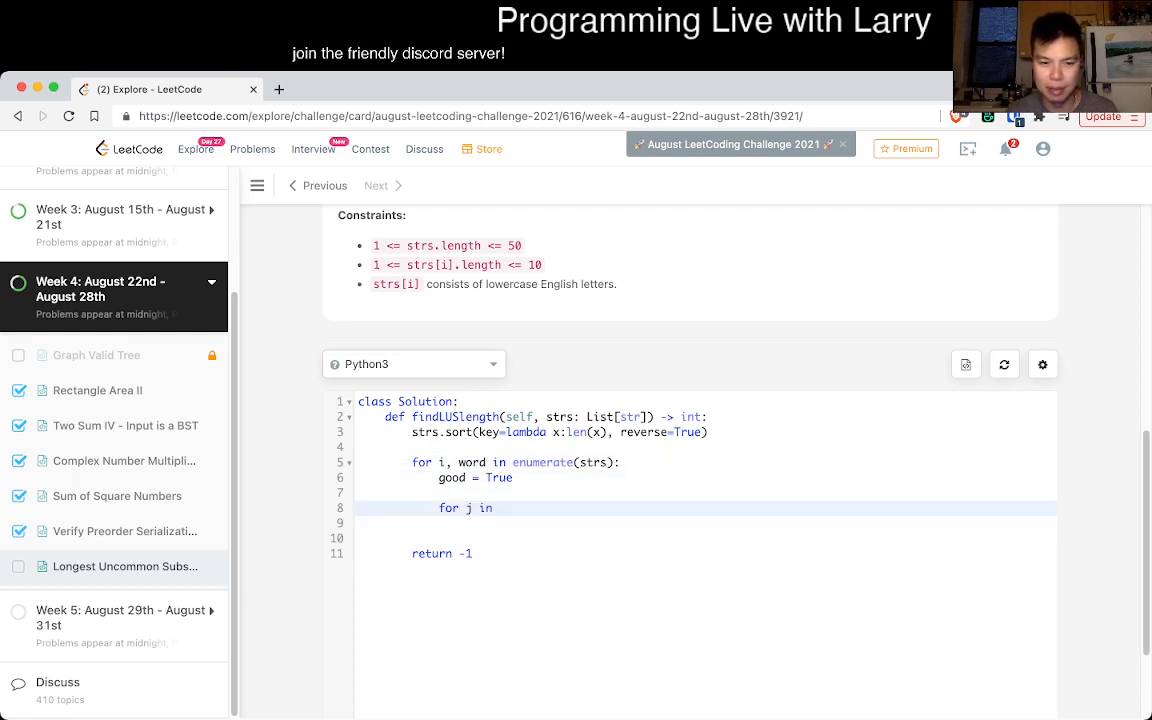
text(range(i + 1,)
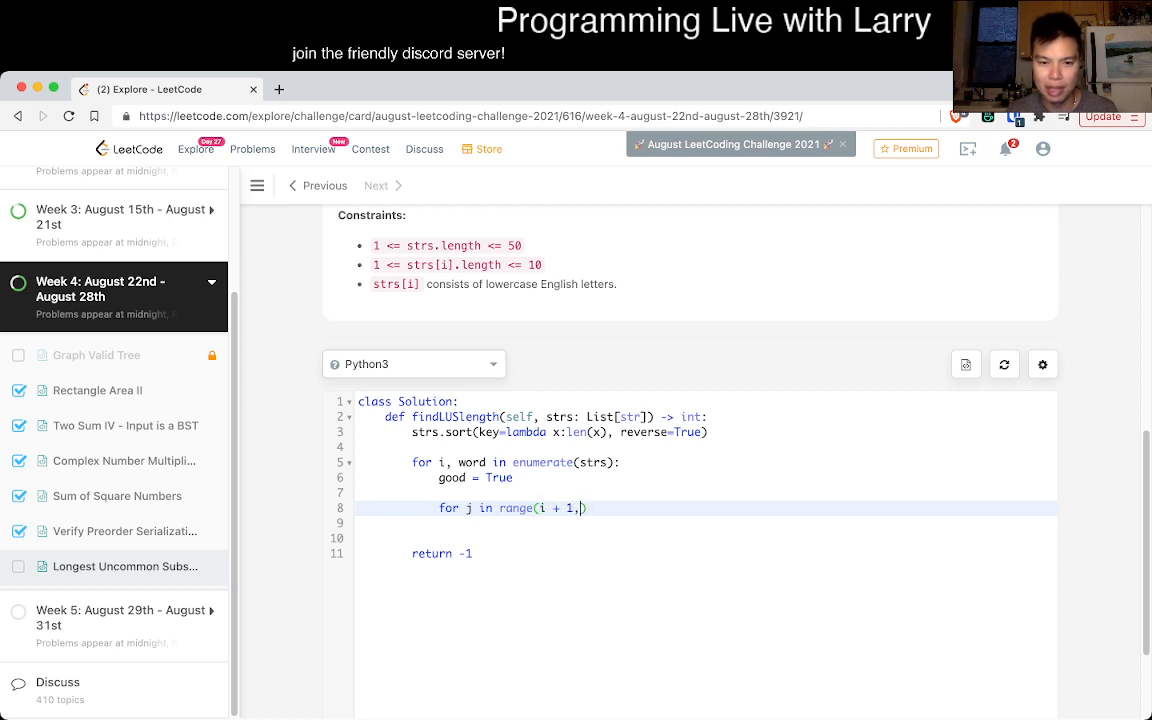
text(N):)
click(706, 446)
text(N = len)
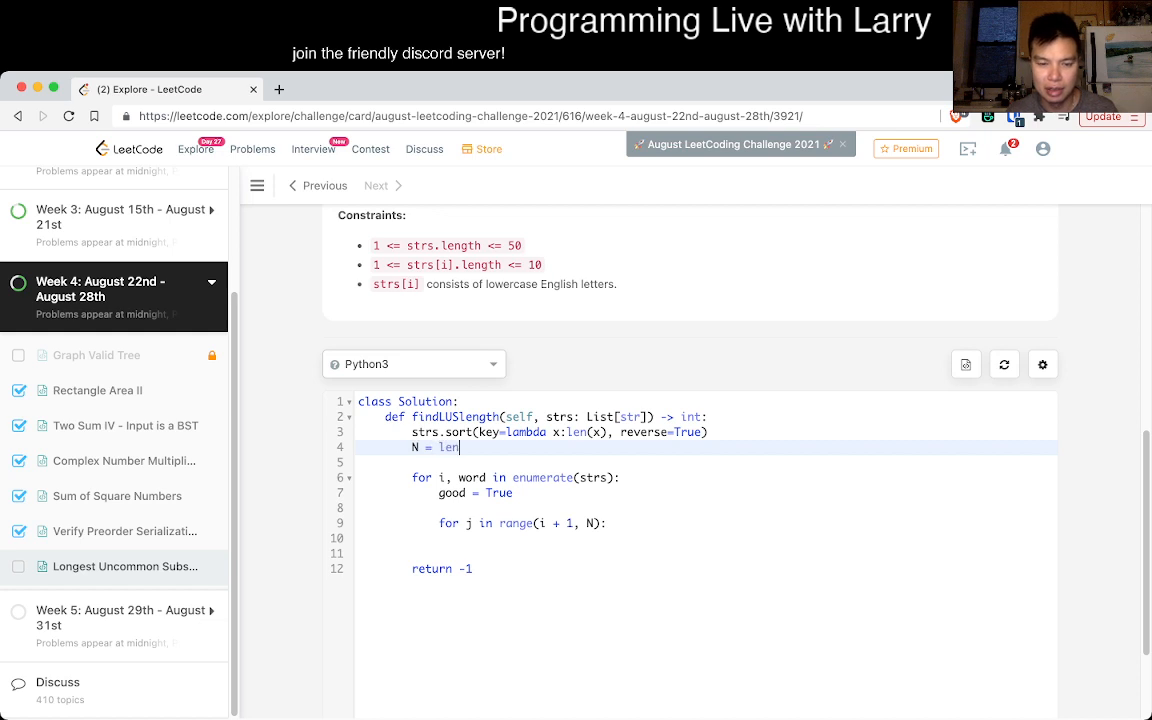
text((strs))
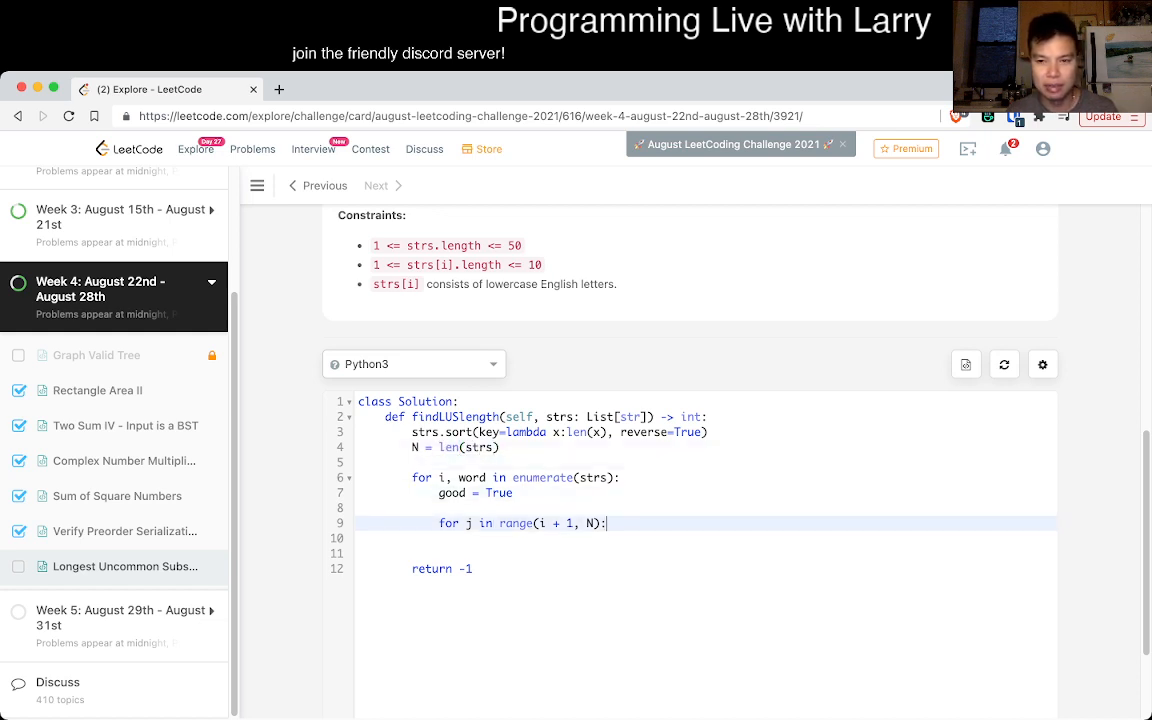
text(if)
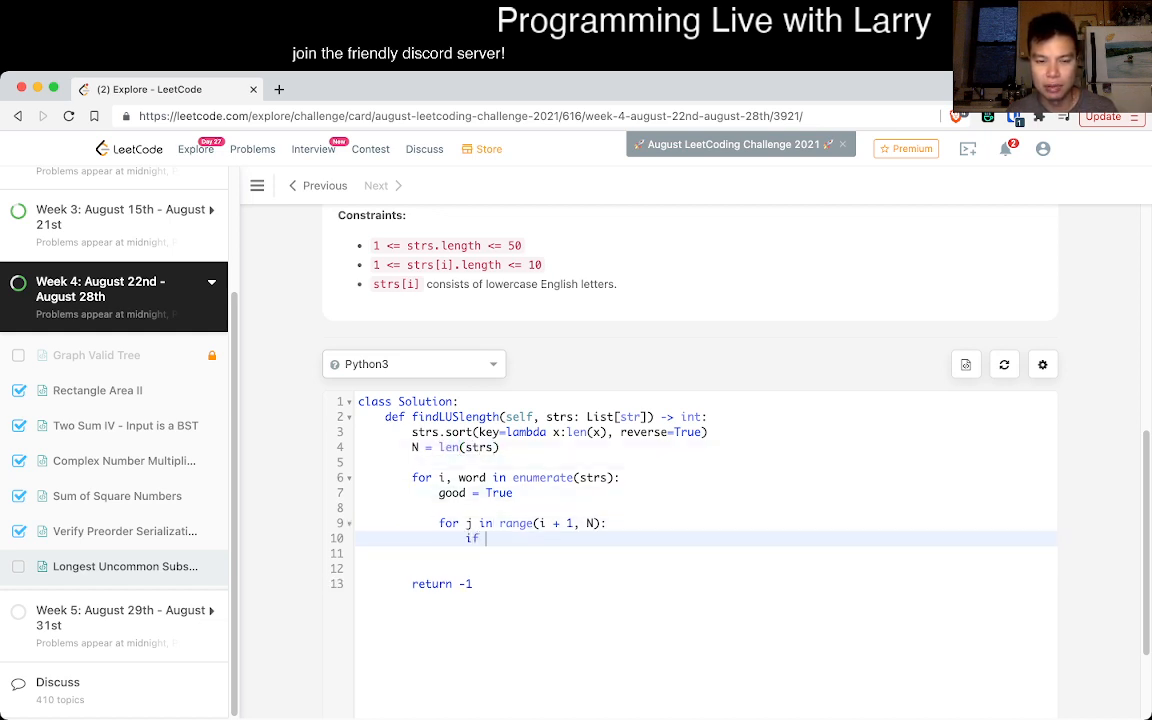
text(word[i] == word[j]:)
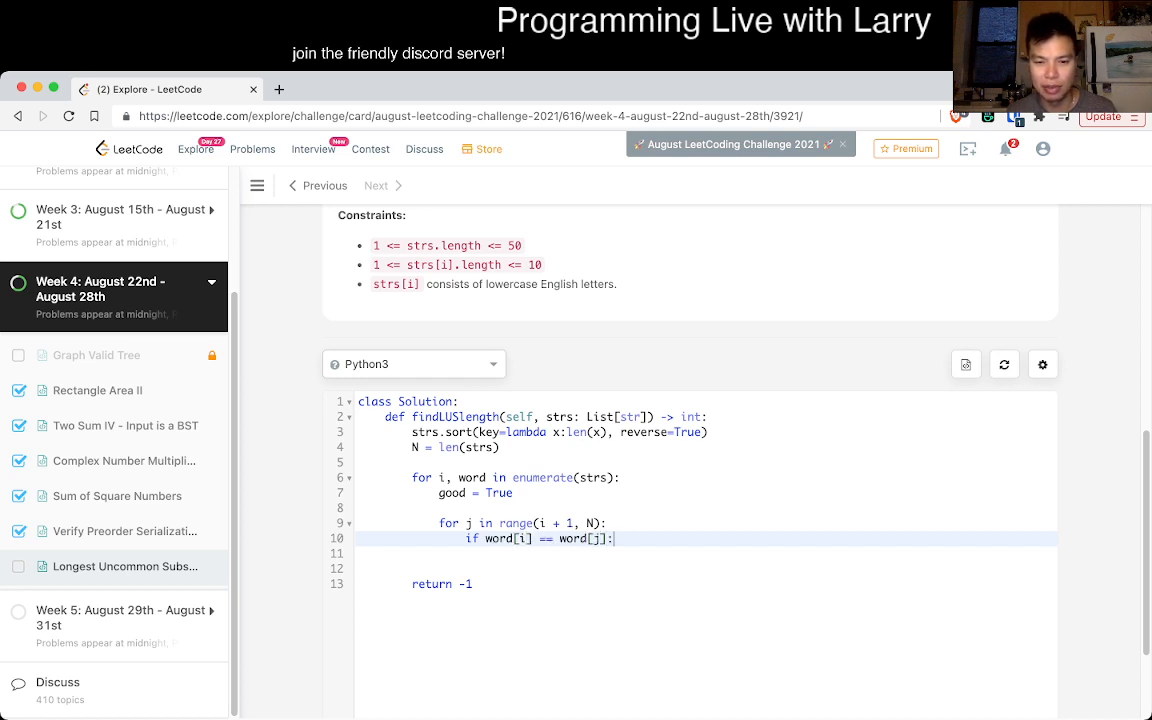
text(good = False)
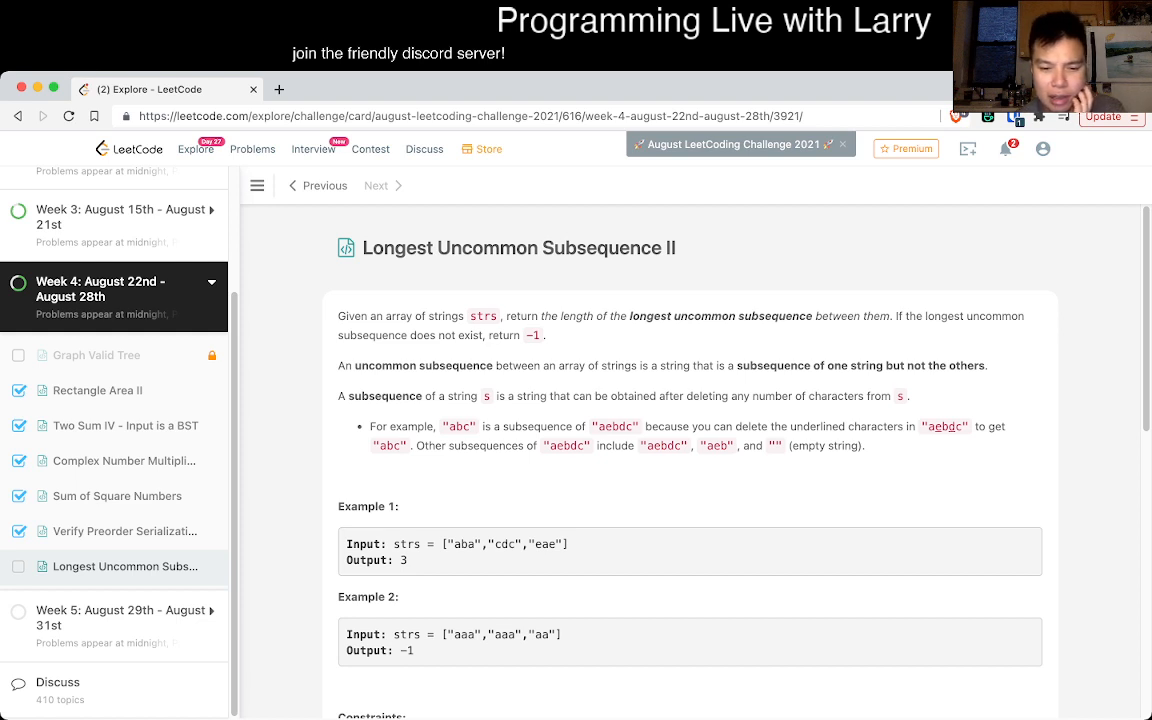
Step: Make the inner loop test uncommon(word[i], word[j]), break on a hit, and start if good:
scroll(down, 3)
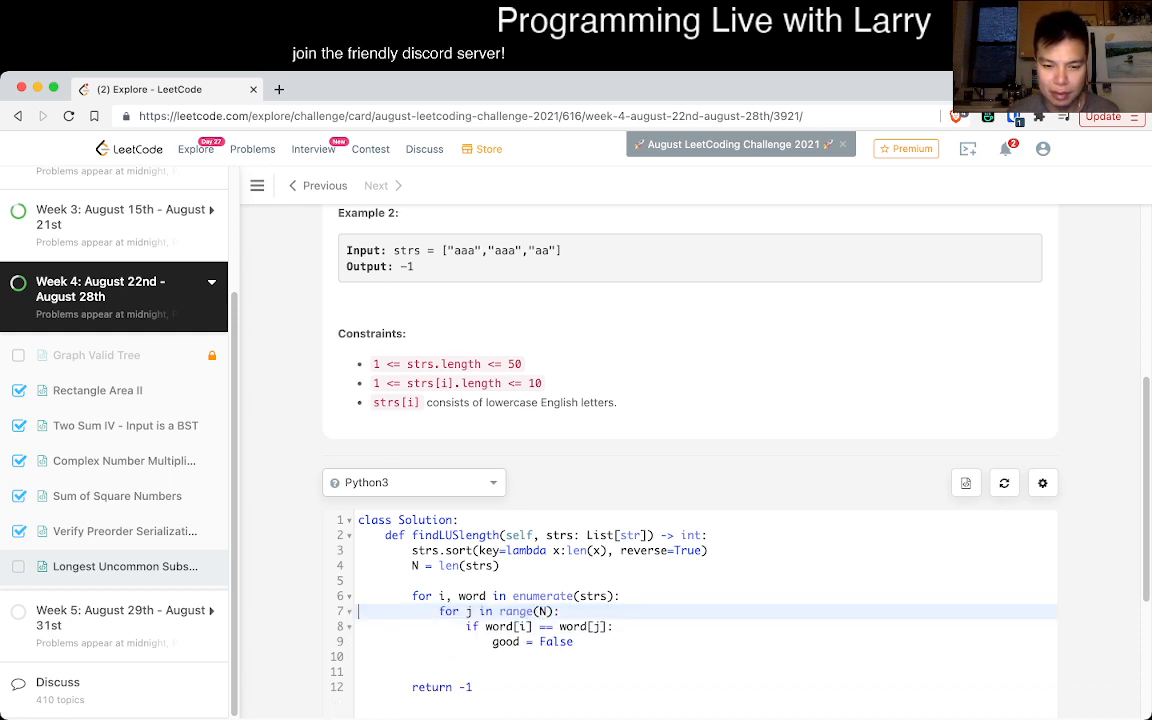
text(if)
text(good = True)
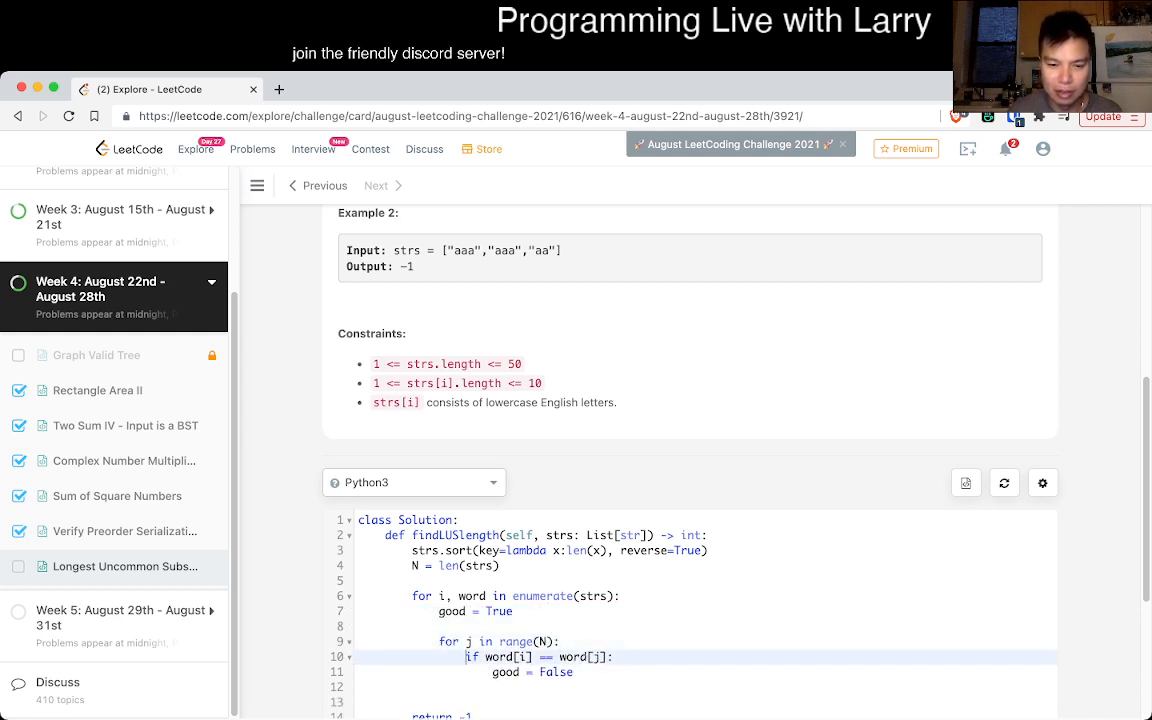
text(not)
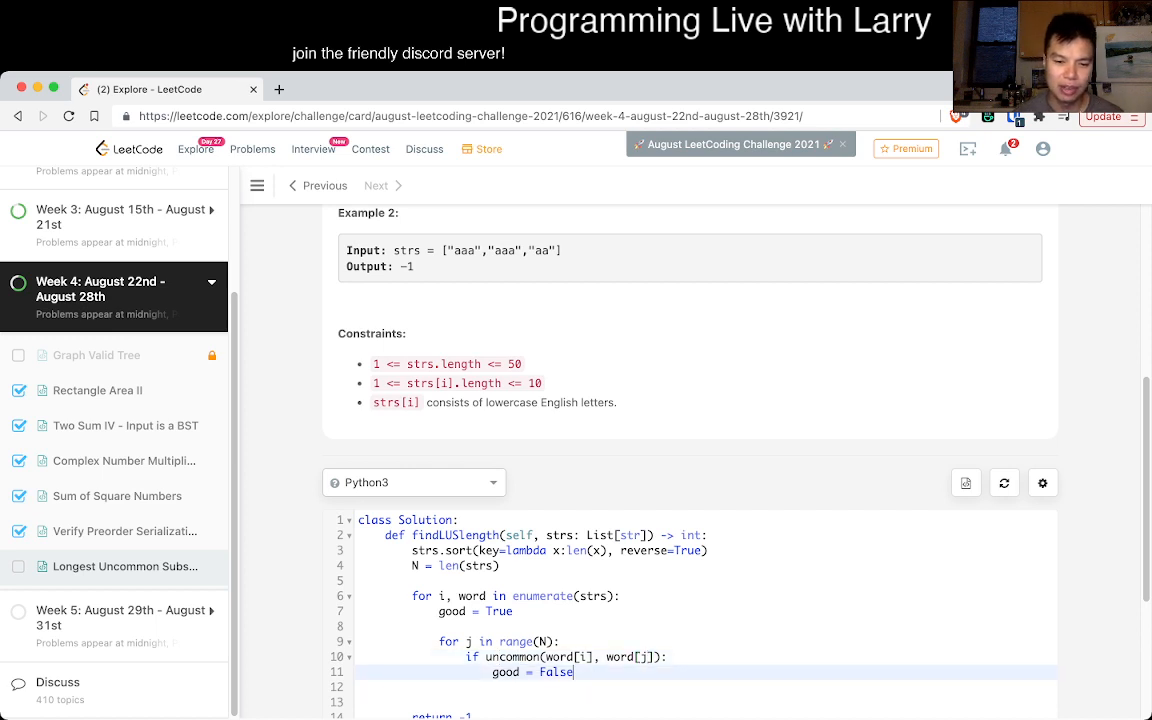
text(break)
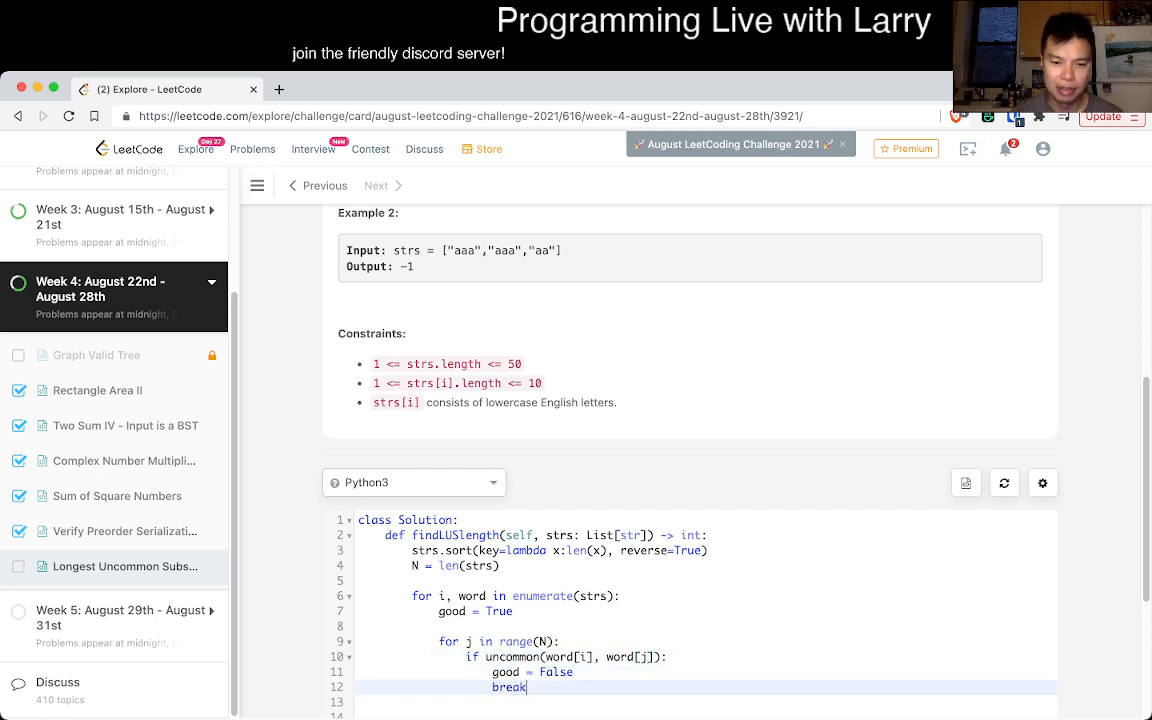
text(if good:)
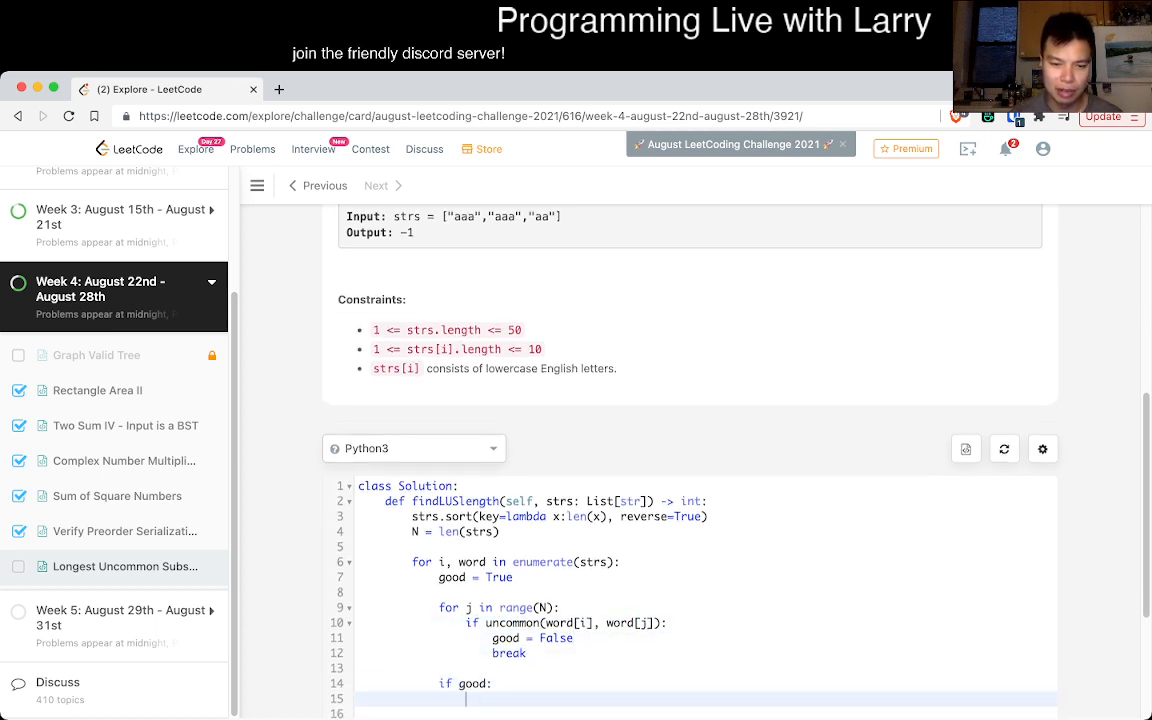
Step: Return len(word) under if good: and start a def uncommon(x, y) helper with iy = 0
text(return len(word))
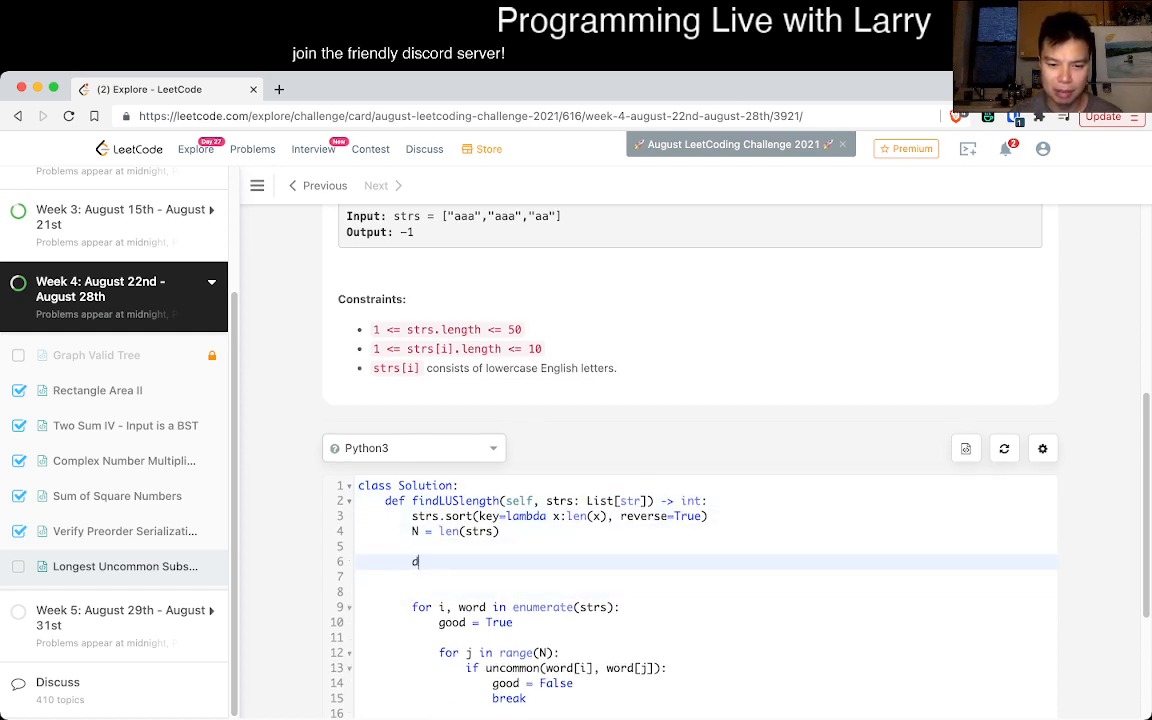
text(ef uncommon()
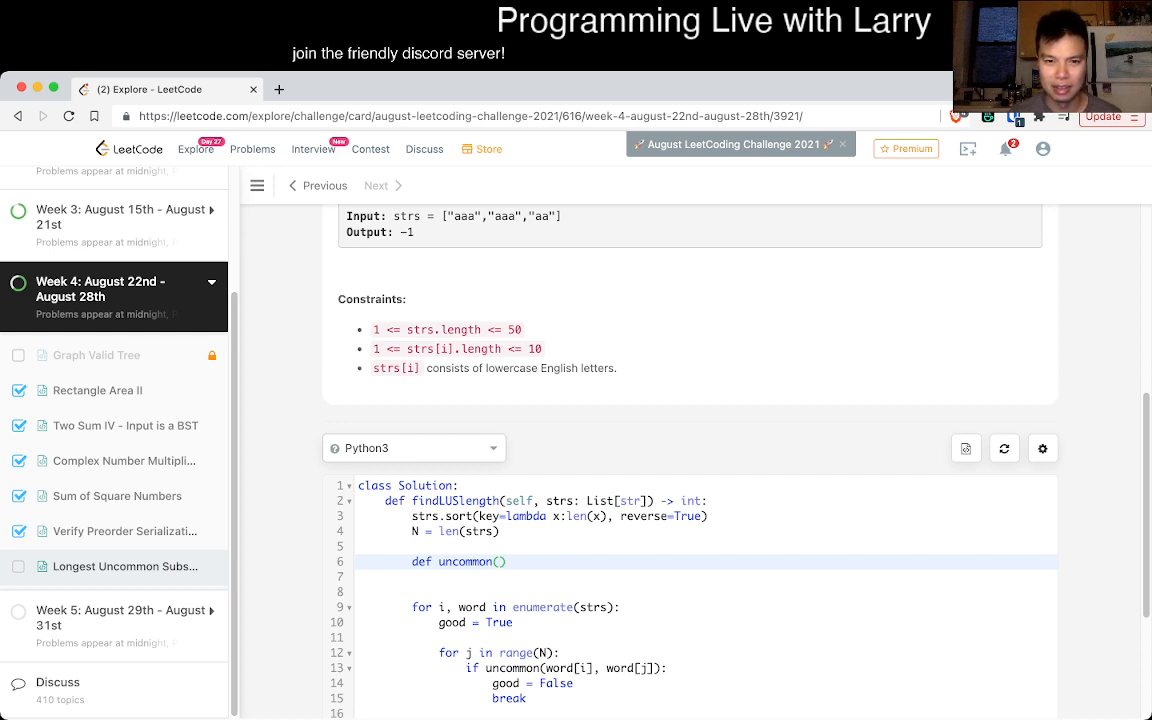
text(x, y)
click(706, 576)
text(iy = 0)
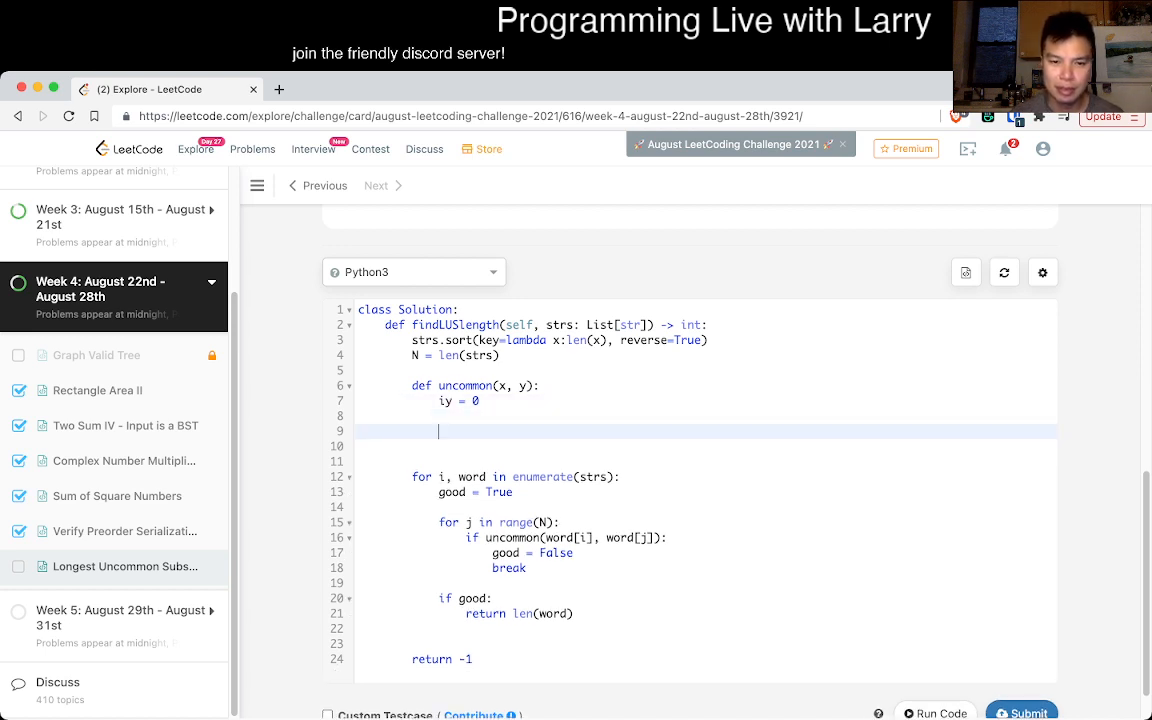
Step: Loop for ix in range(len(x)) in the helper and require len(word[j]) >= len(word[i]) before the call
text(for ix in range)
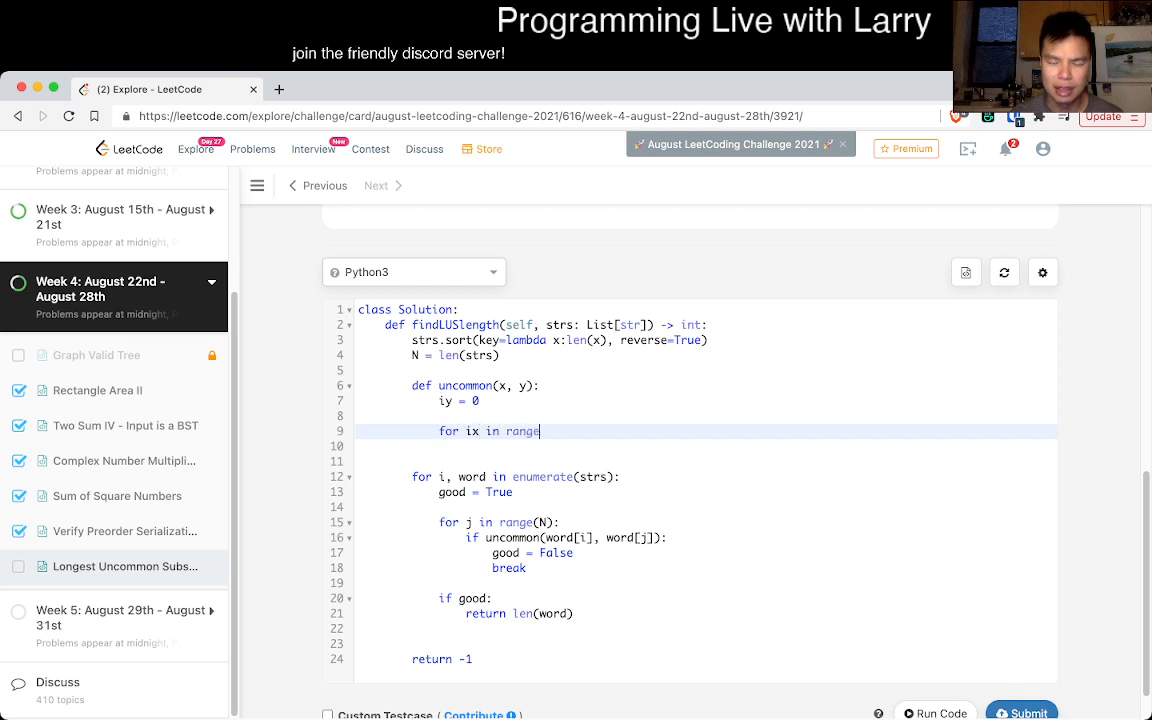
text((len()
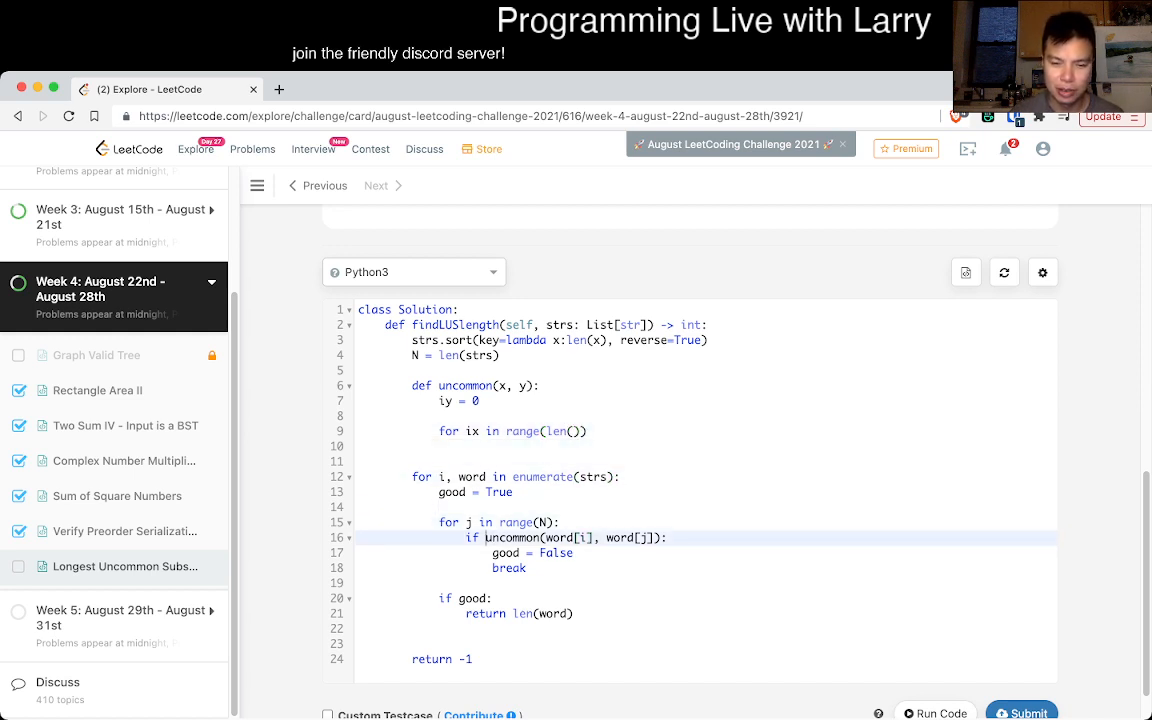
text(len(word[j)
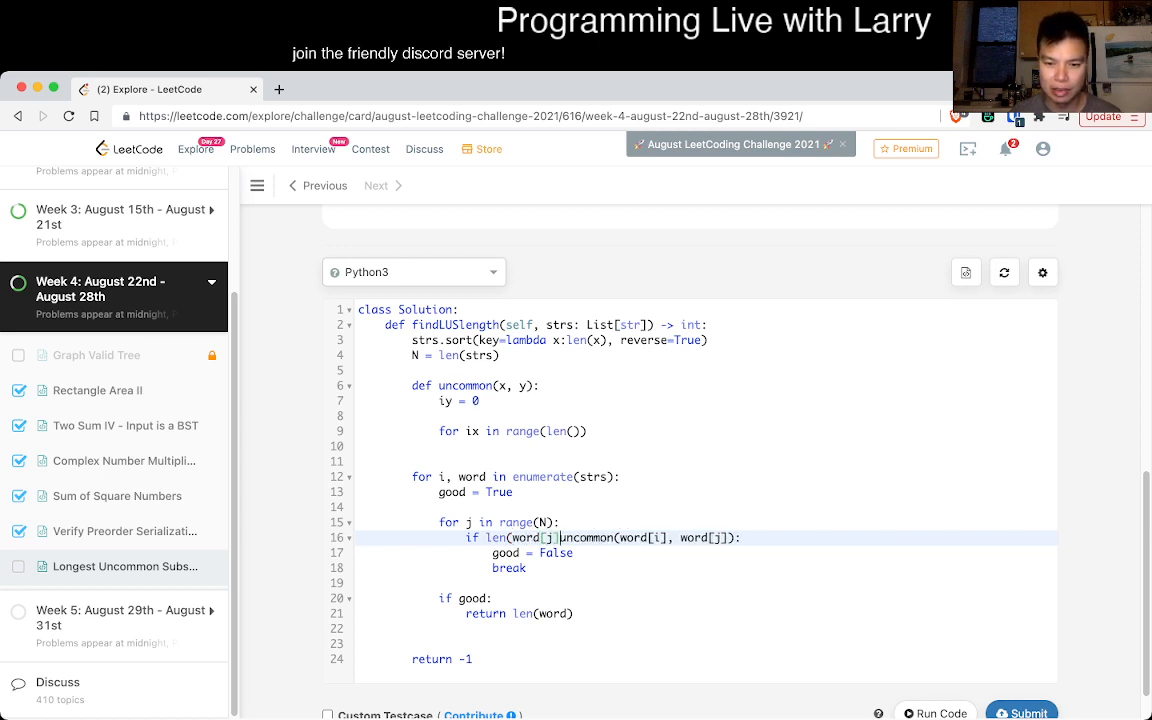
text(>= word)
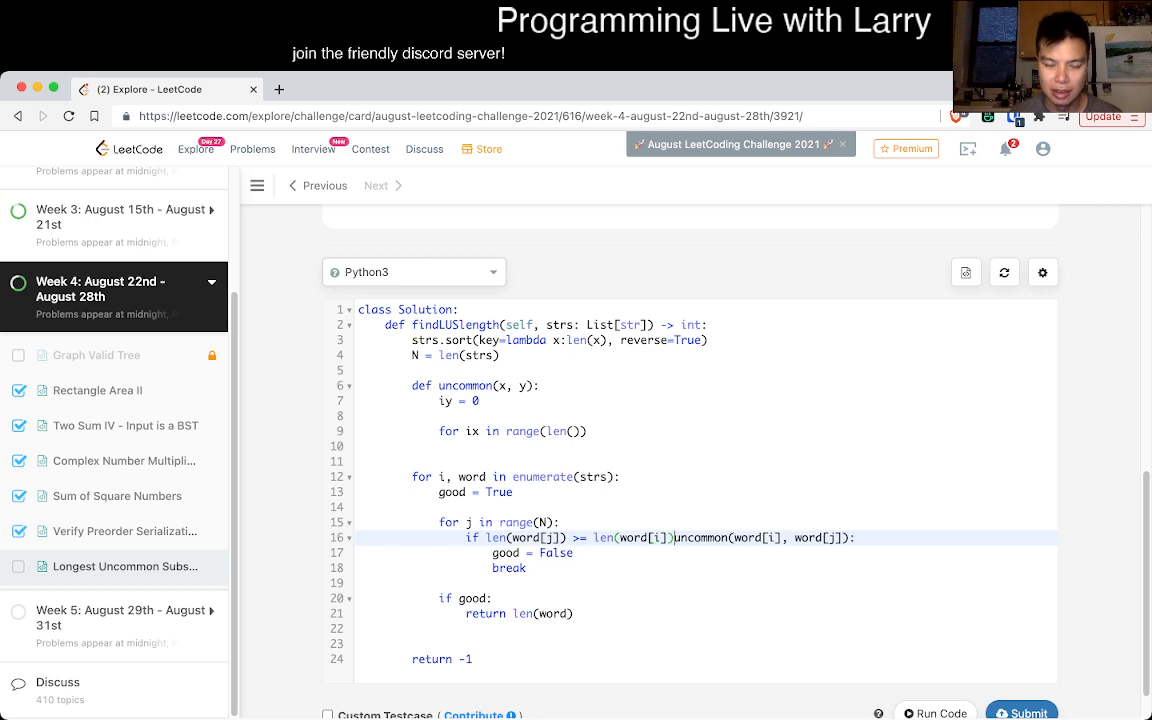
text(and)
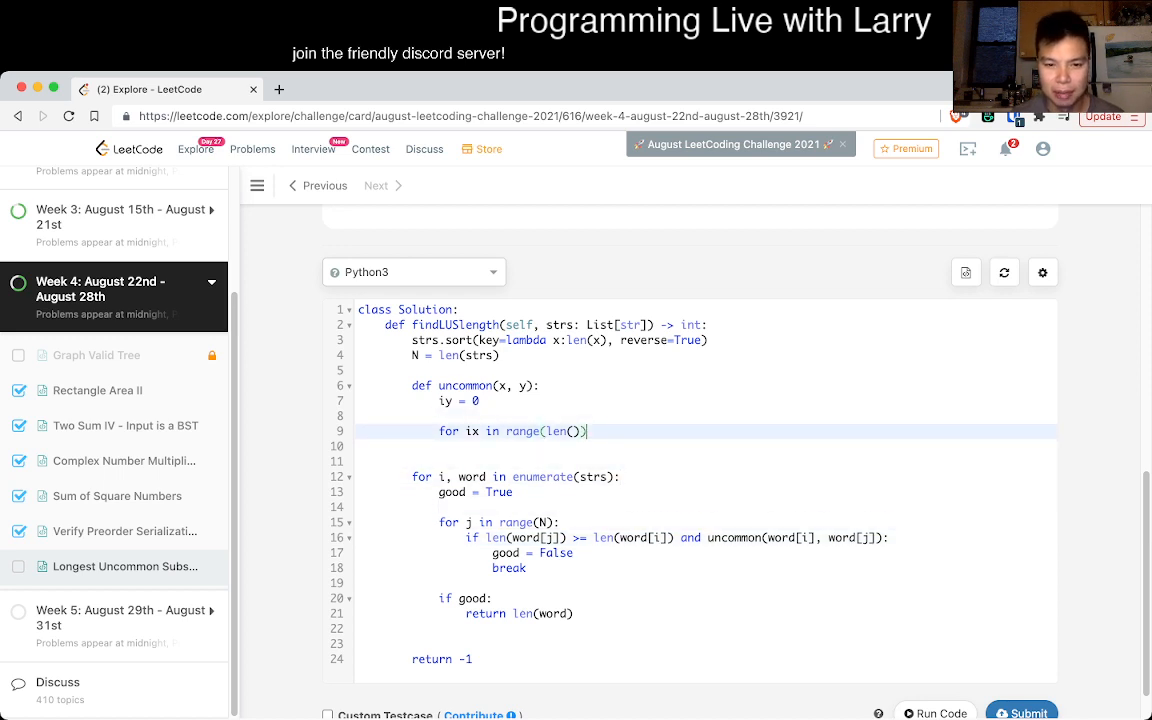
text(:)
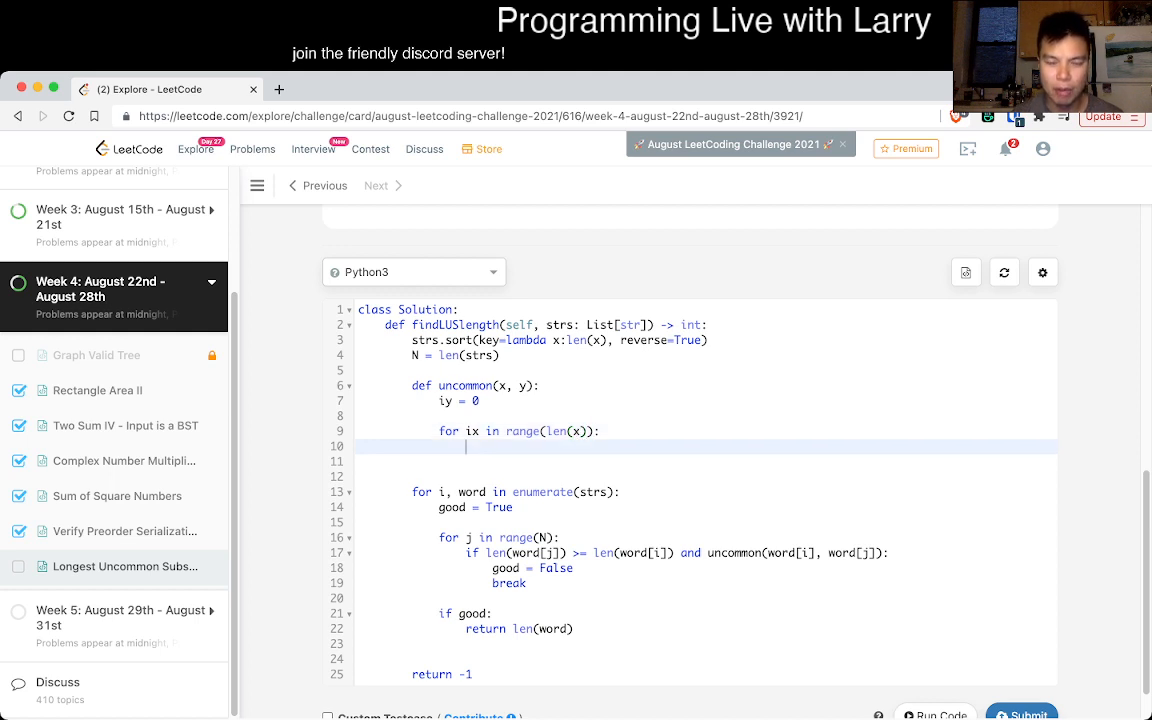
Step: Add a while loop skipping y characters while iy < len(y) and y[iy] != x[ix]
text(while)
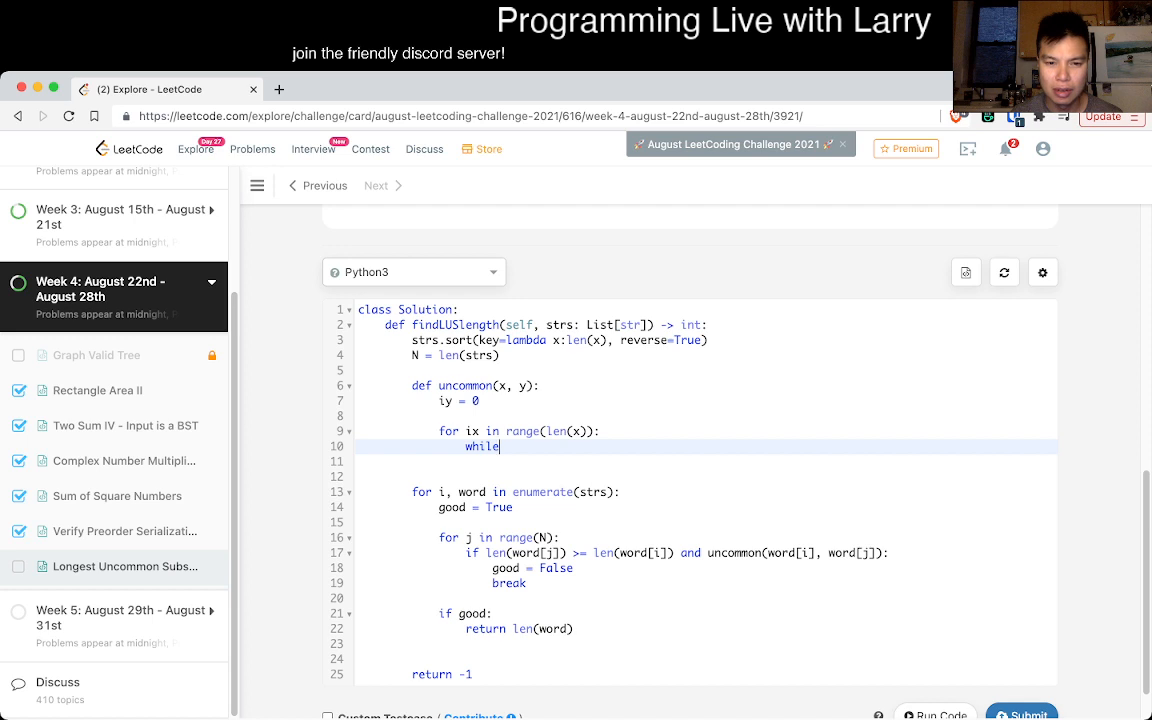
text(iy)
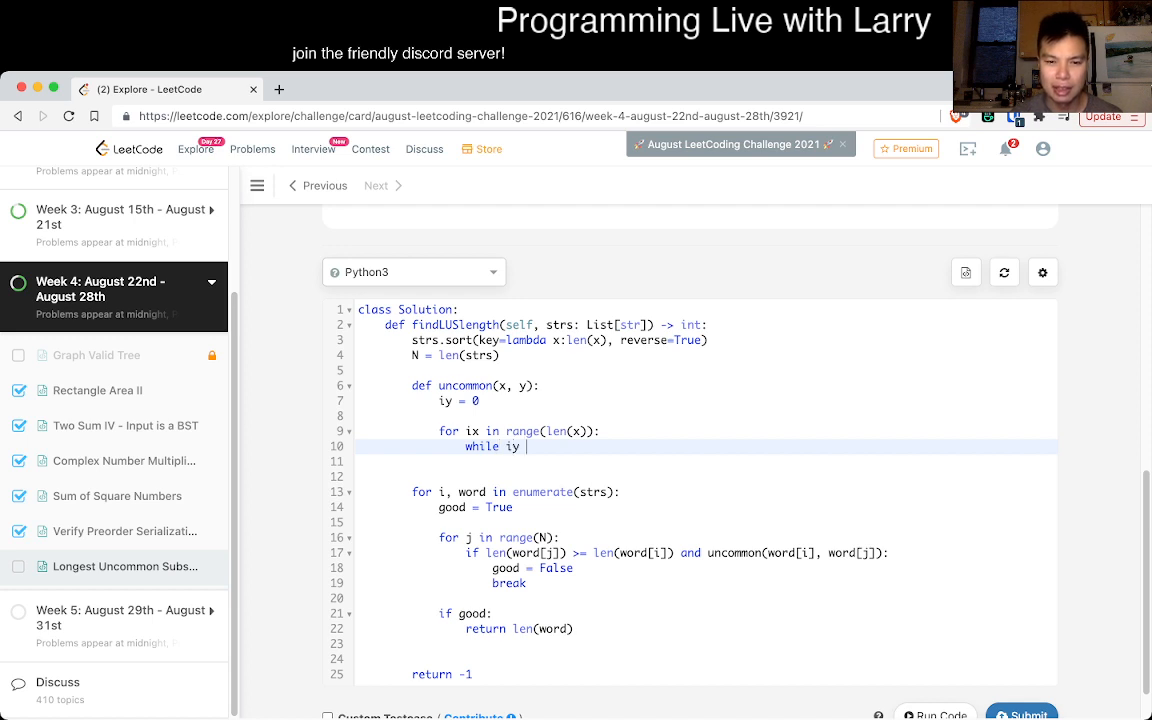
text(< len(y))
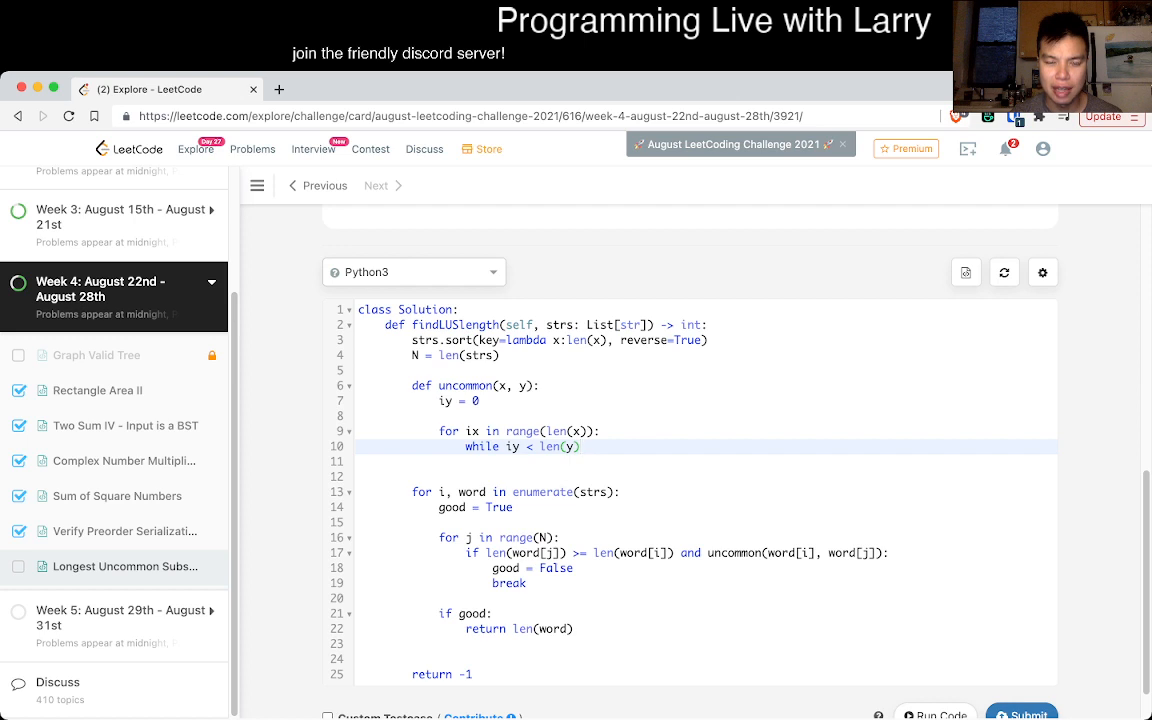
text(and)
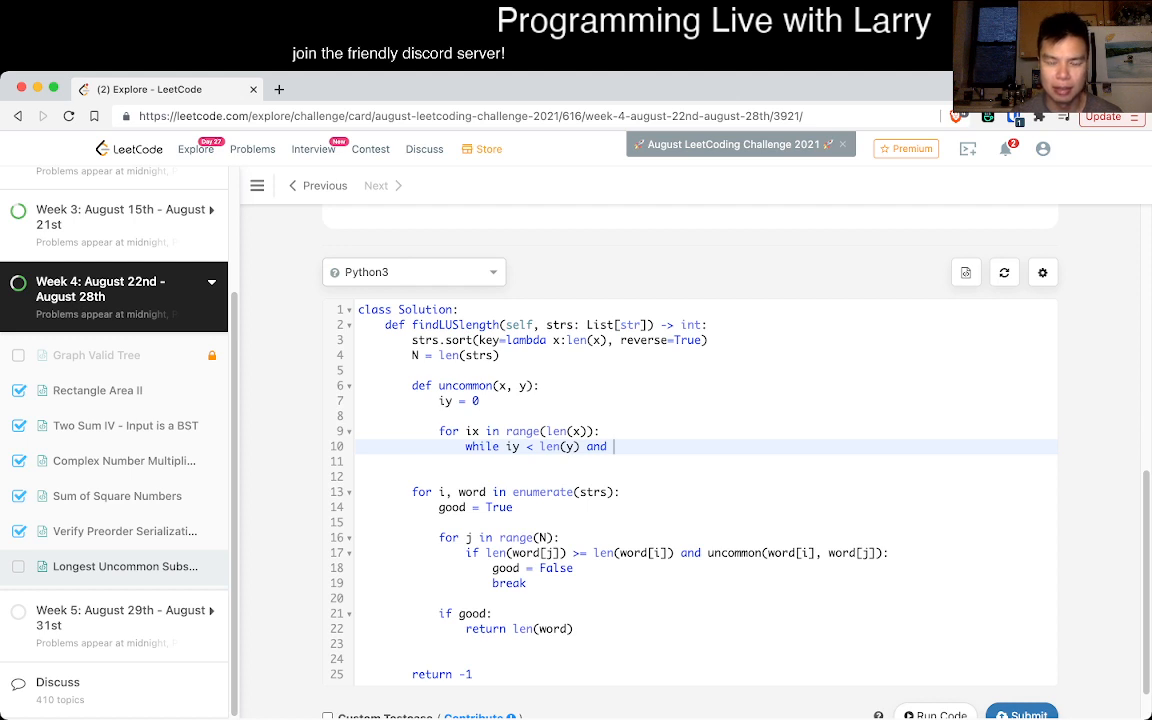
text(y)
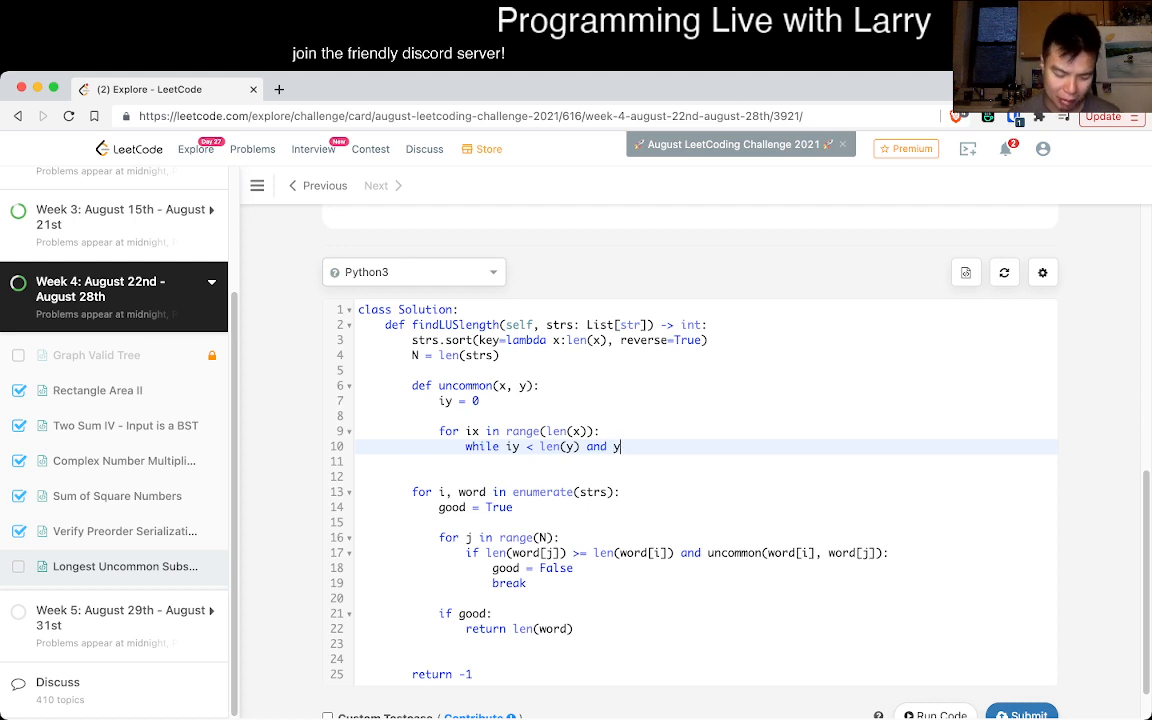
text([iy])
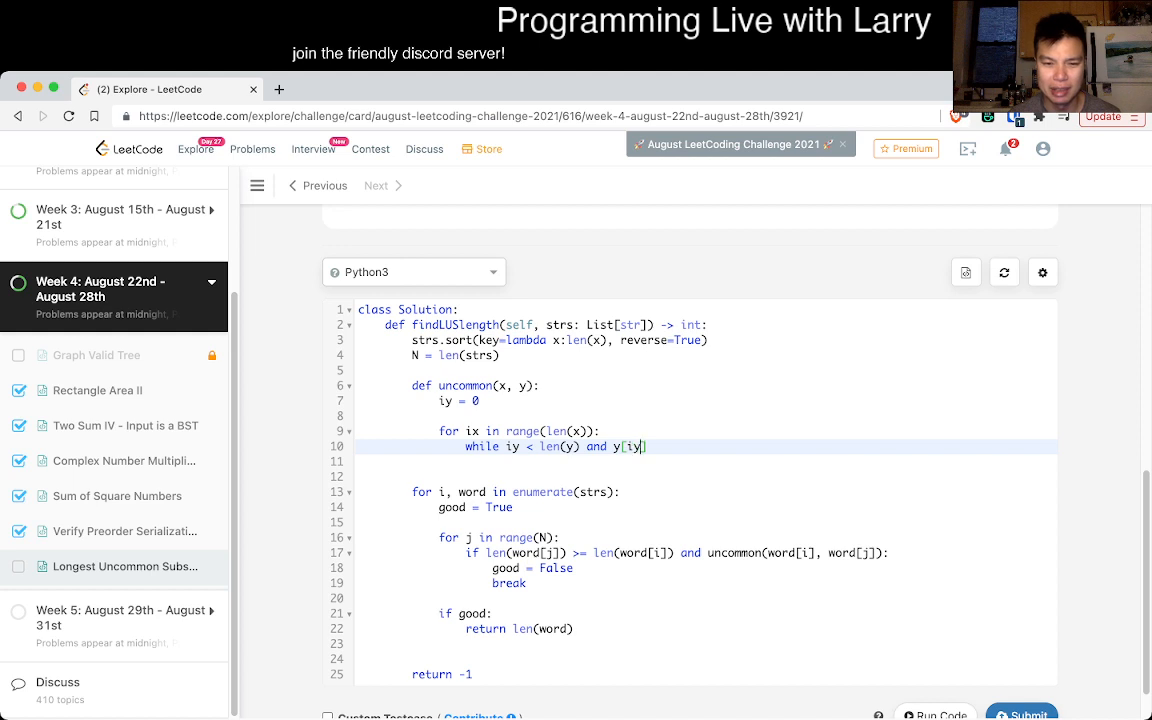
text(=)
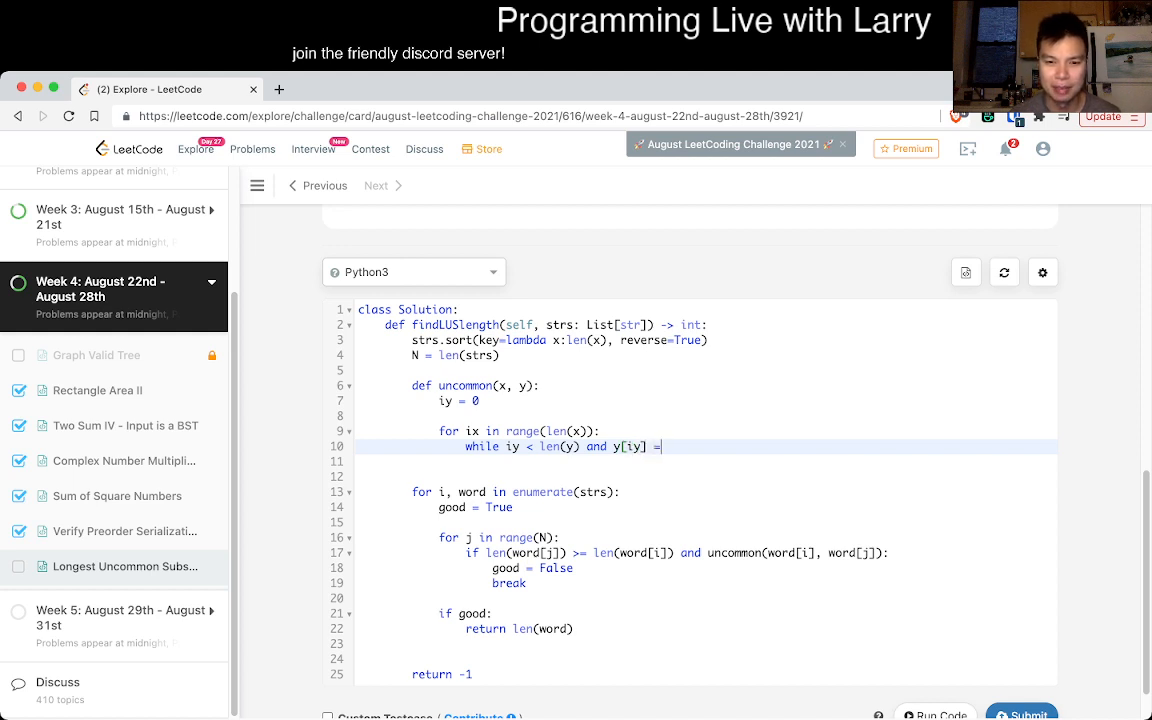
text(!= x)
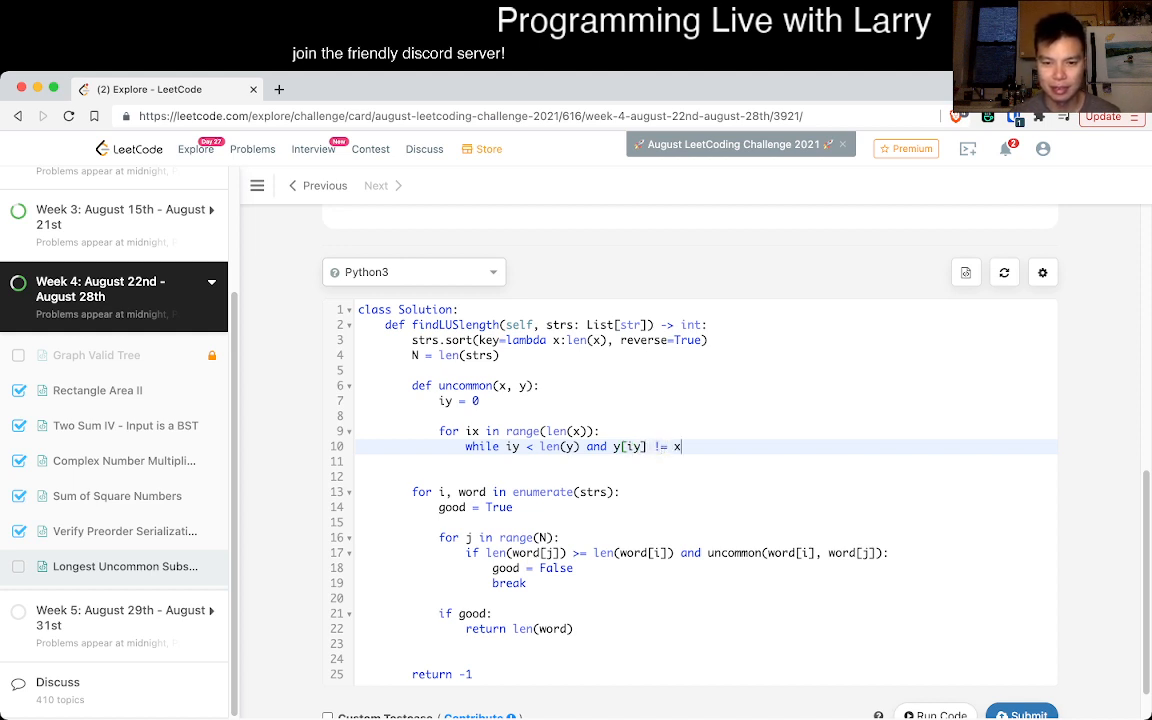
text([ix]:)
click(706, 460)
text(iy += 1)
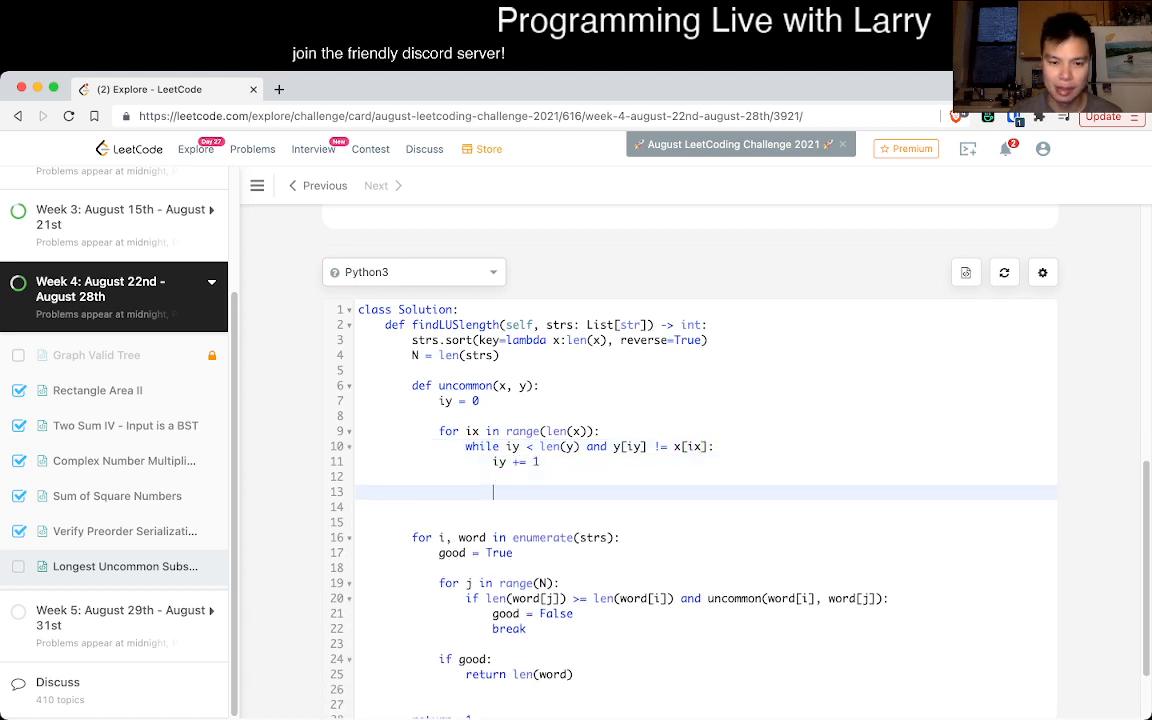
Step: Return False when iy == len(y) inside the loop, and return True at the end of uncommon()
text(if)
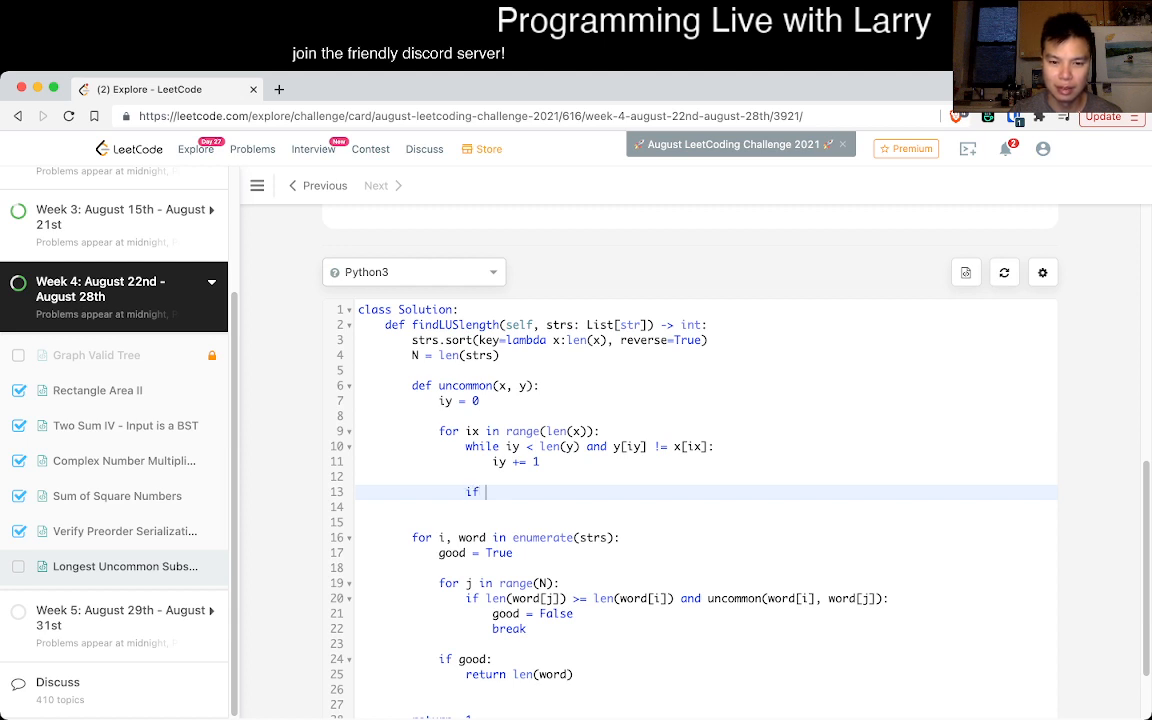
text(iy == len(y):)
text(return F)
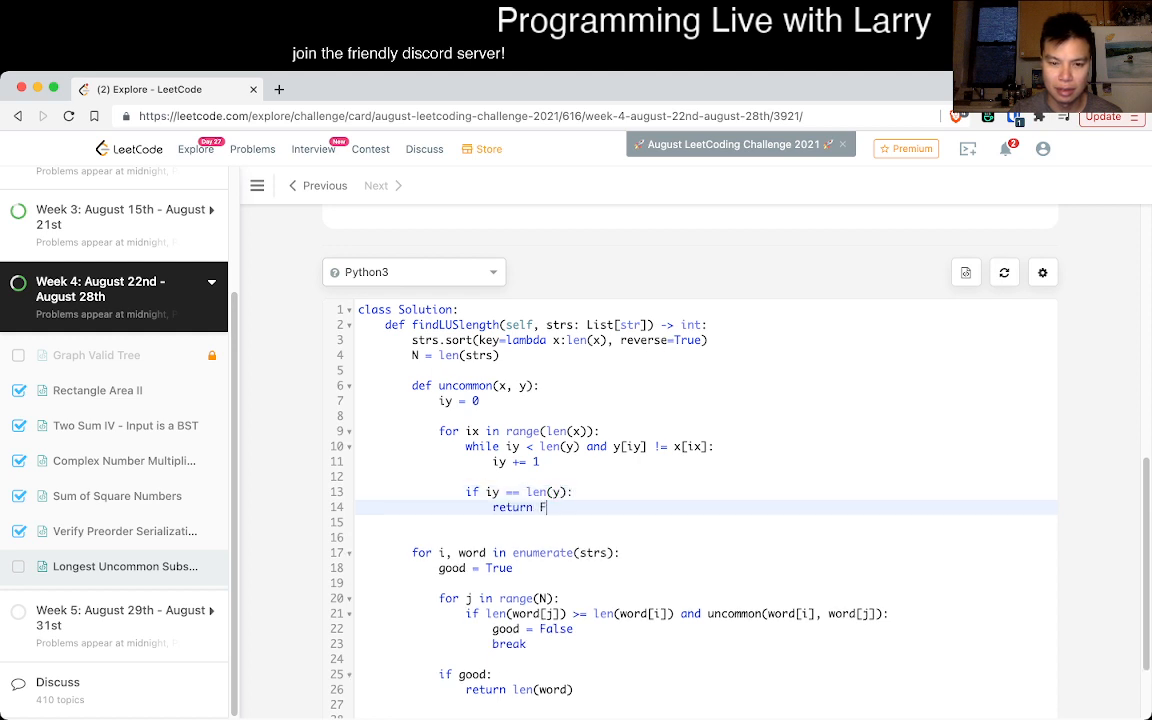
text(alse)
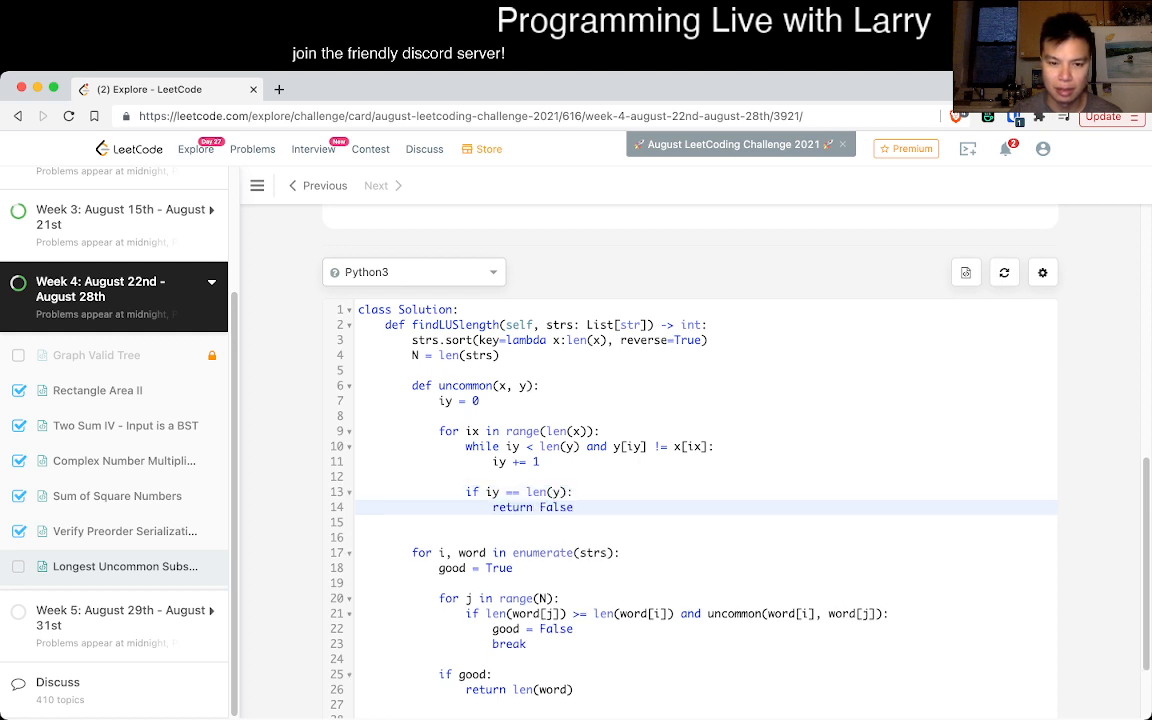
key(enter)
text(iy += 1)
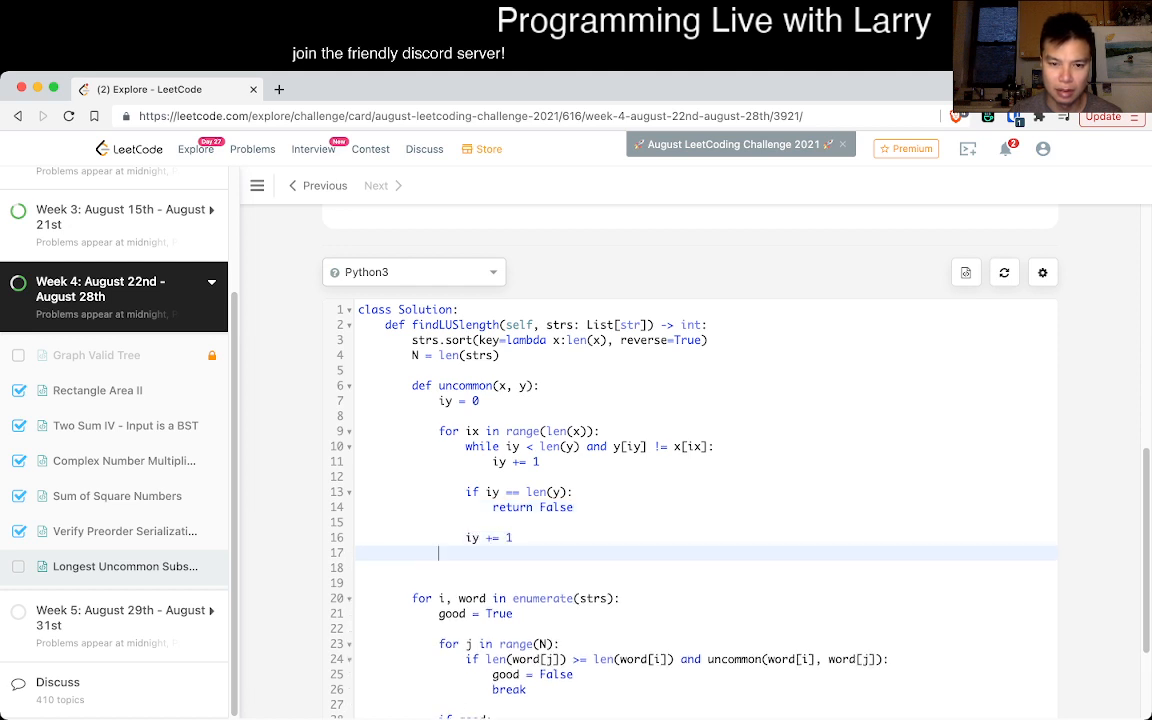
text(return)
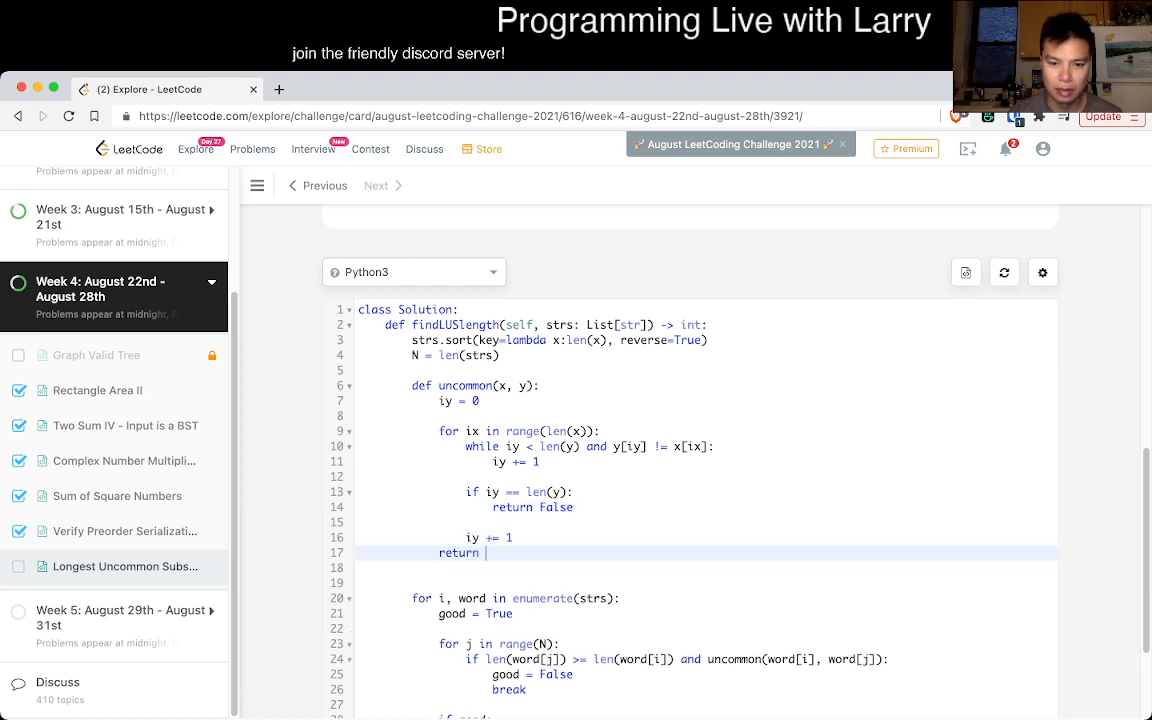
text(True)
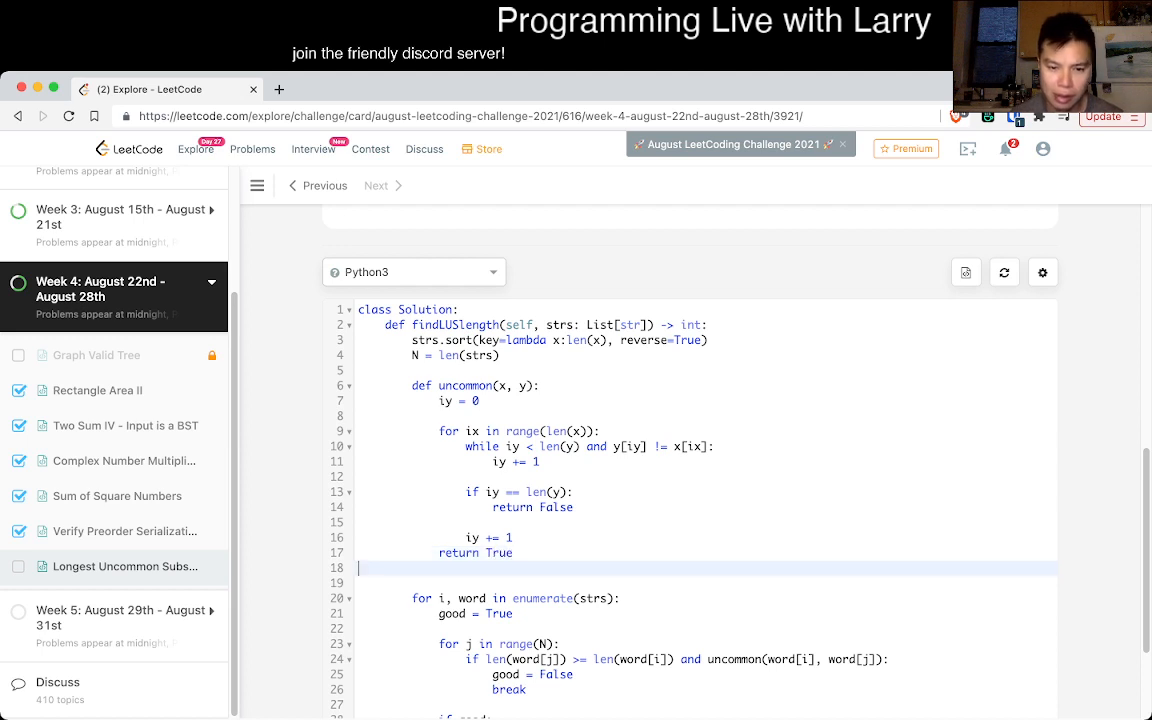
Step: Tick Custom Testcase and paste both example inputs into it
scroll(down, 3)
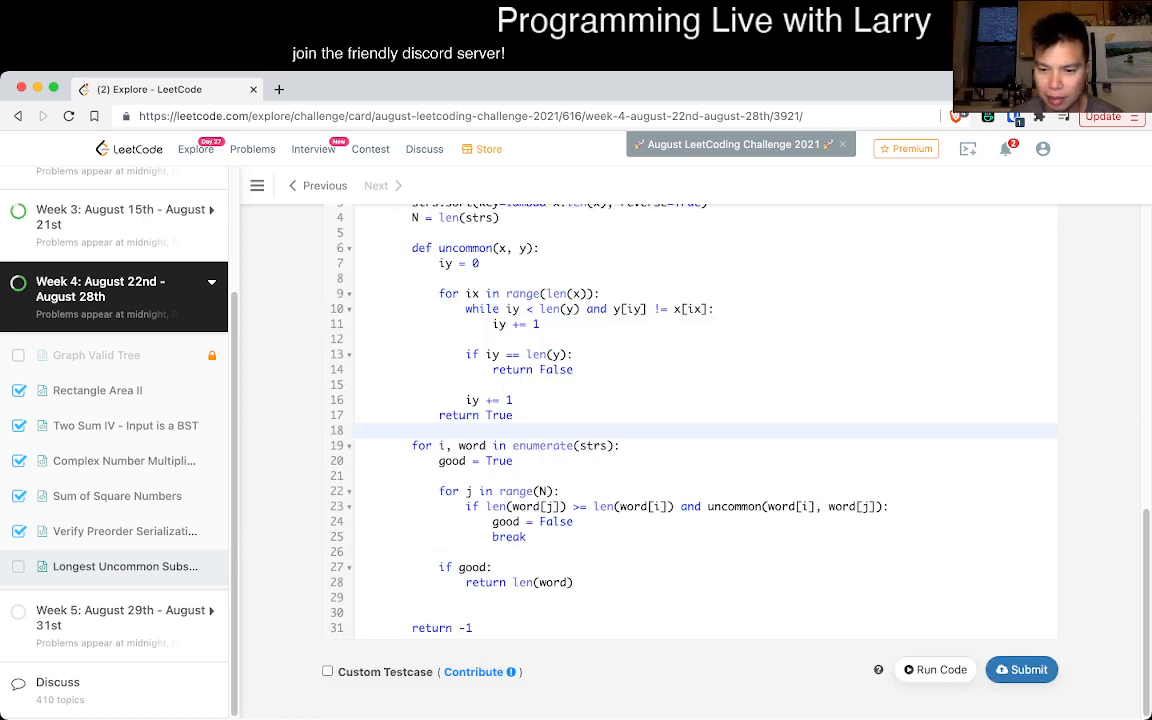
click(328, 672)
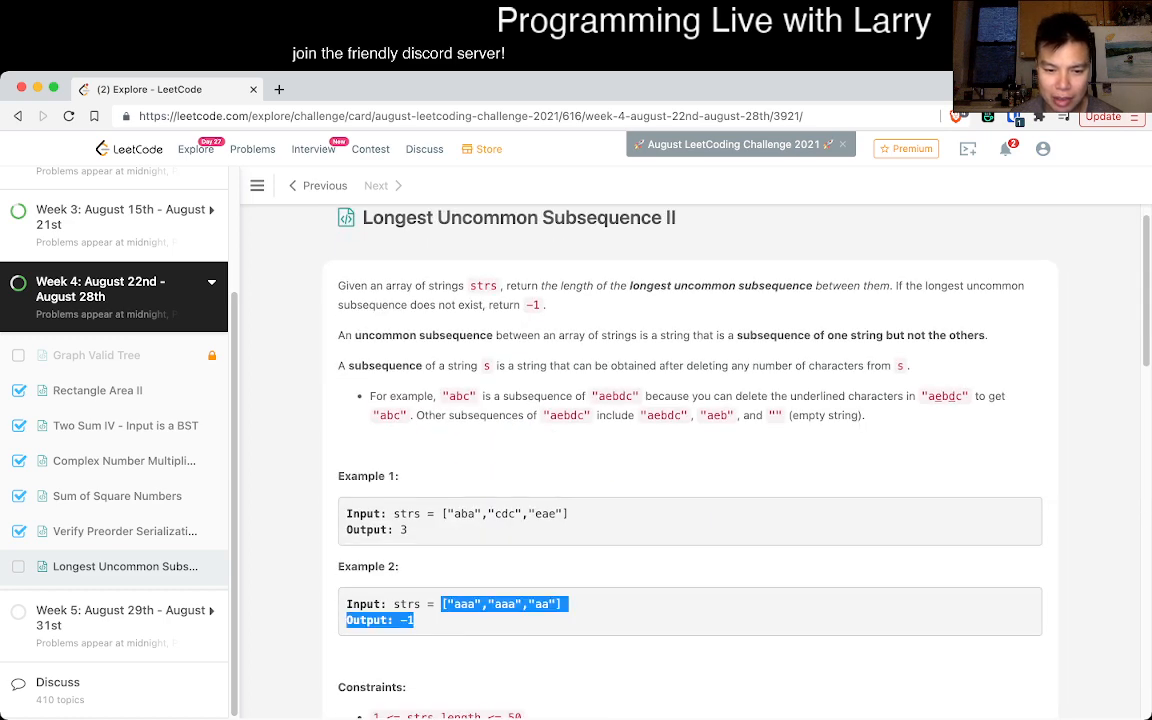
click(934, 200)
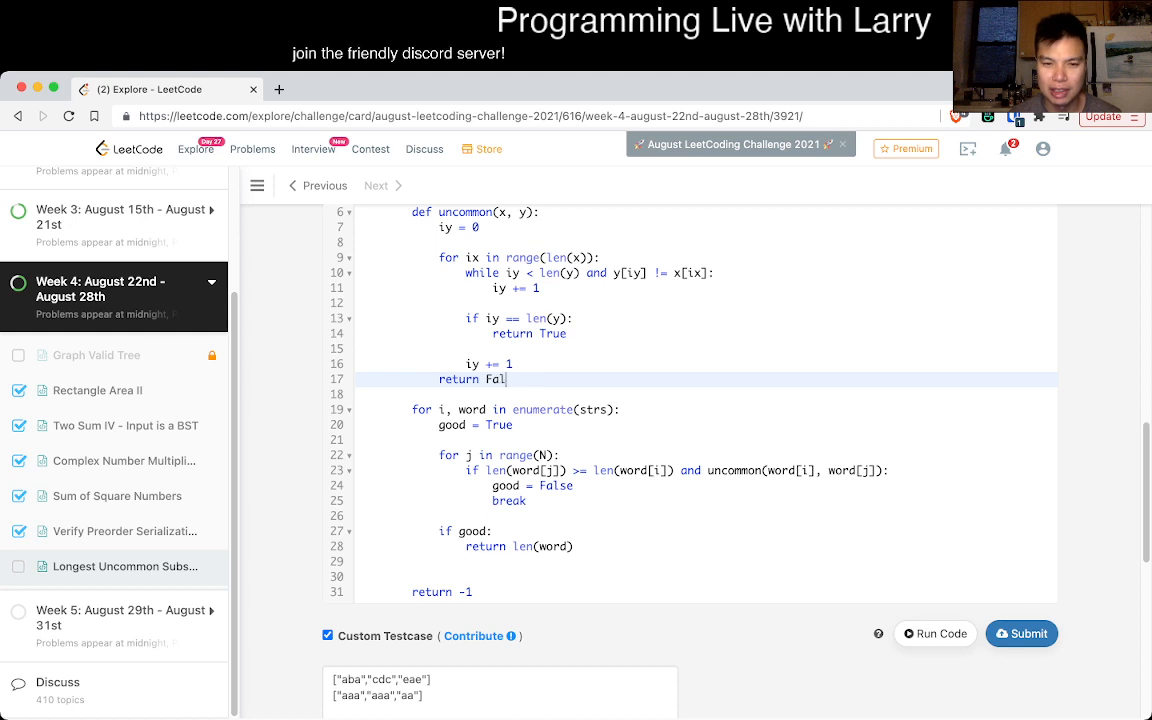
Step: Flip the helper's returns and use found = False, set True on a match, returning len(word) if not found
text(se)
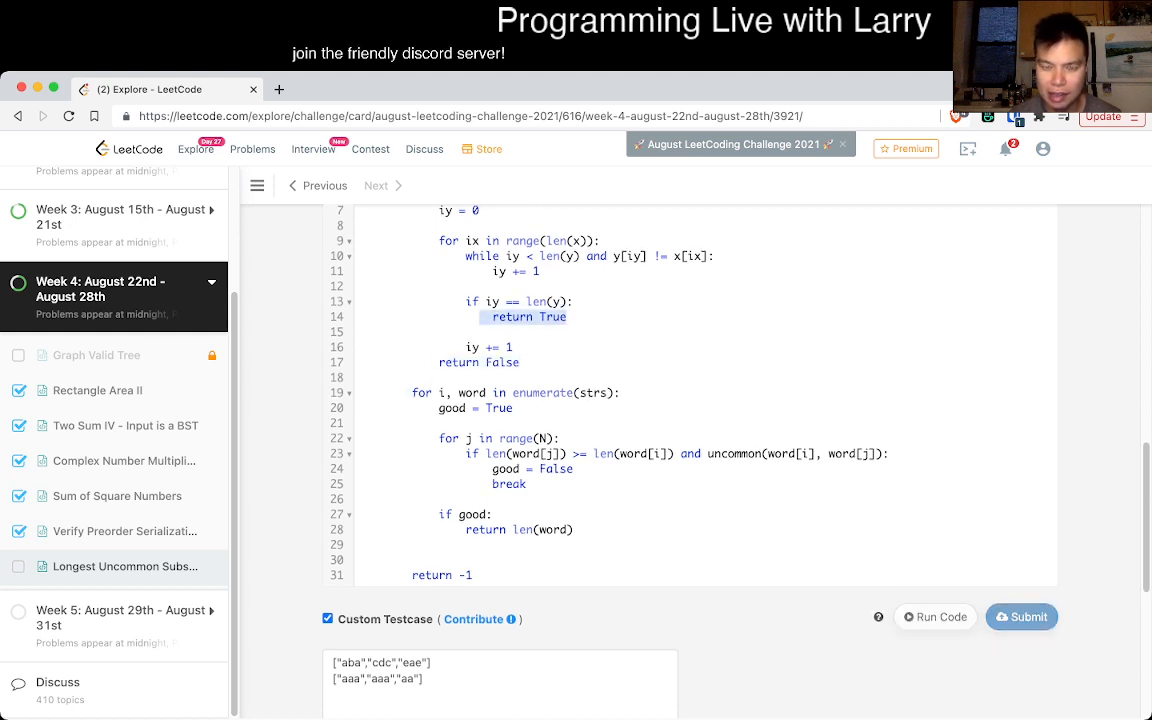
scroll(down, 3)
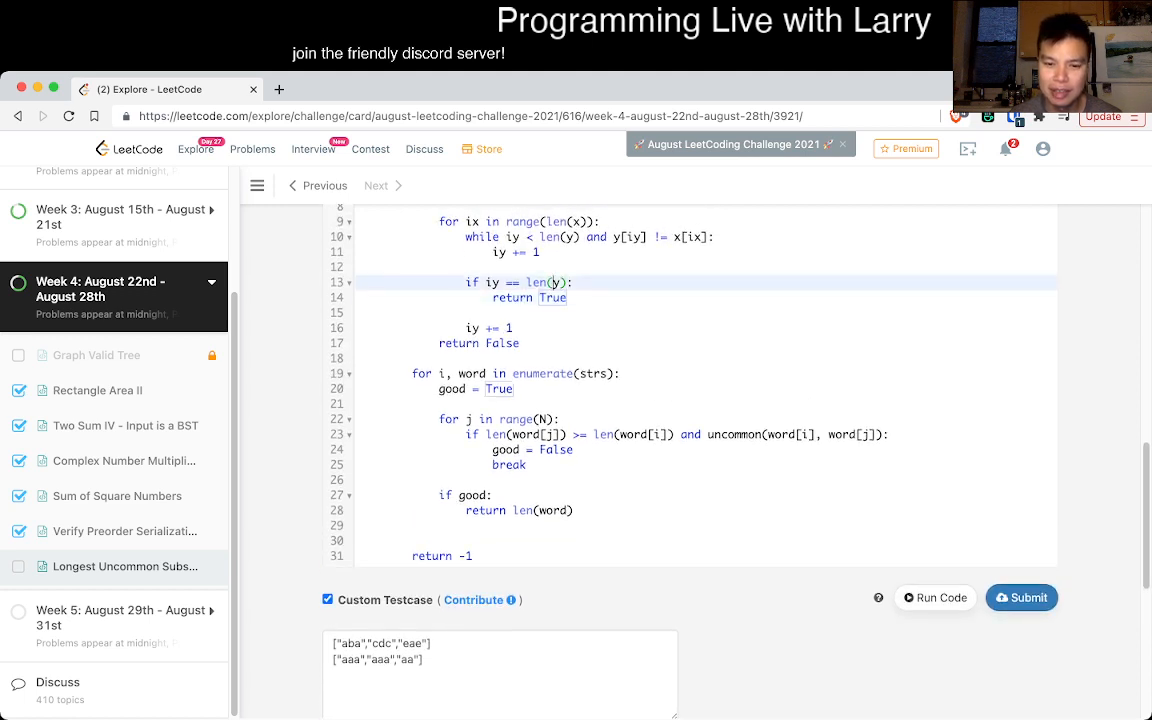
click(934, 596)
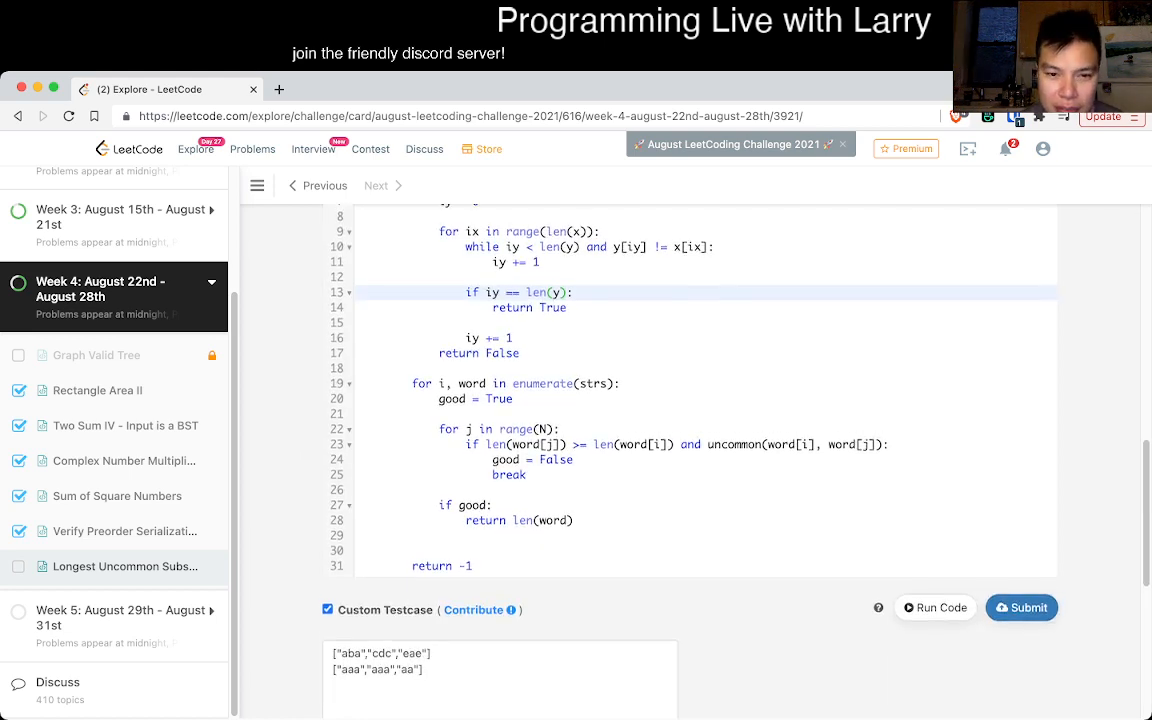
scroll(down, 3)
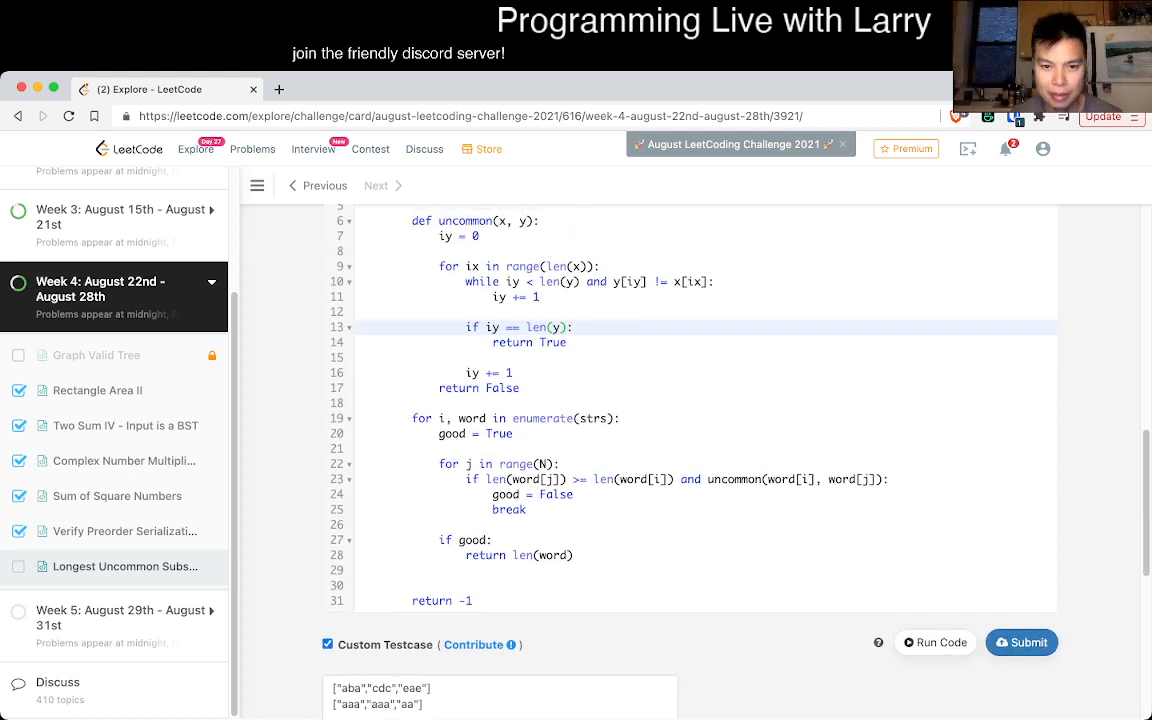
text(False)
click(706, 432)
text(found)
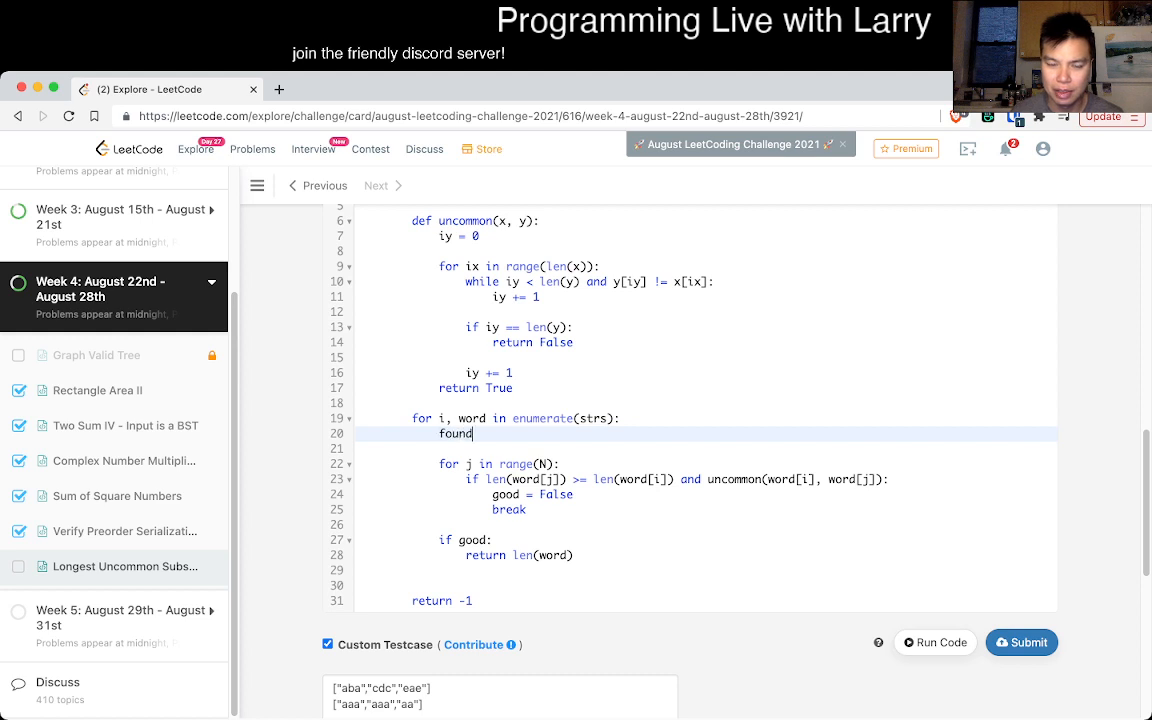
text(= False)
click(706, 540)
text(not )
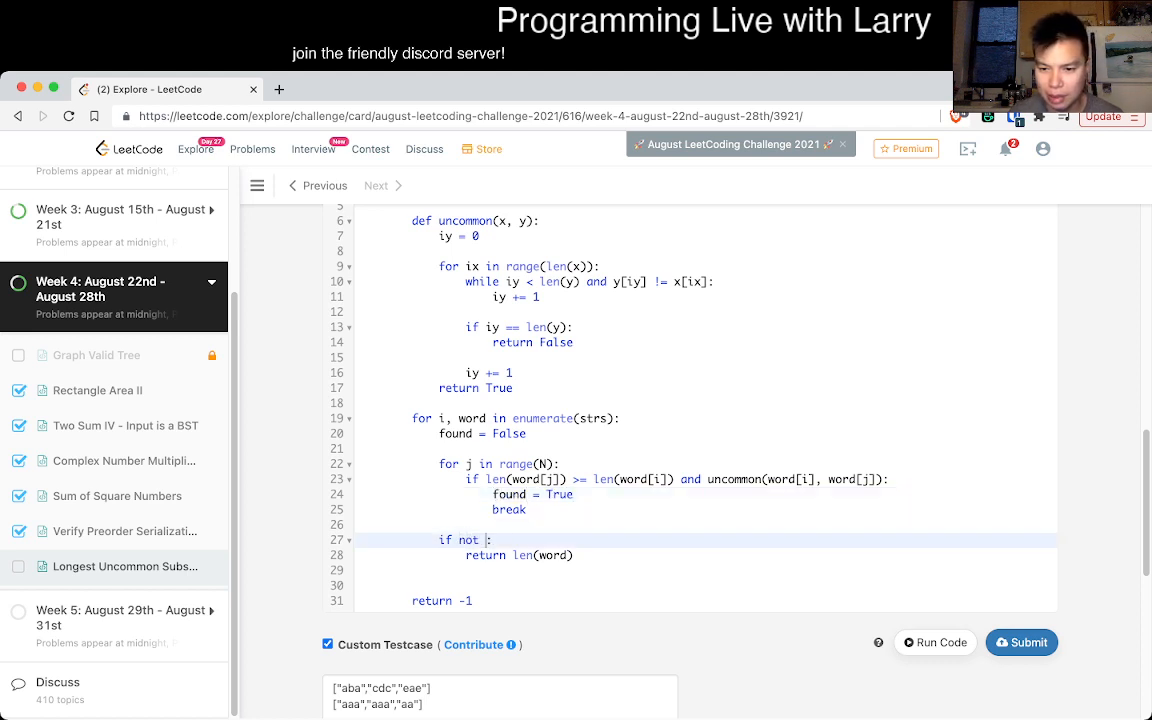
text(found:)
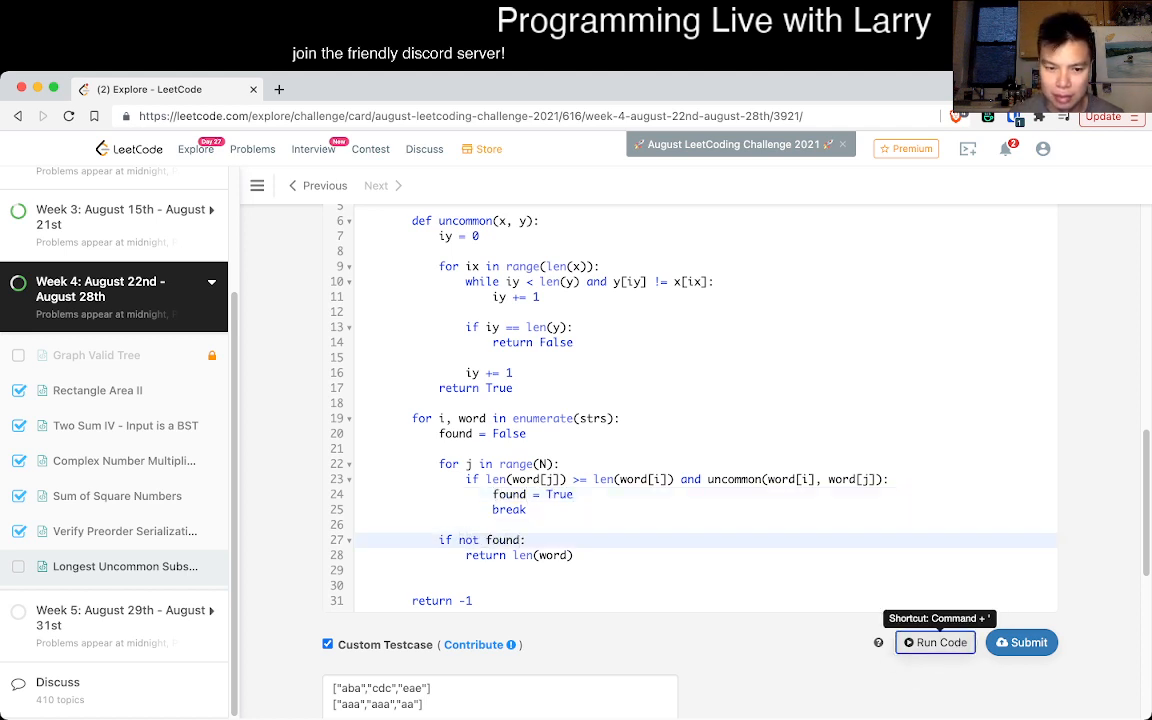
Step: After the Runtime Error, index strs[j] and strs[i] instead of word in the inner if and rerun
click(934, 642)
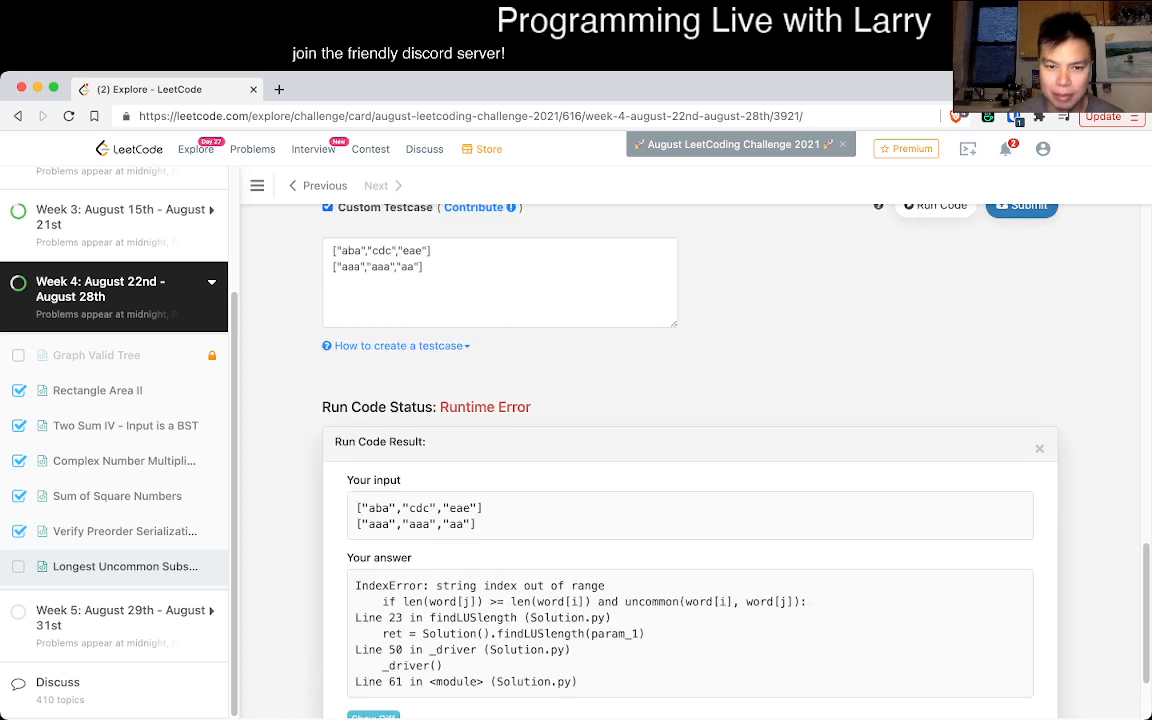
click(1040, 448)
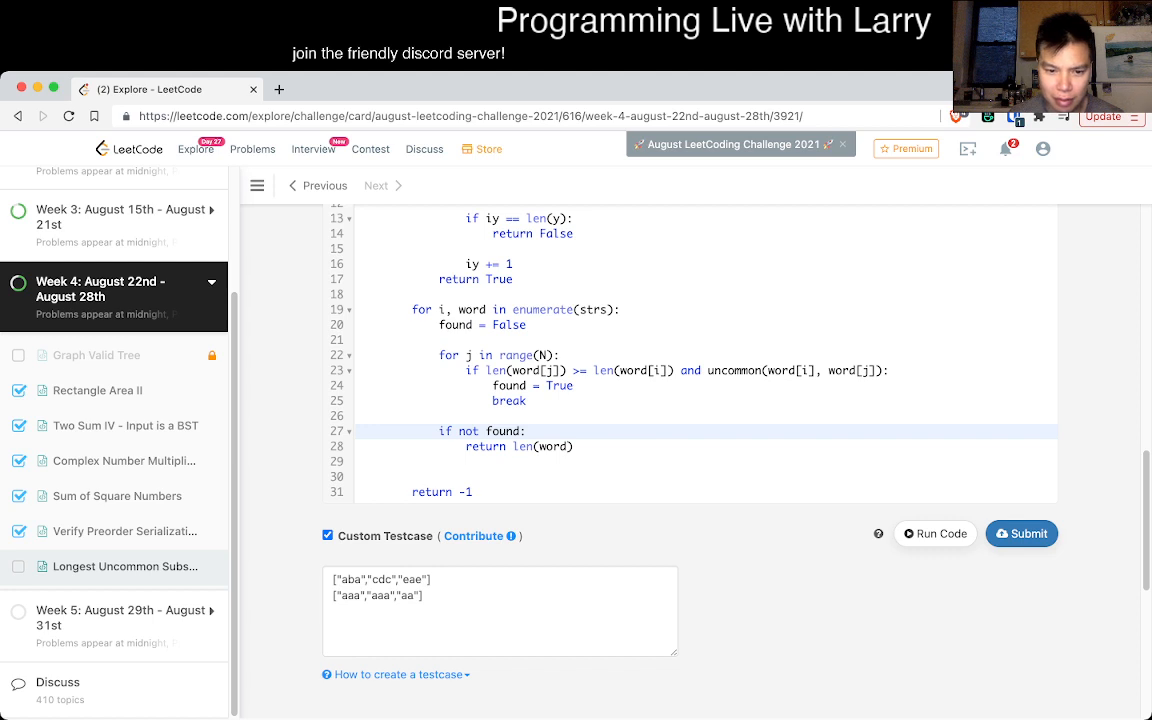
click(934, 532)
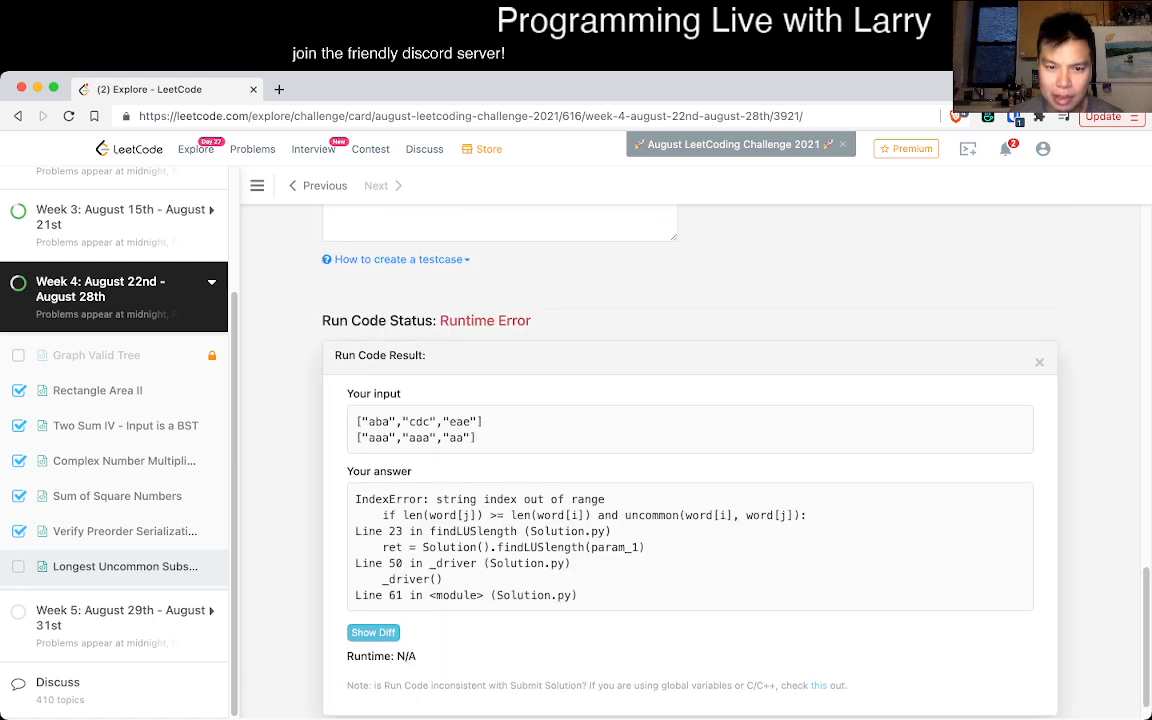
click(1040, 360)
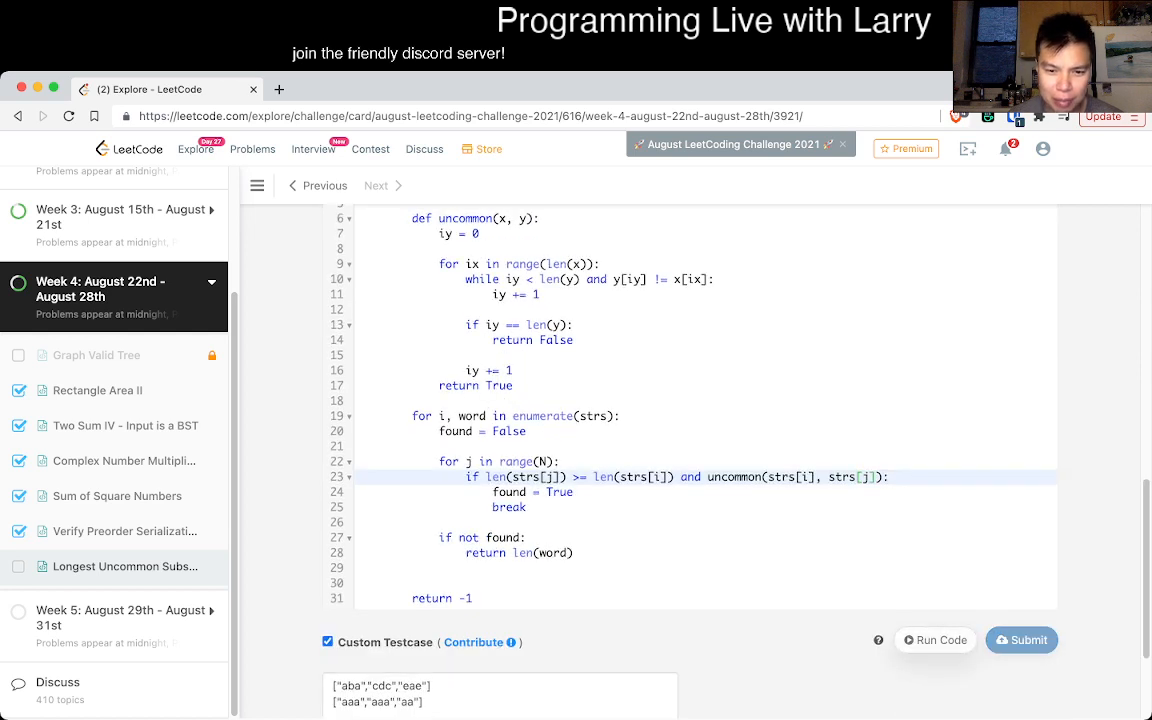
click(936, 640)
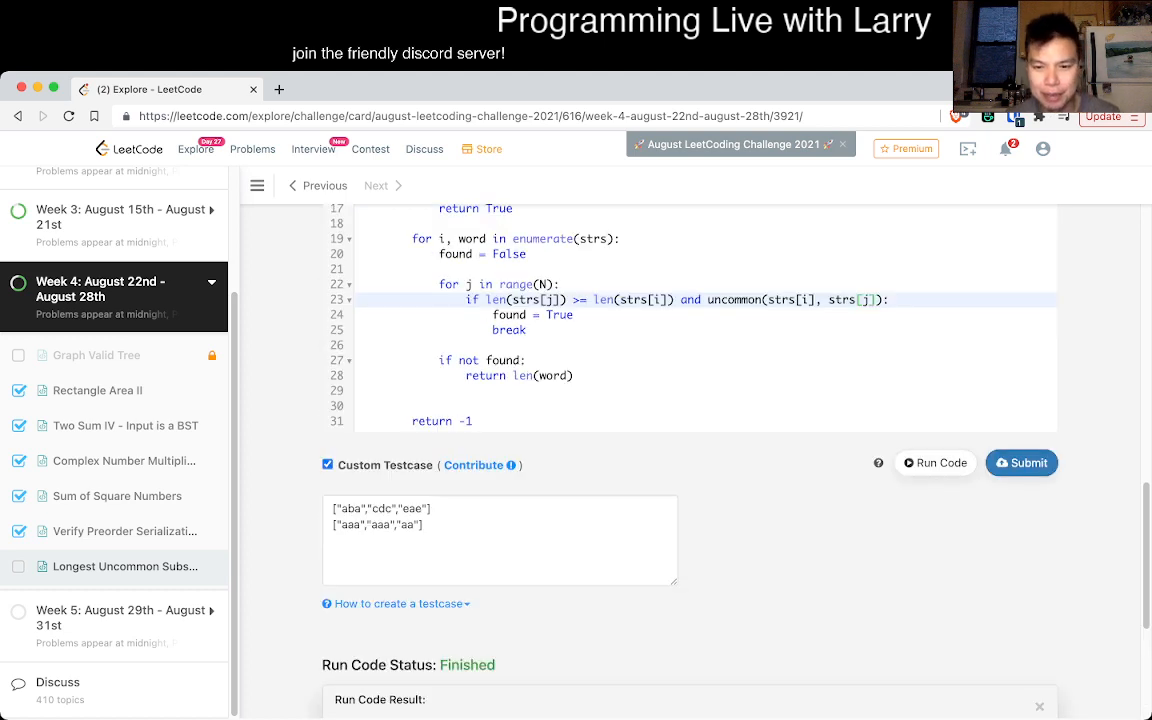
scroll(up, 3)
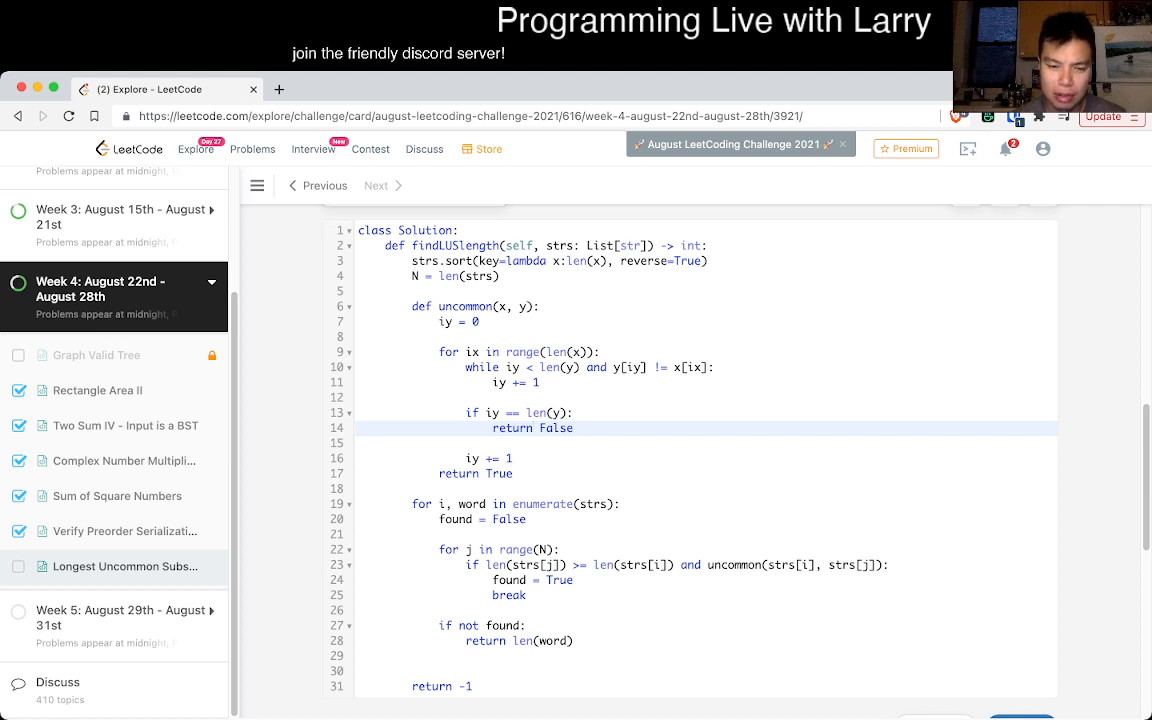
Step: Debug with print(x, y), then require i != j in the inner if and run the code again
click(940, 202)
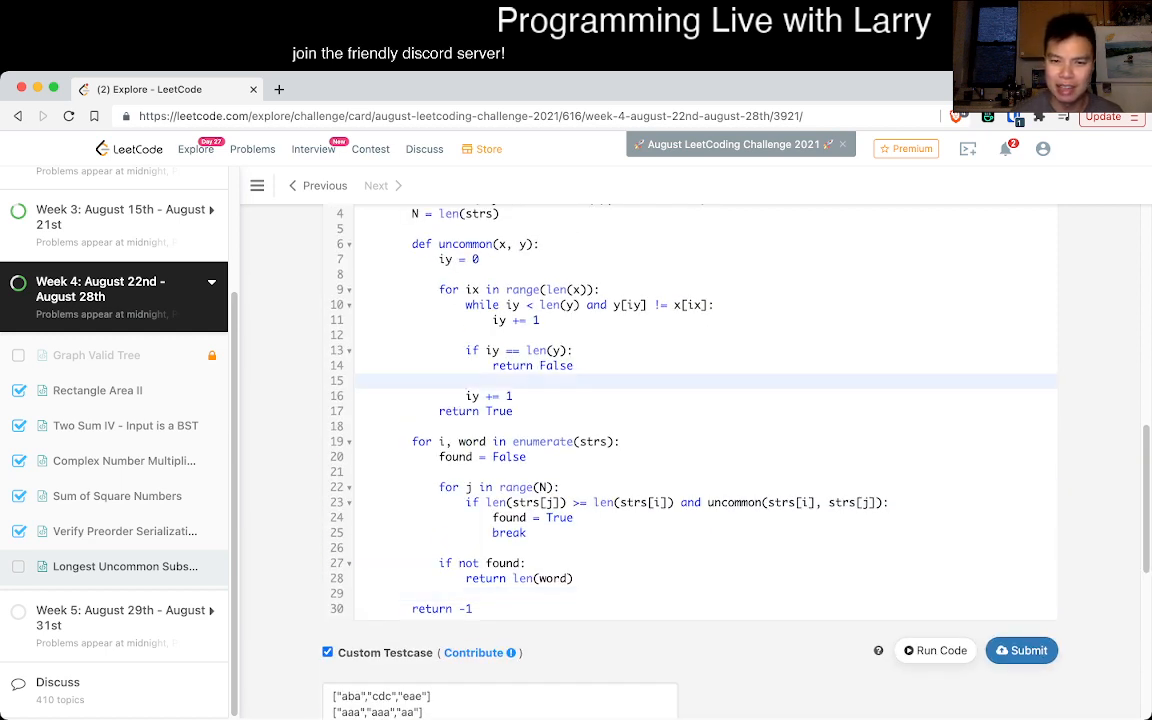
text(print(x,)
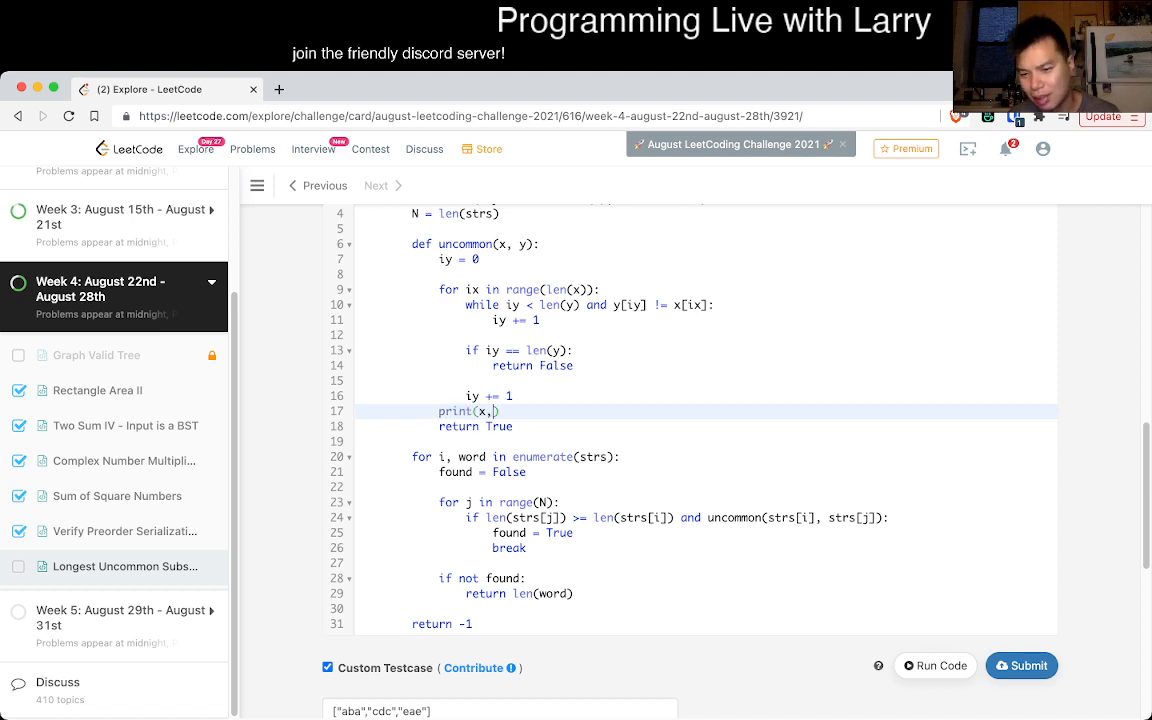
text(y)
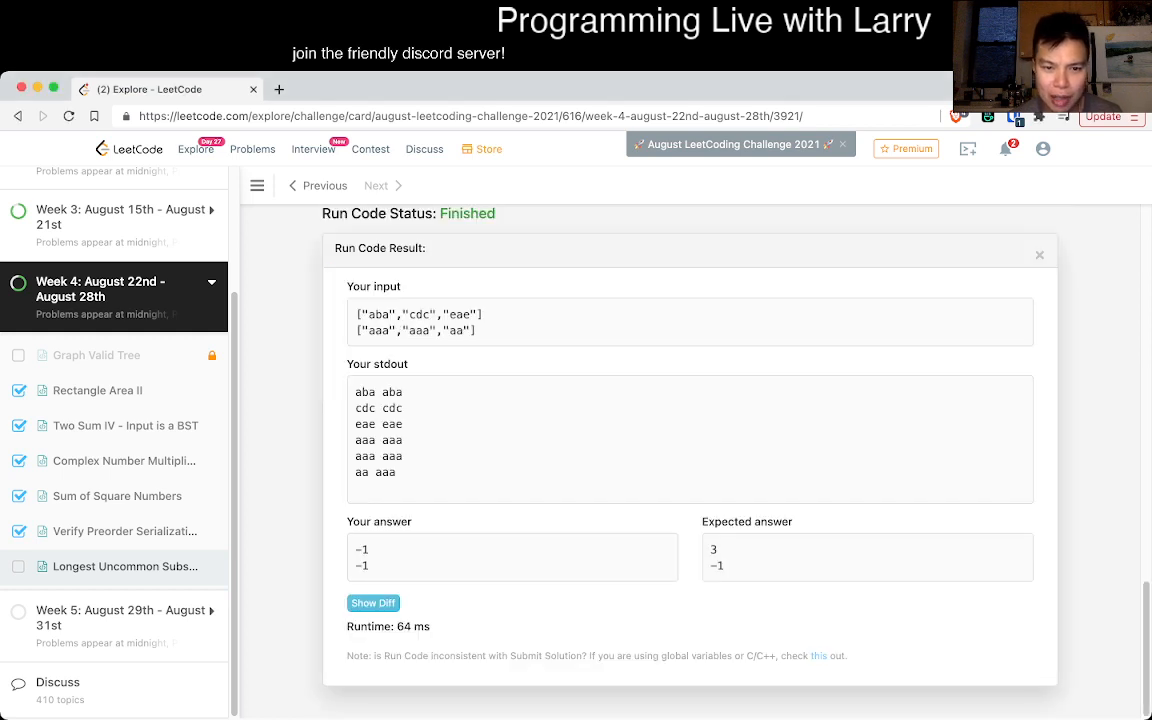
click(1040, 252)
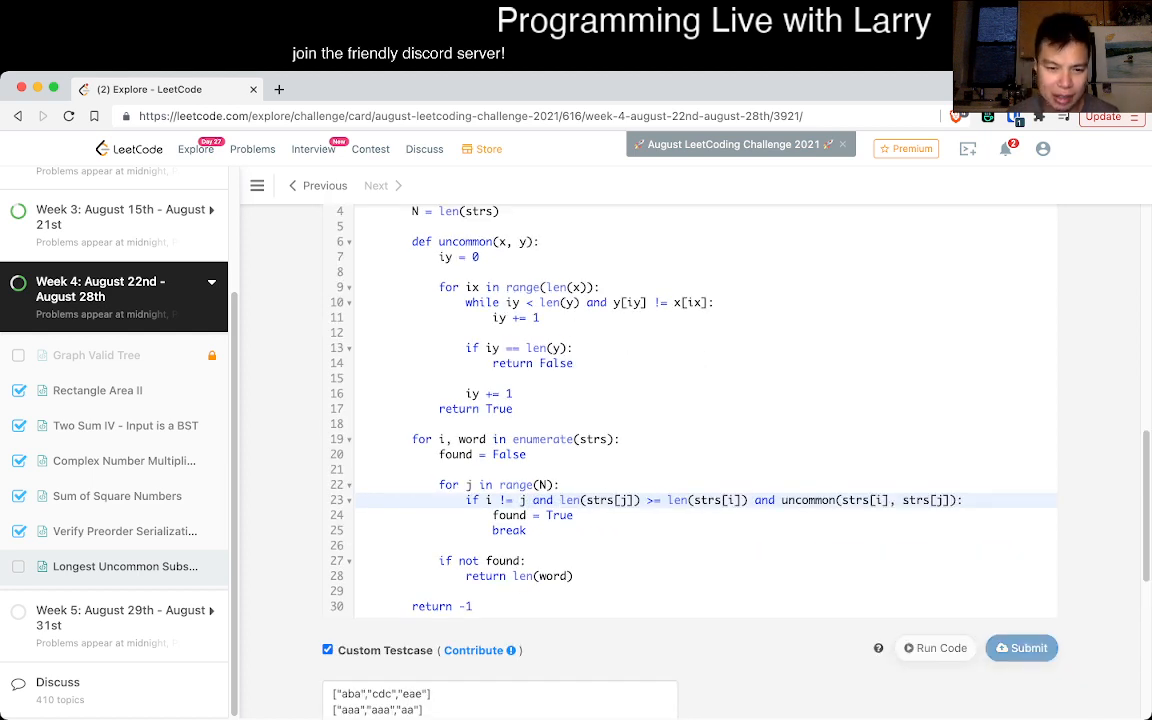
click(940, 648)
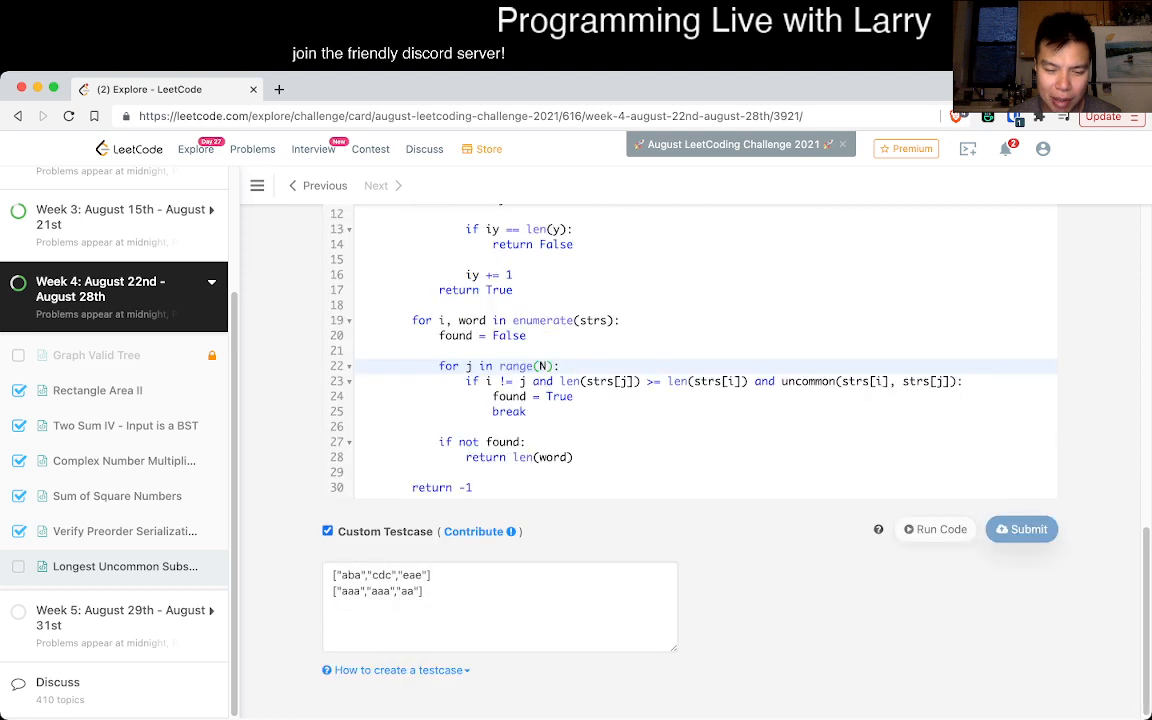
Step: Submit the i != j guarded solution and await the judging result
click(1020, 528)
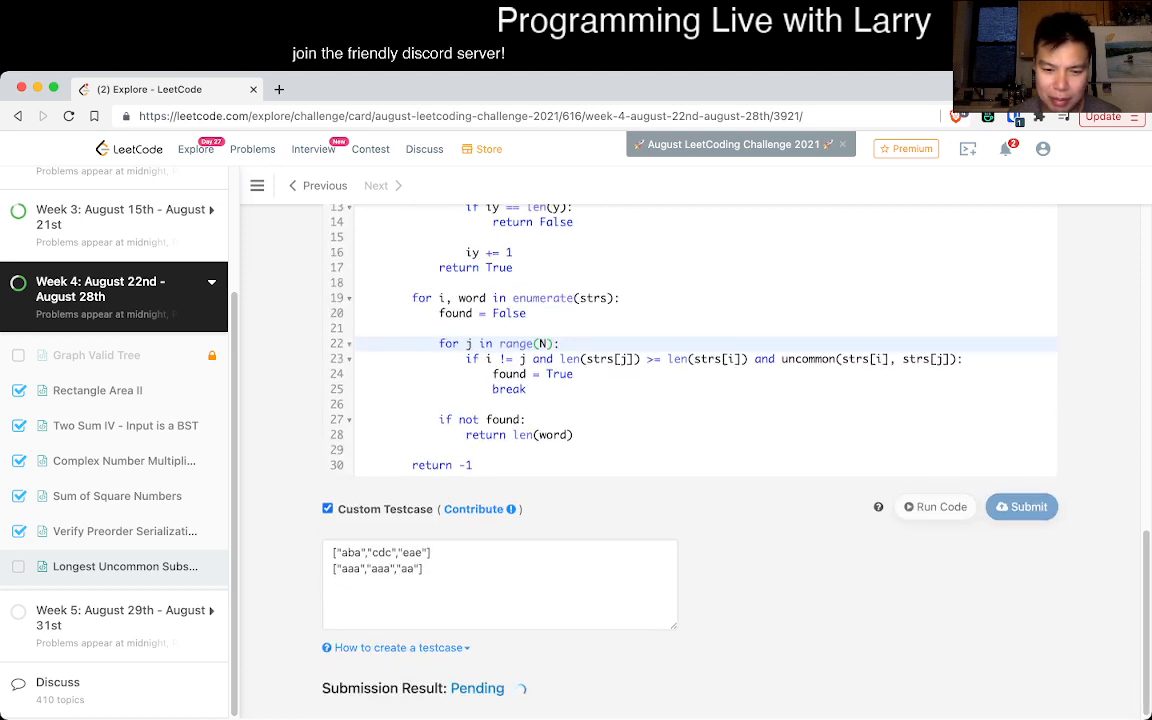
click(1020, 506)
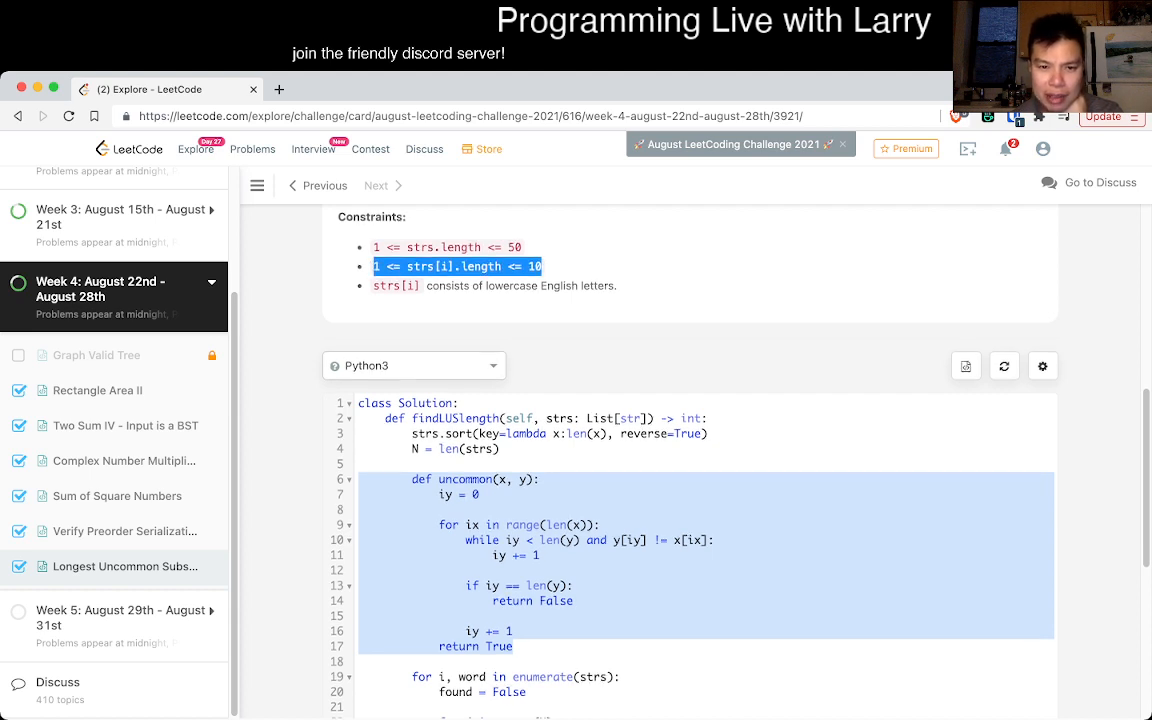
scroll(down, 3)
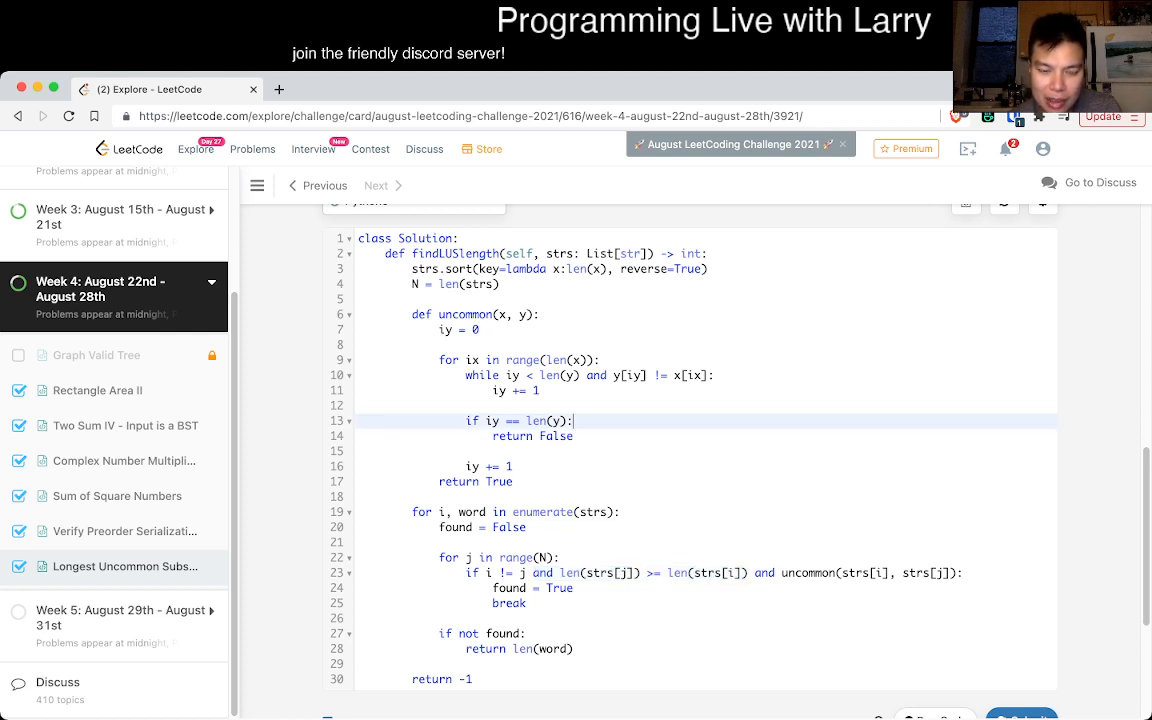
click(488, 556)
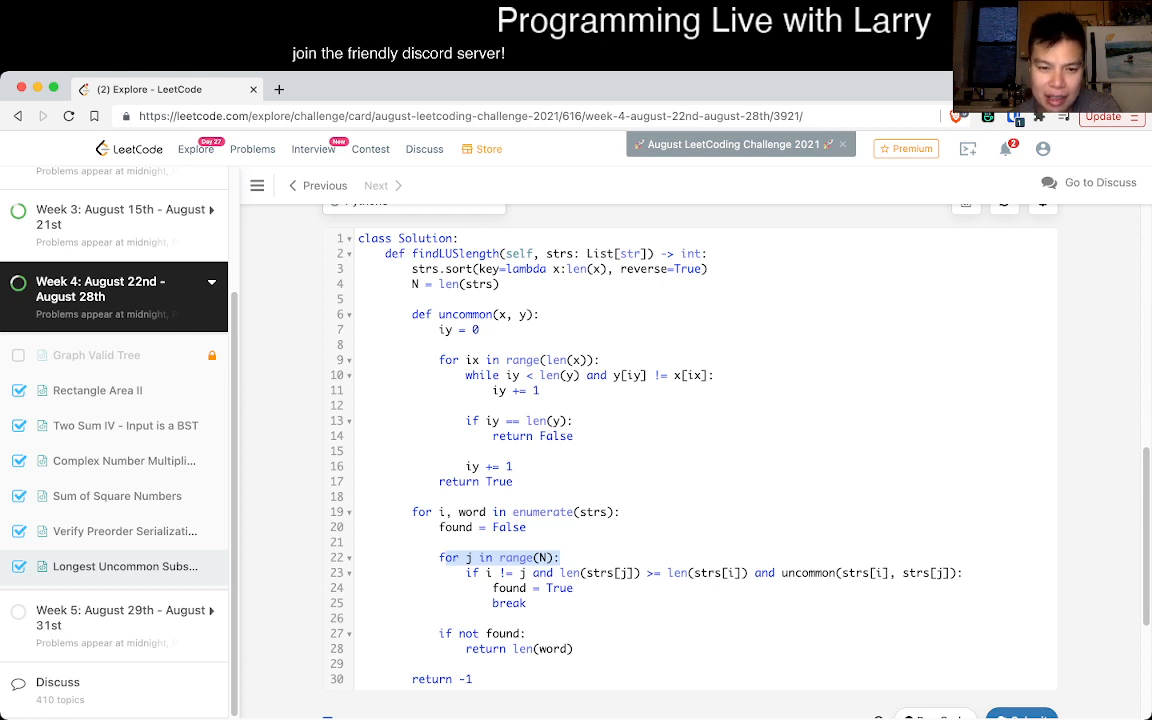
double_click(810, 572)
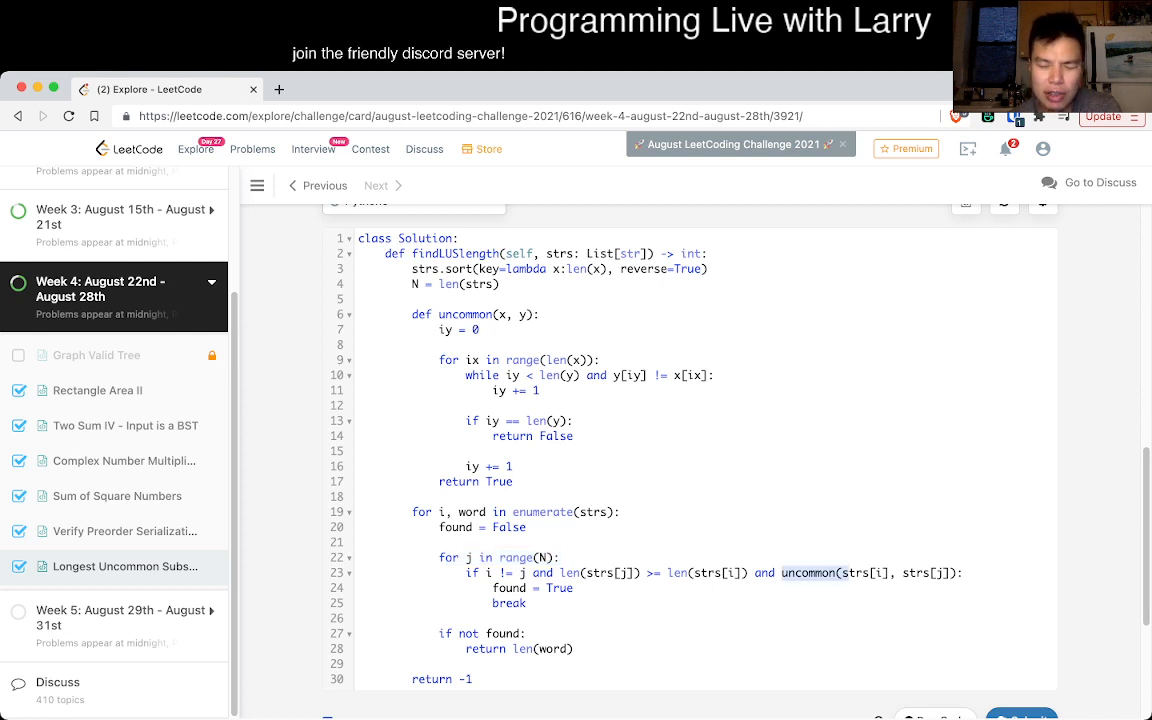